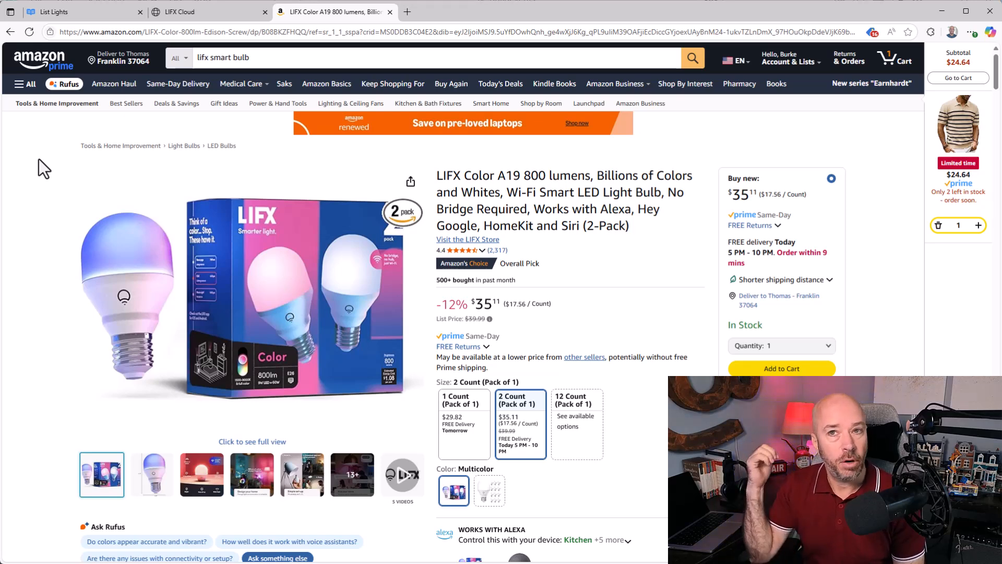
- Select the '1 Count (Pack of 1)' single-bulb option for the LIFX Color A19 listing
left_click(463, 403)
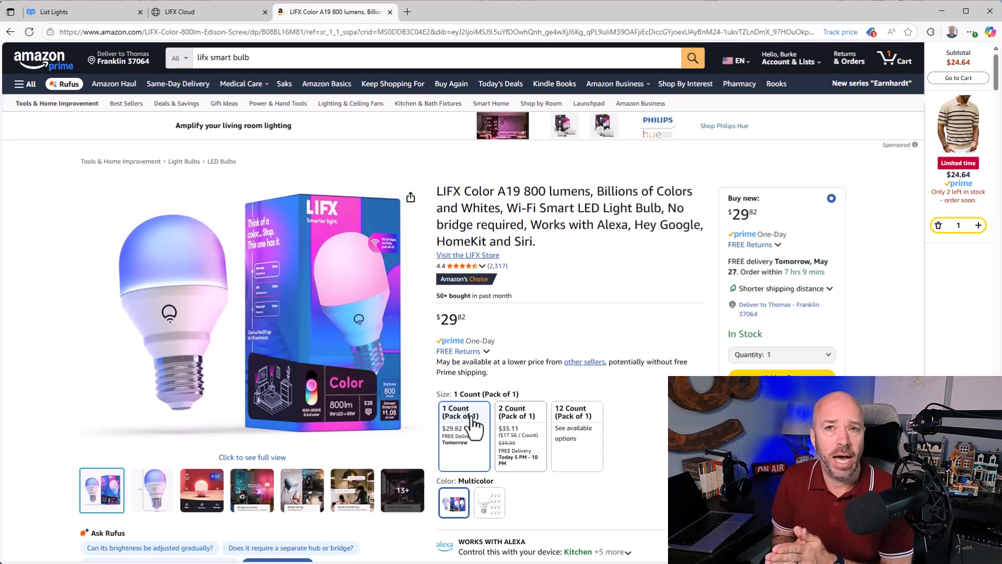
mouse_move(735, 351)
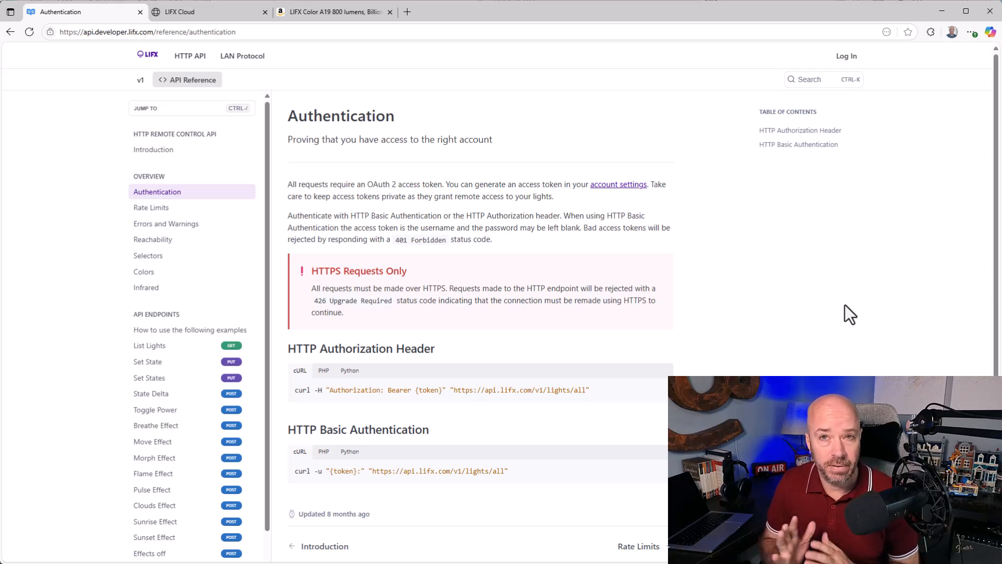
mouse_move(758, 248)
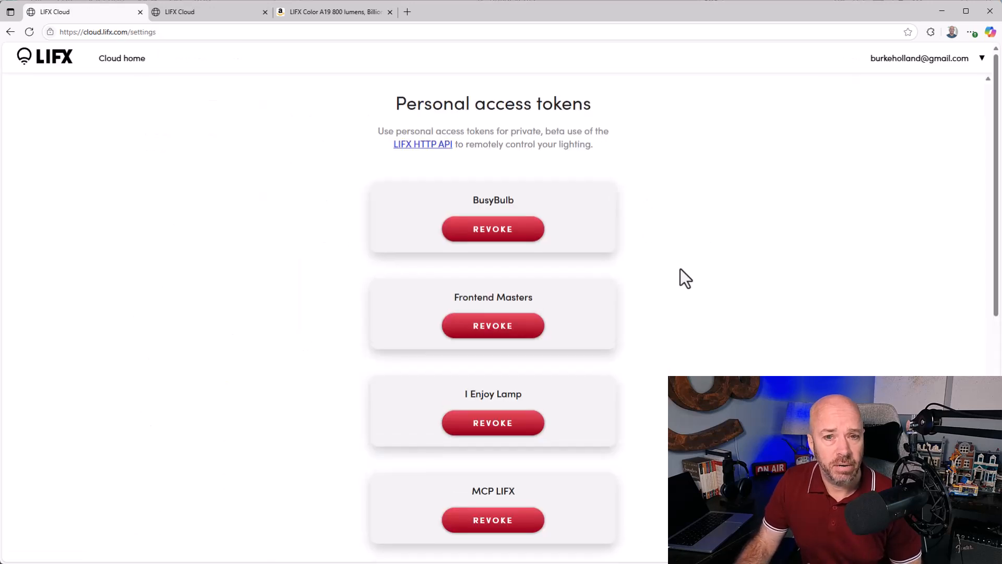
- Begin generating a new LIFX personal access token labelled 'test'
scroll("down", 3)
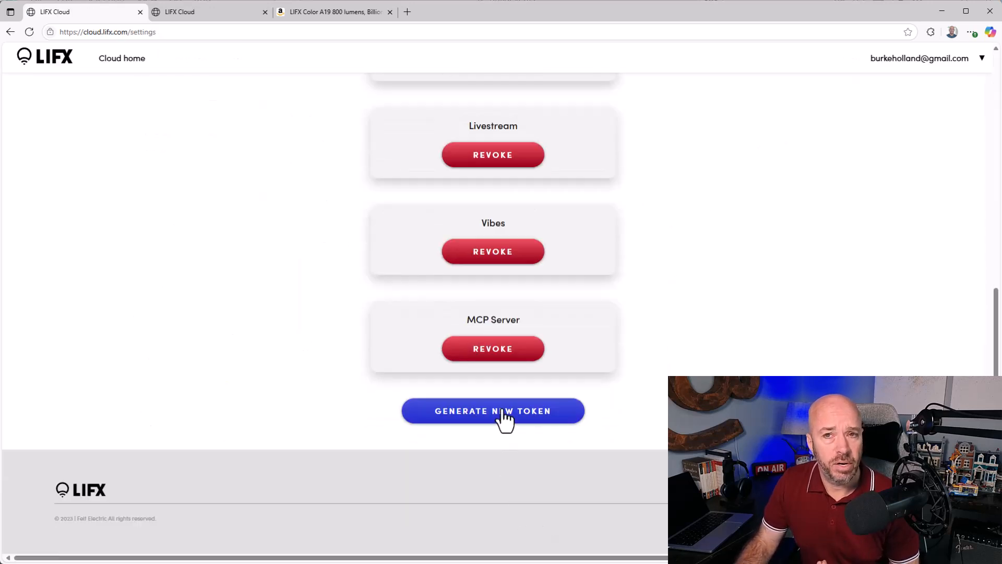
left_click(492, 410)
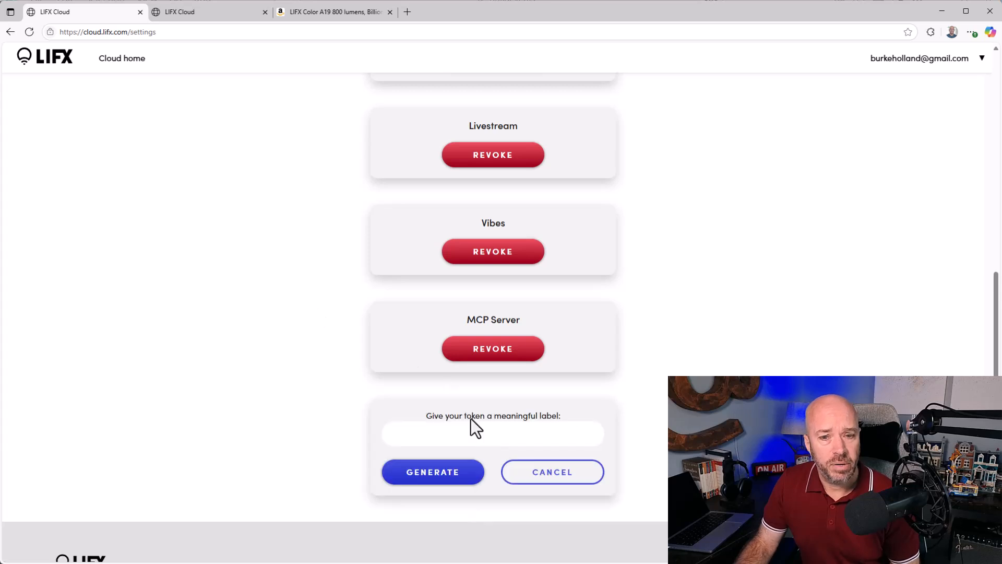
left_click(492, 433)
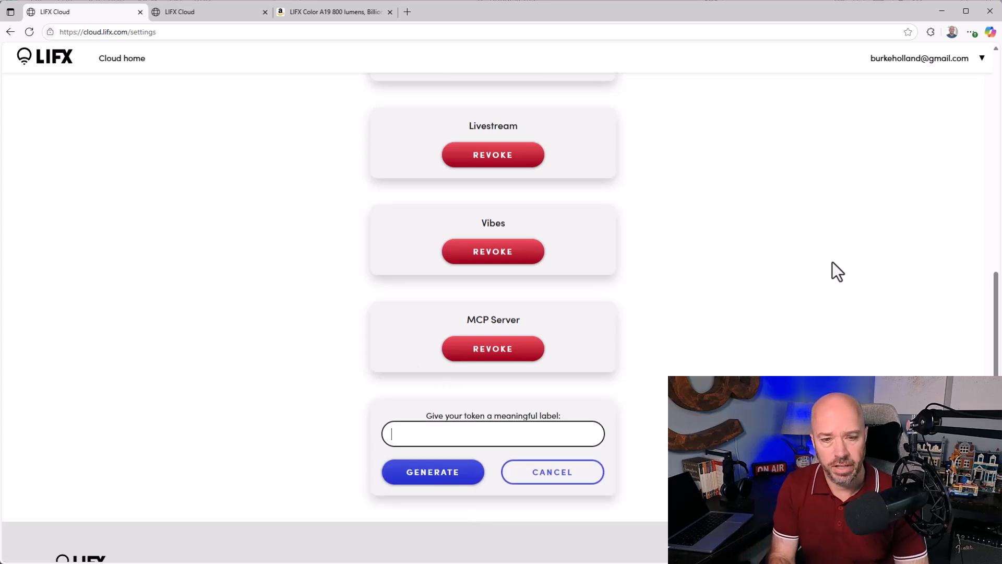
type("test")
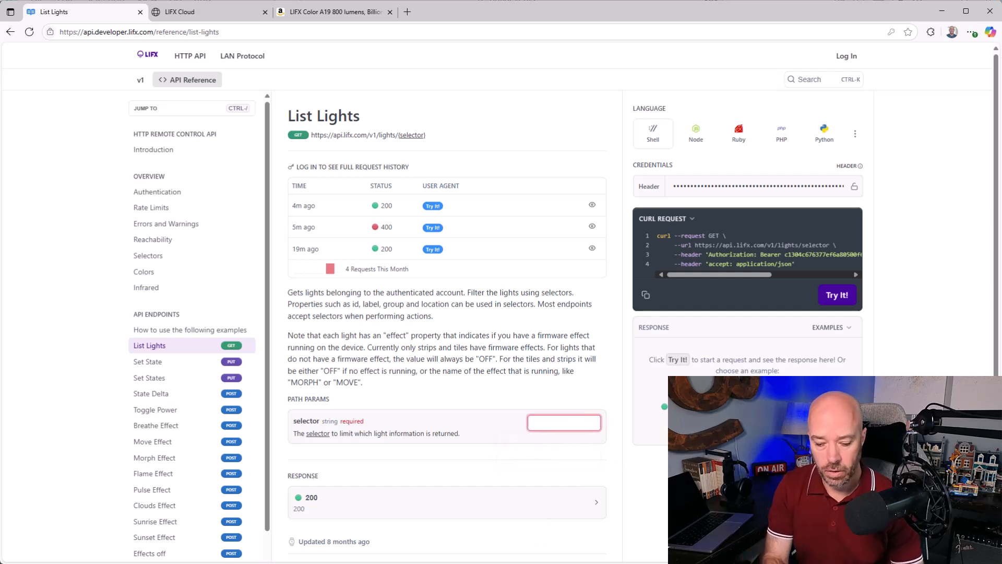
- List all lights with selector 'all', then send Set State turning label:Lamp red
type("all")
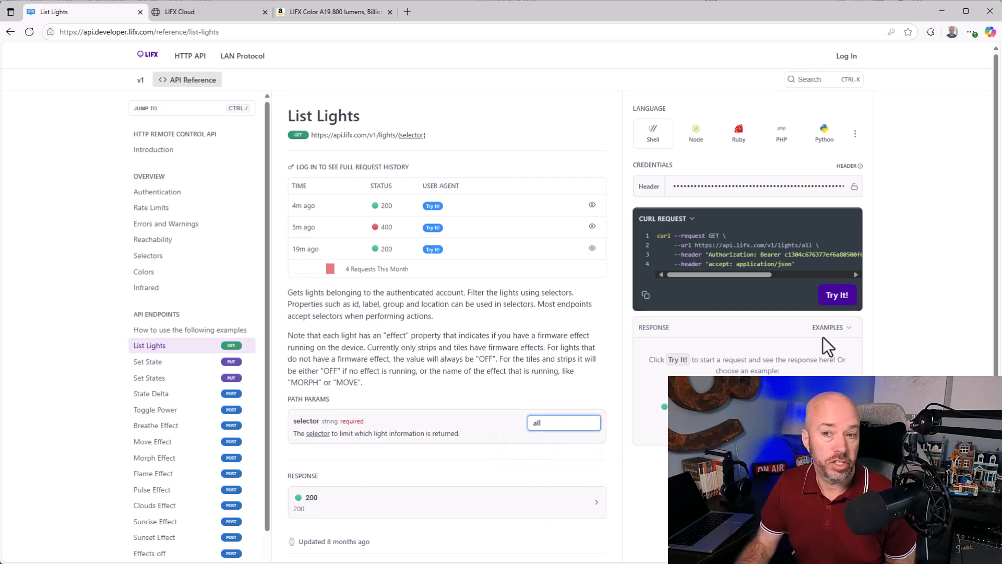
left_click(836, 294)
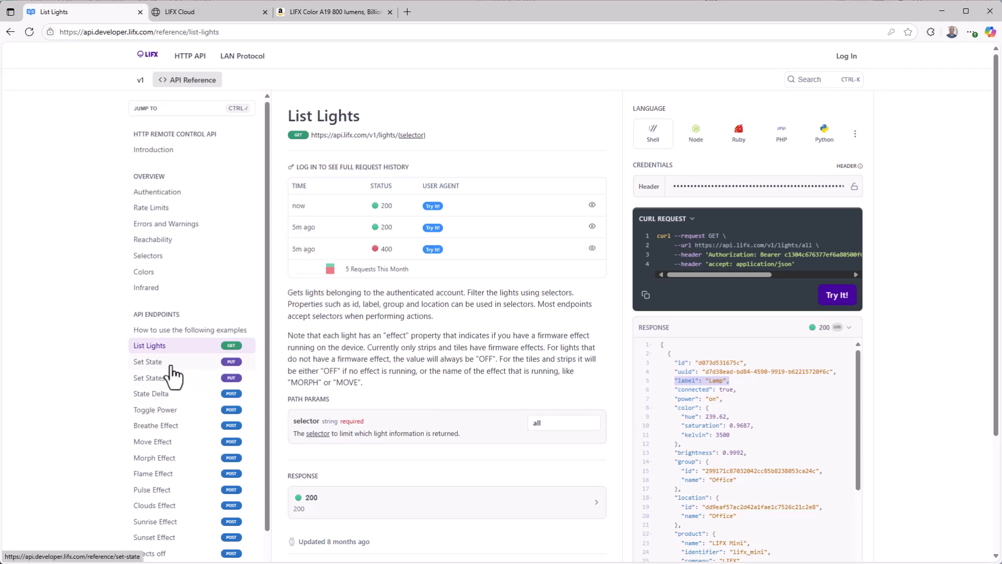
left_click(148, 361)
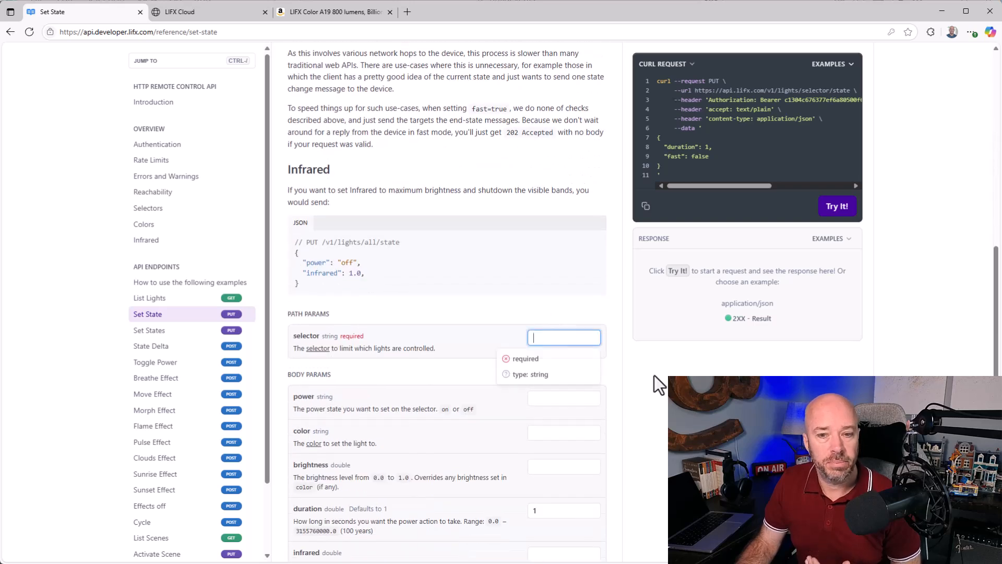
type("label:Lamp")
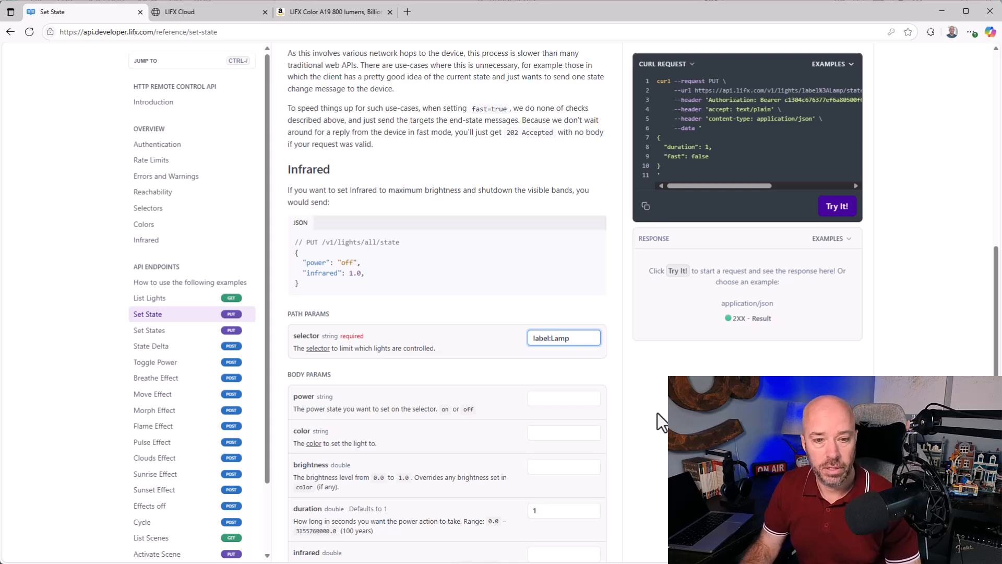
left_click(563, 432)
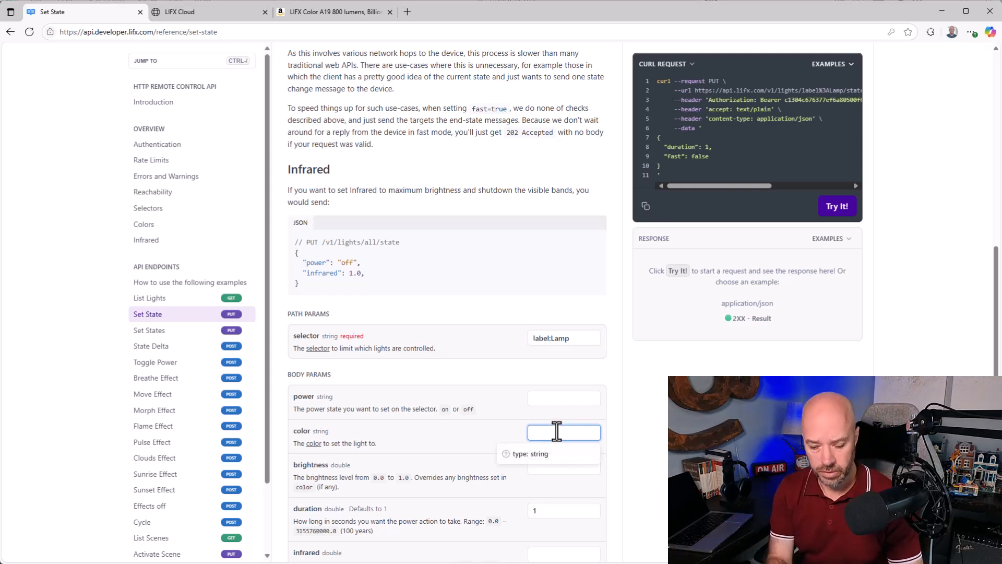
type("red")
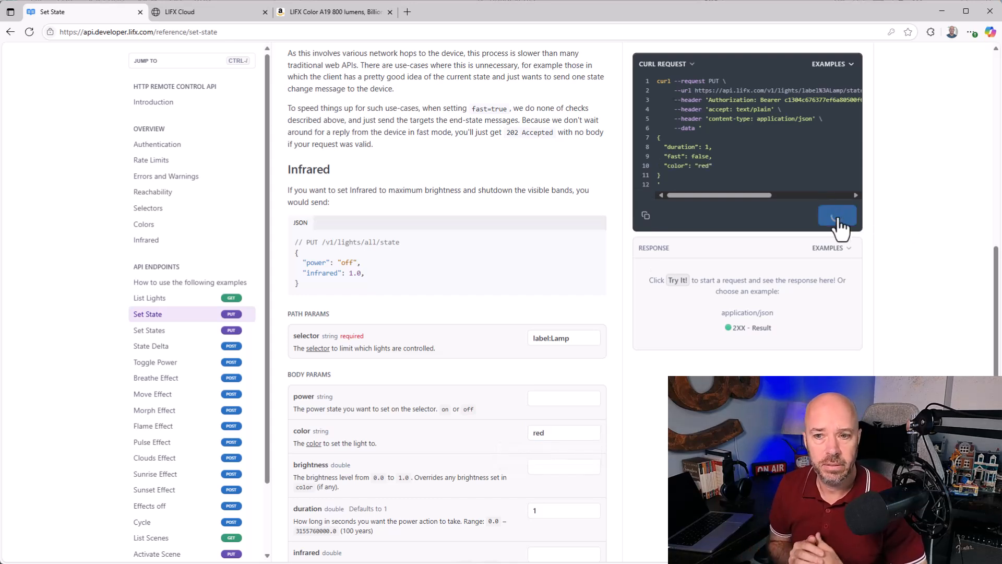
left_click(836, 216)
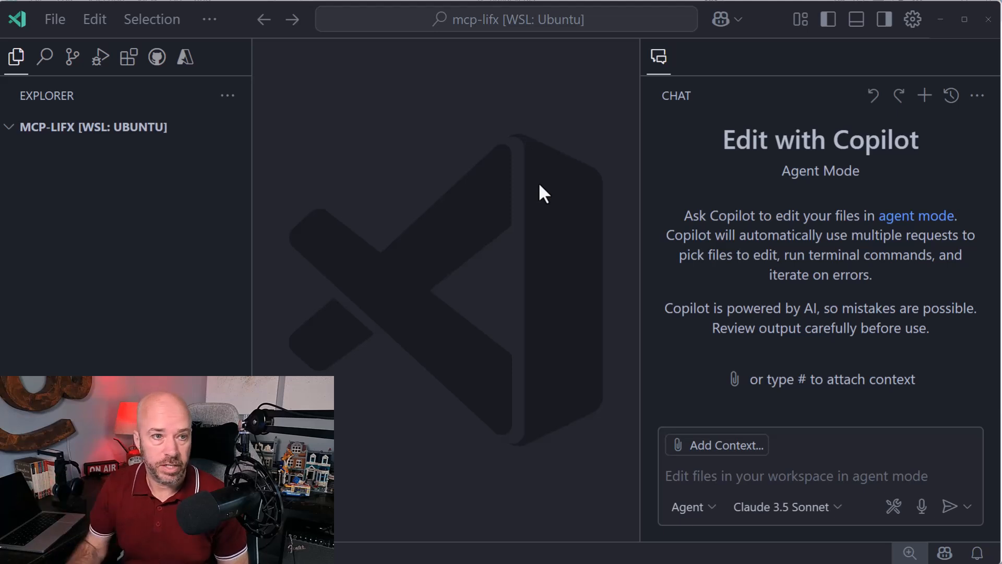
mouse_move(124, 179)
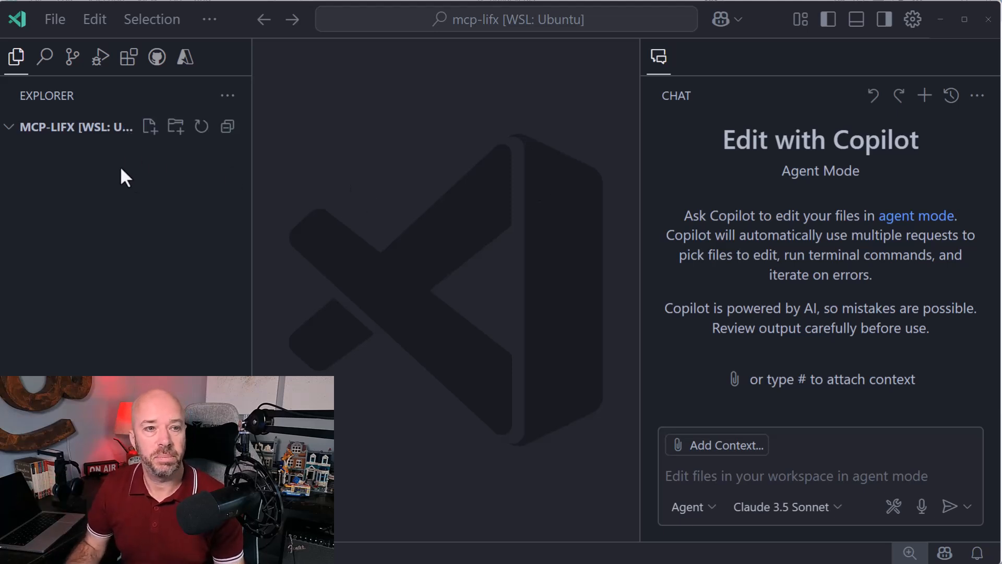
mouse_move(291, 192)
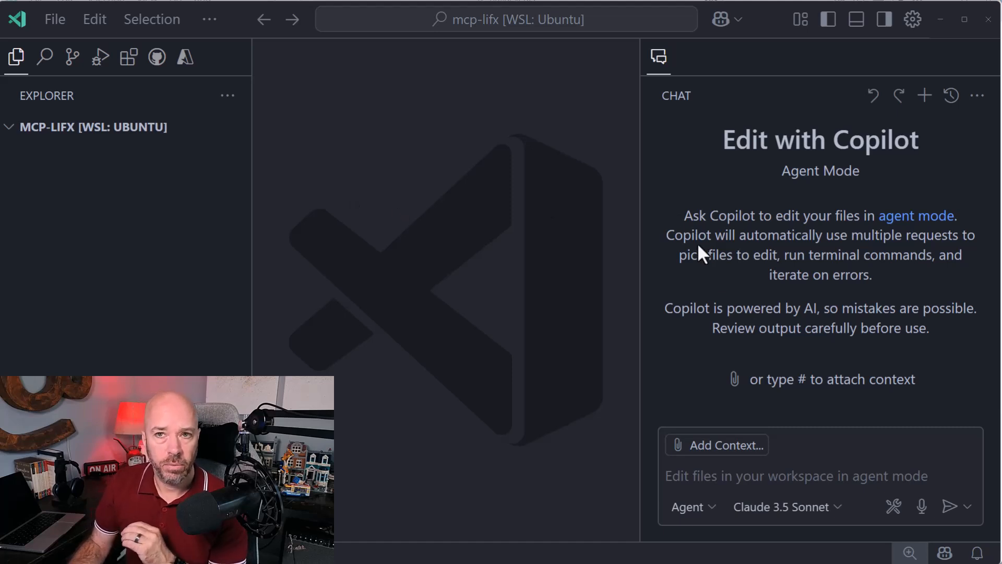
- Choose GPT-4.1 from the Copilot chat model list
left_click(786, 506)
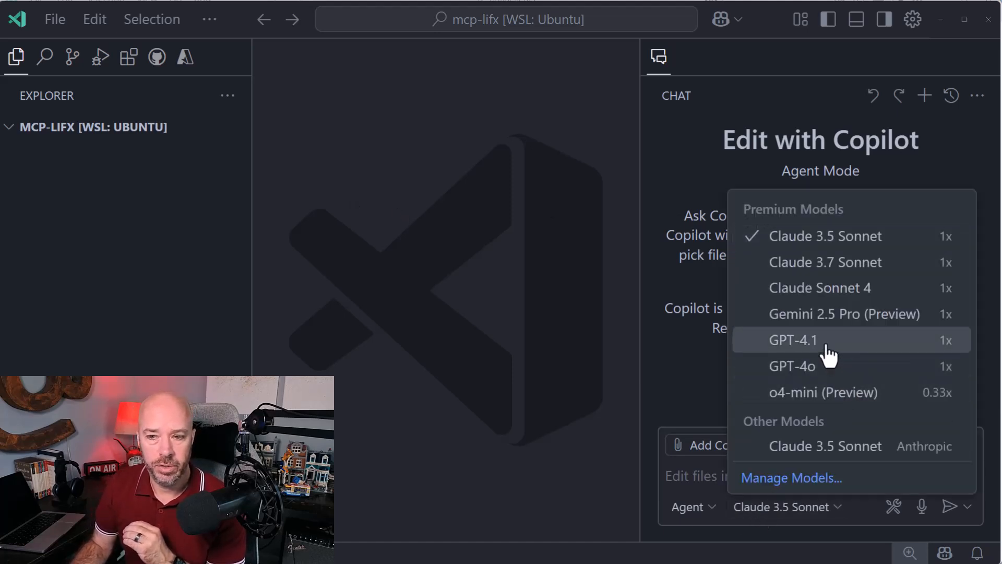
left_click(792, 339)
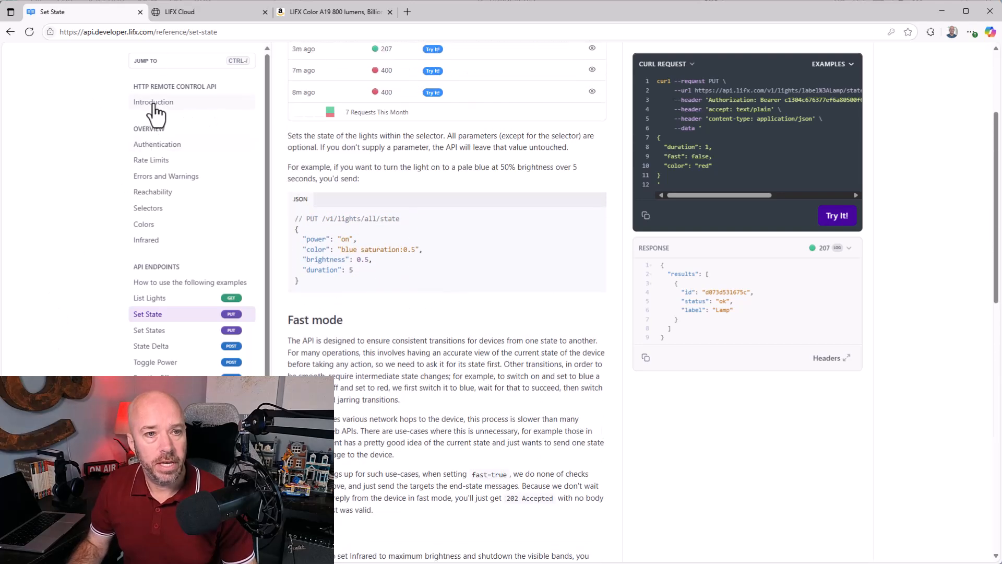
- Open the LIFX Introduction docs page and bring its URL back into VS Code
left_click(153, 102)
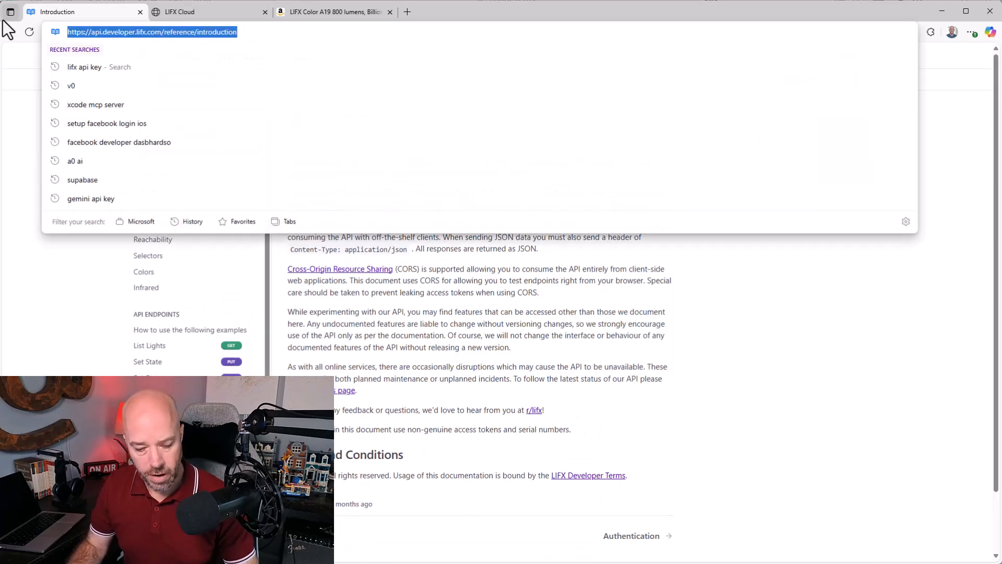
key("Alt+Tab")
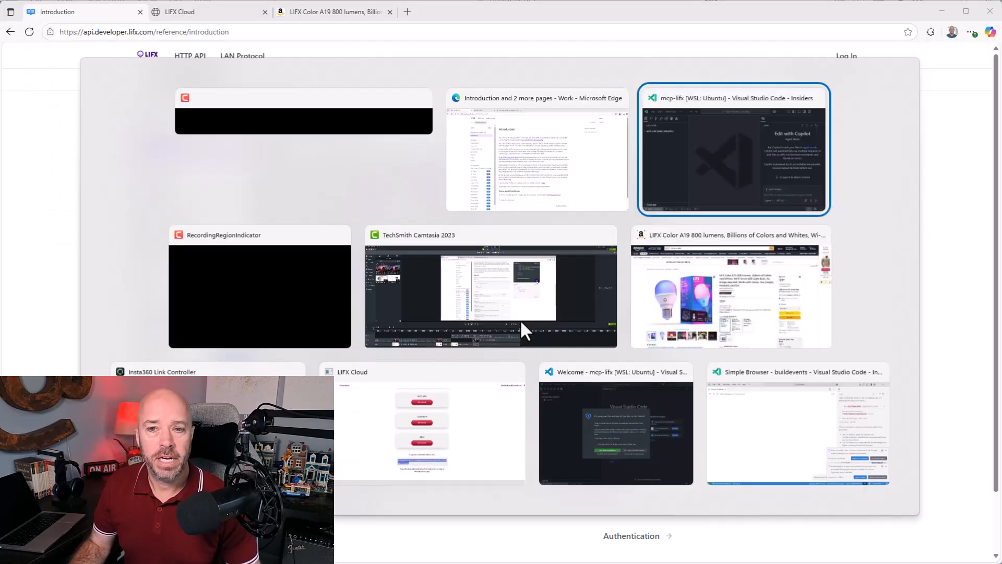
left_click(732, 150)
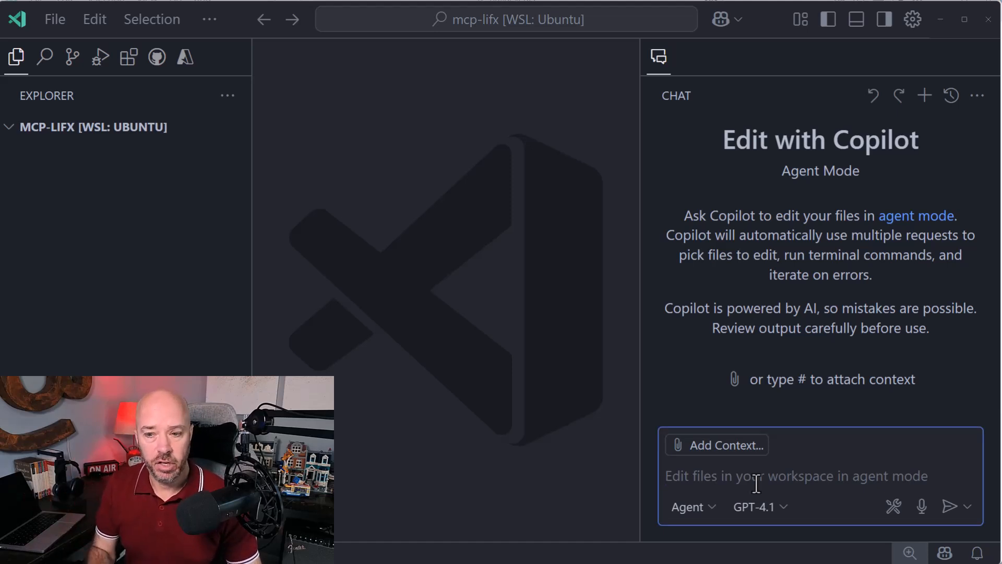
- Dictate a request for a markdown table of endpoints and links from the Introduction URL
type("https://api.developer.lifx.com/reference/introduction")
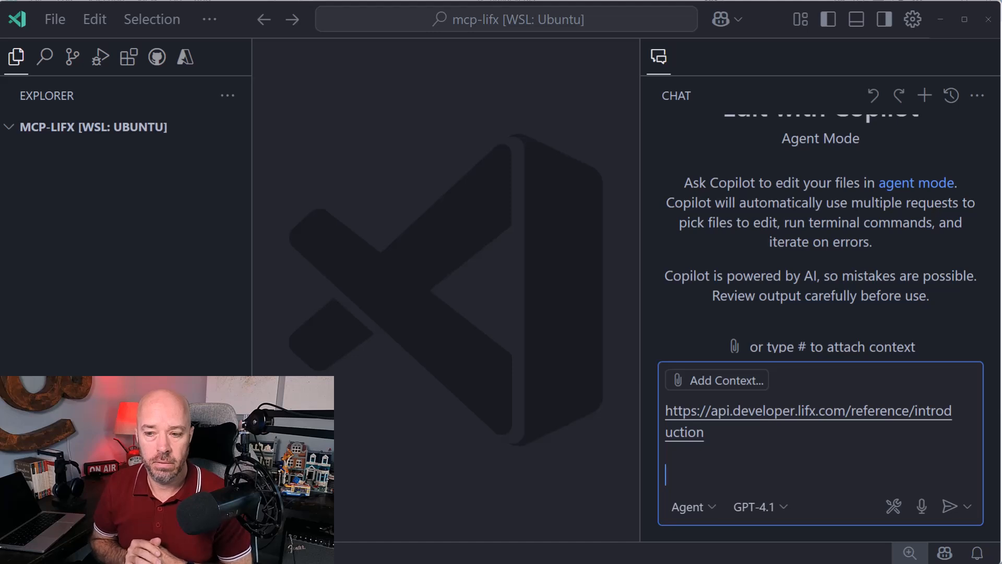
left_click(920, 506)
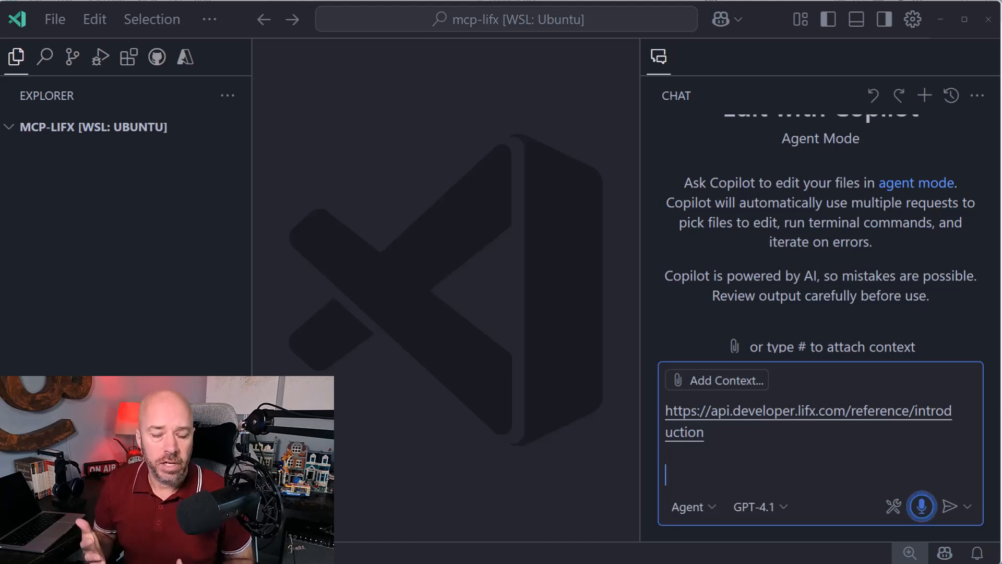
type("Take a look at the web page for.")
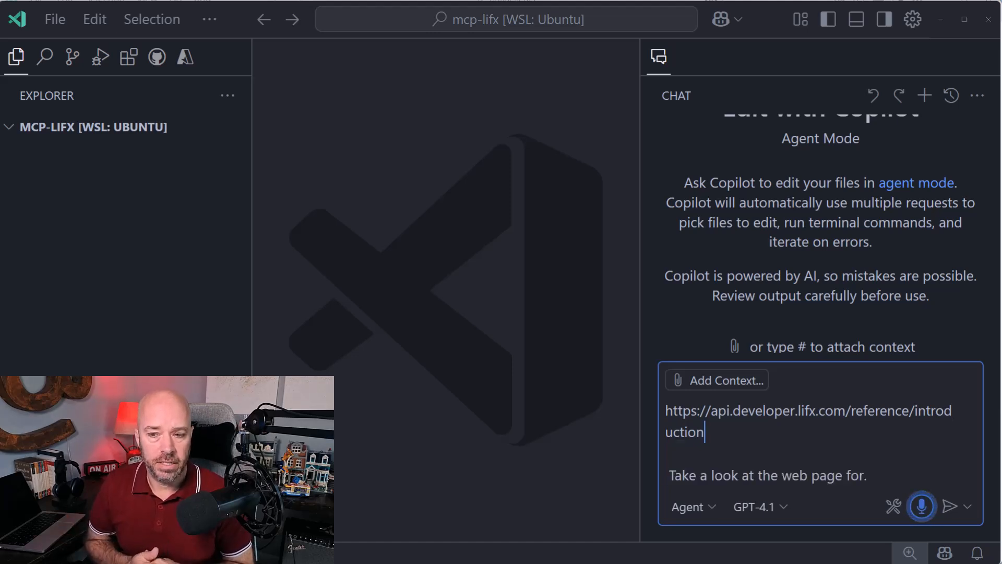
type("this URL and make a")
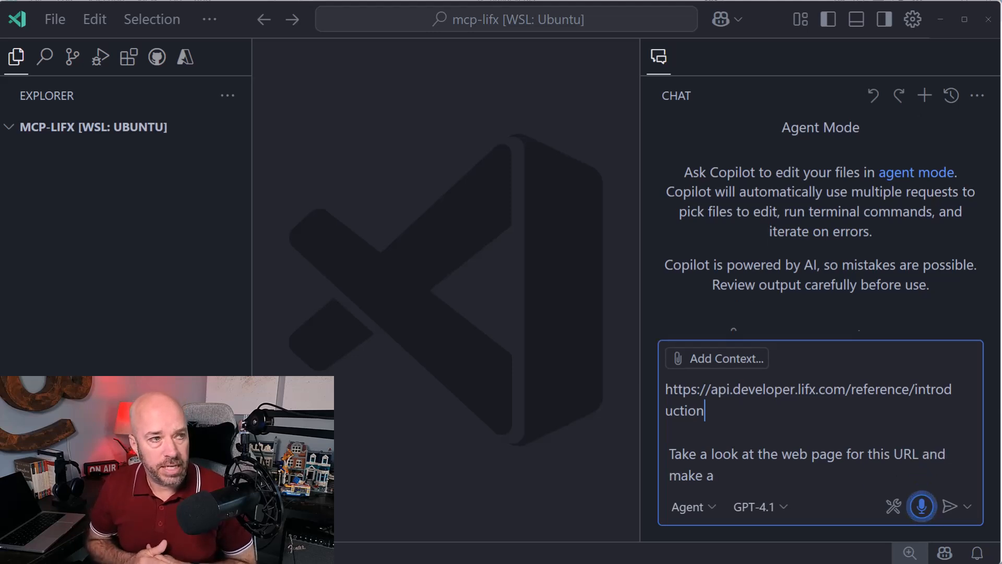
type("markdown table that contains all of the.")
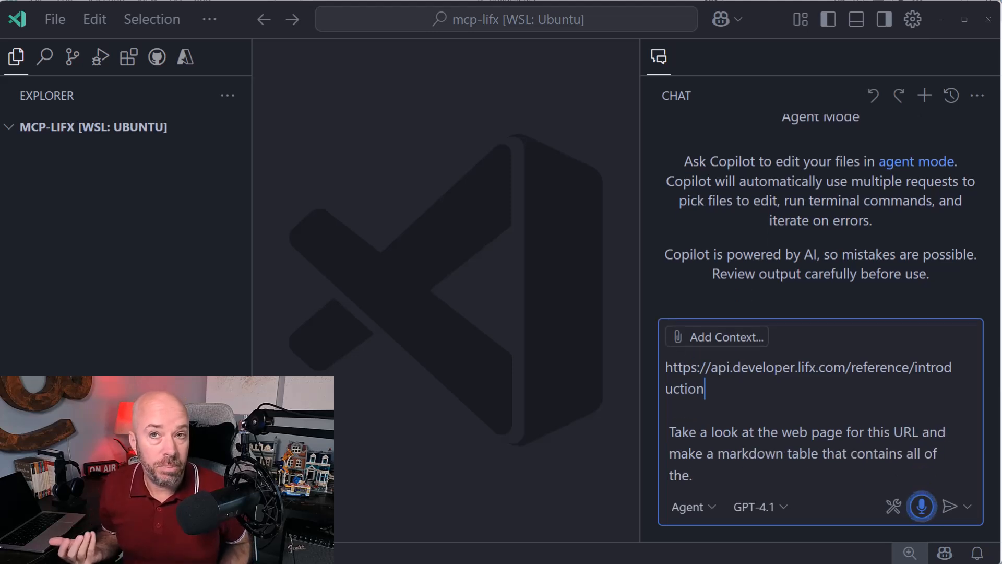
type("API endpoints as well.")
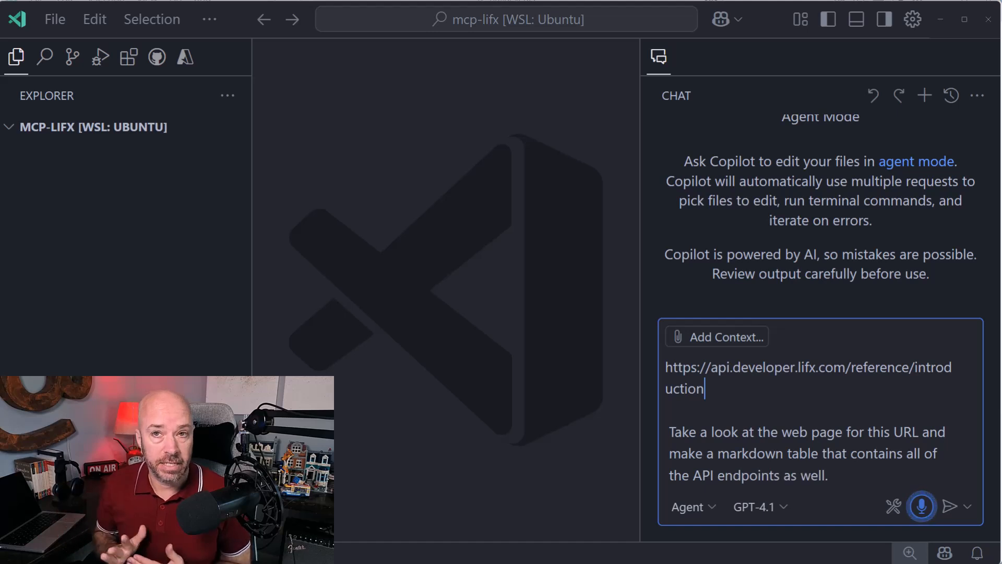
type("as well as the link to get to that")
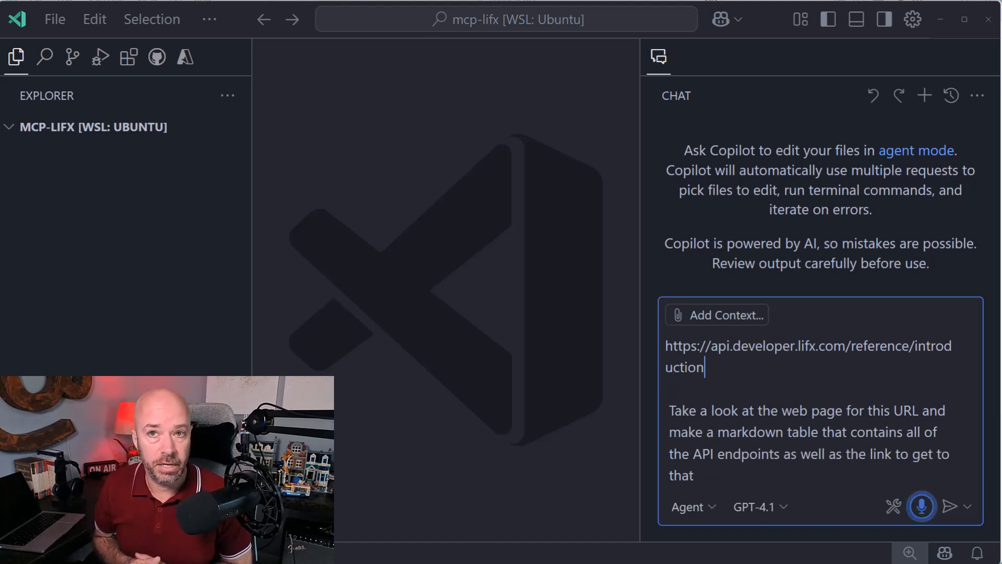
left_click(951, 506)
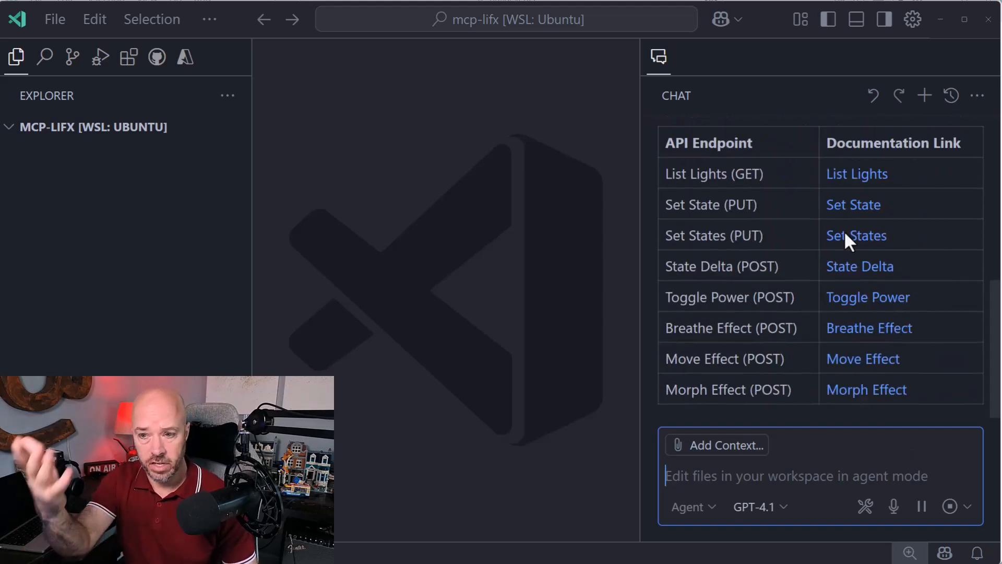
scroll("down", 3)
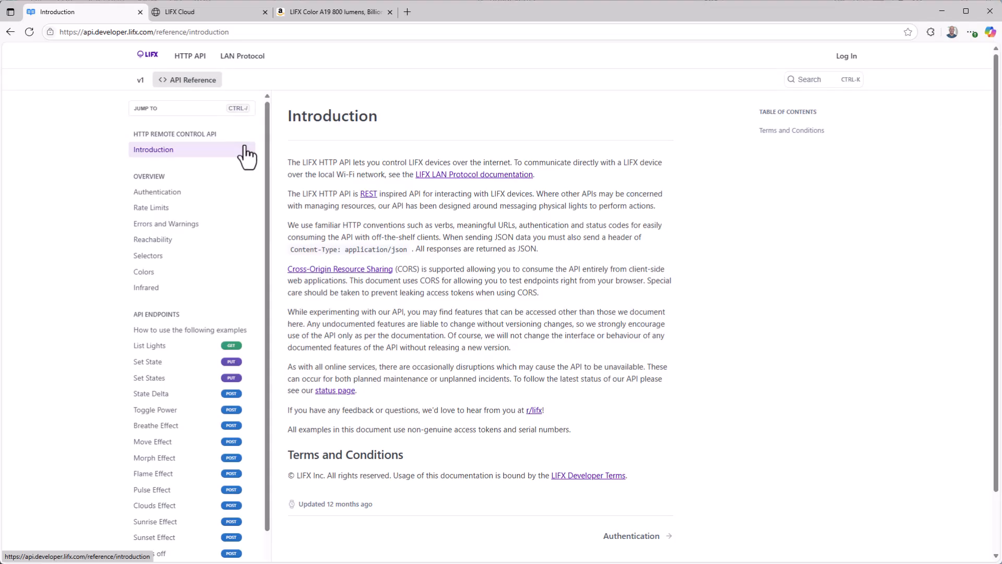
- View the Toggle Power reference page and one more endpoint page in the LIFX docs
scroll("down", 3)
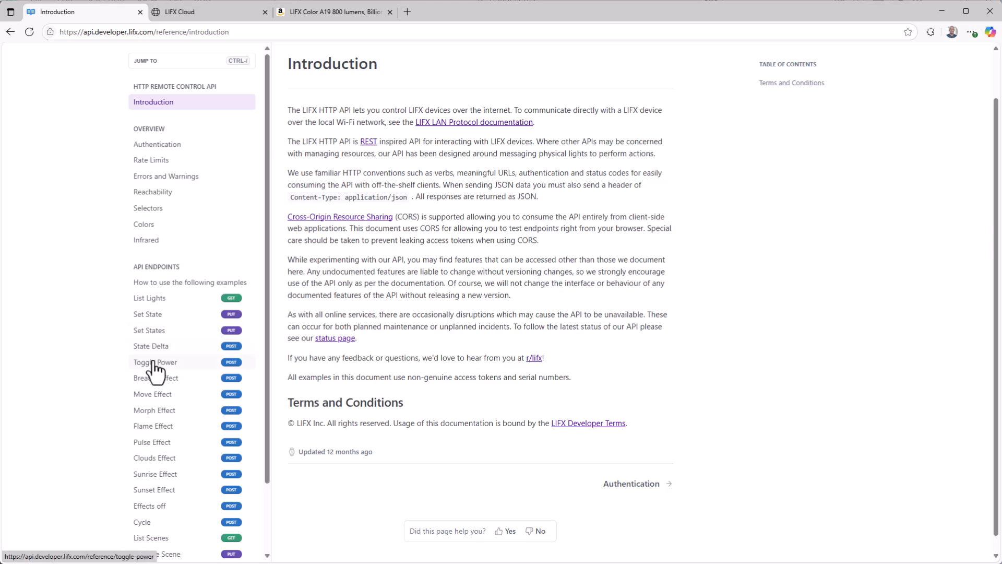
left_click(155, 362)
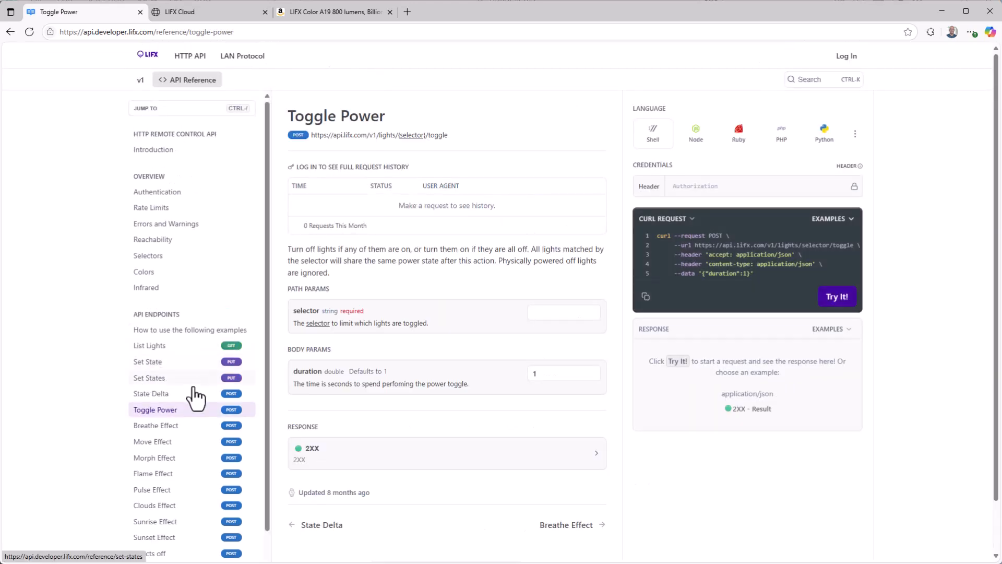
left_click(155, 425)
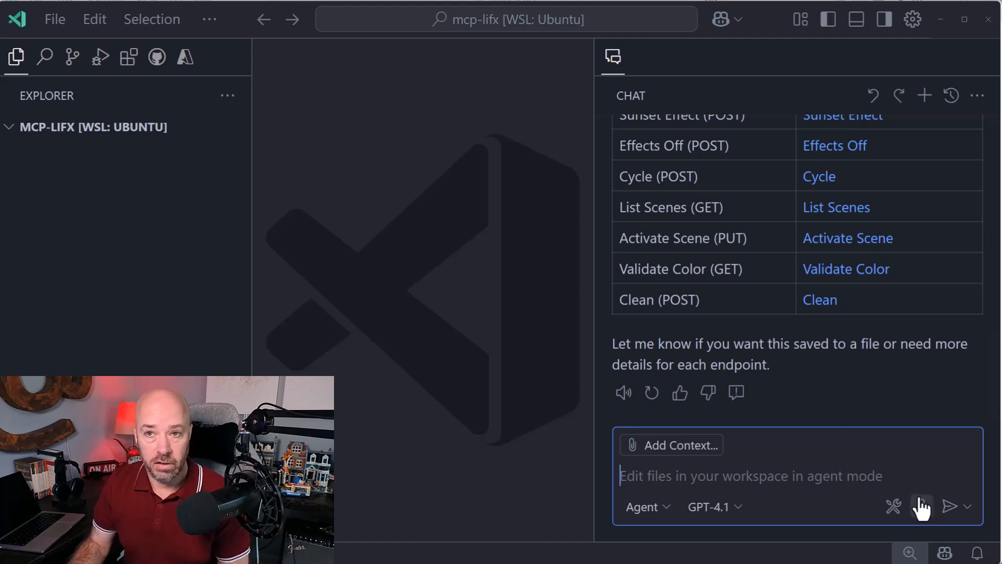
- Dictate a request for Copilot to create LIFX.md with every endpoint's path, method and parameters
left_click(920, 506)
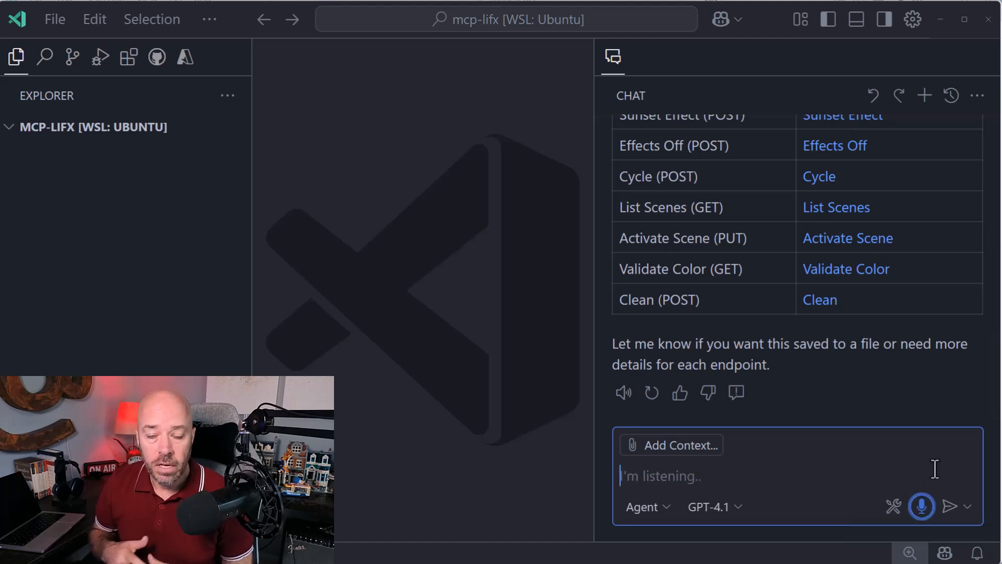
type("Excellent. Can you now please iterate over each one")
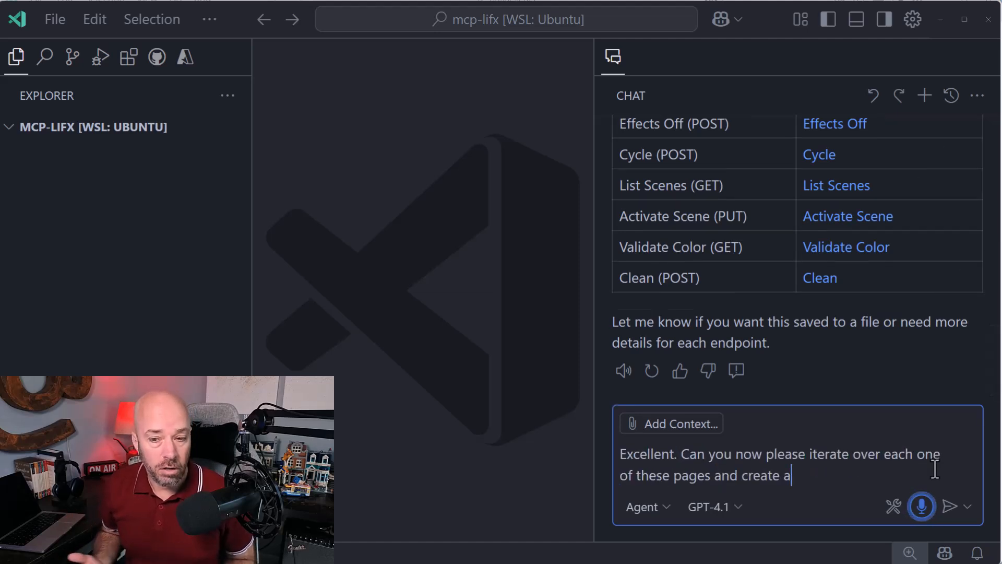
type("file called LIFX dot MD which contains")
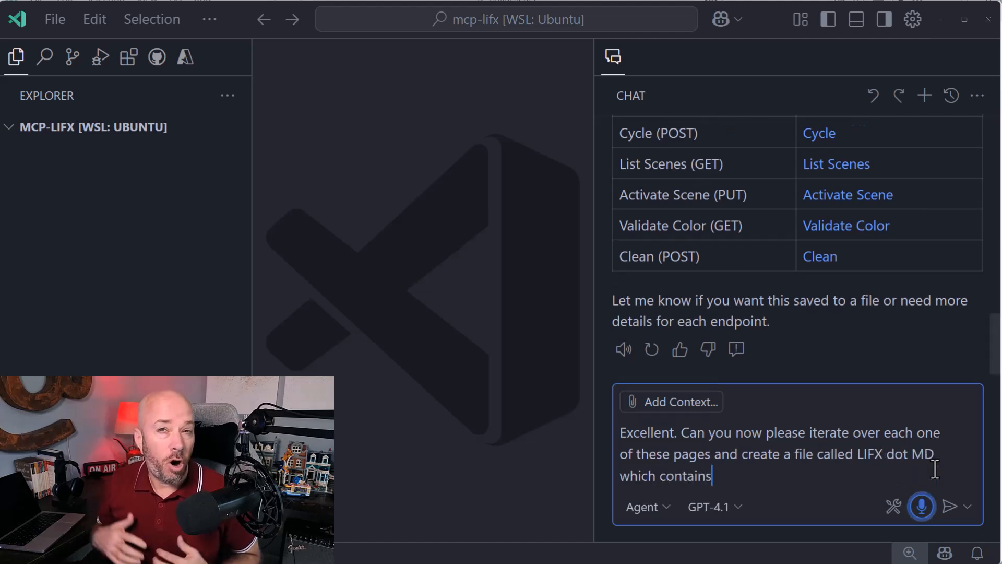
type("a list of all of the.")
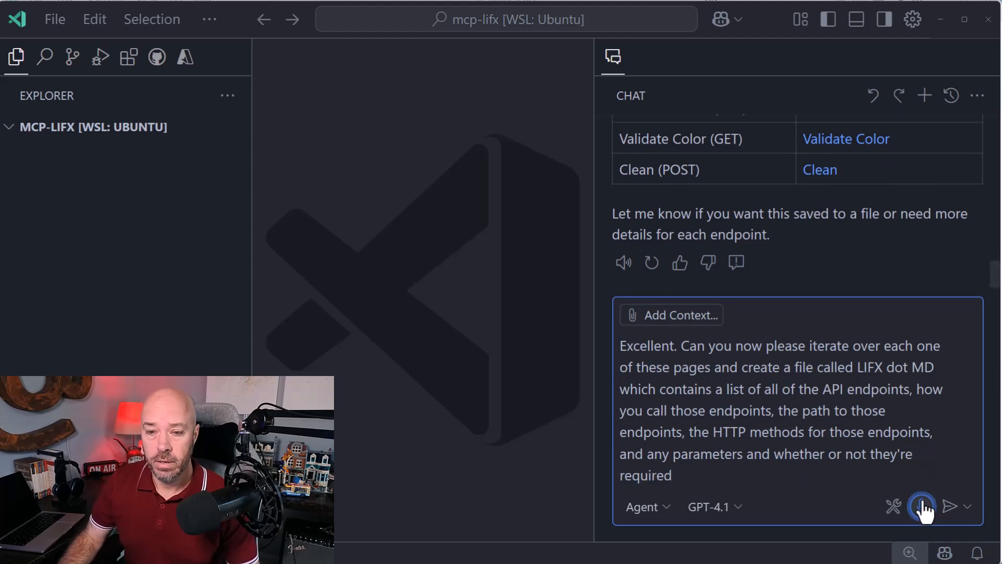
left_click(921, 506)
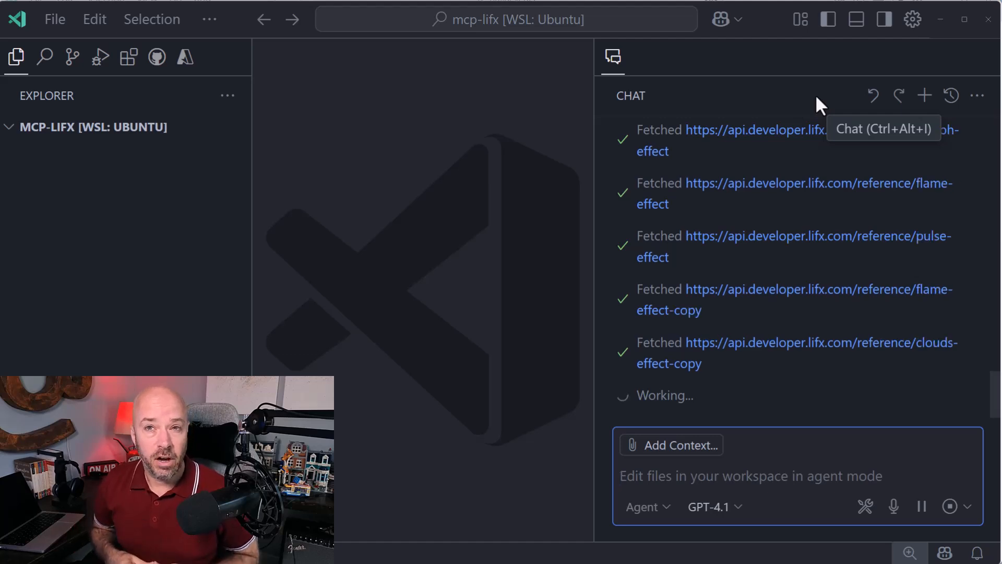
- Scroll the chat panel to follow Copilot fetching each LIFX reference page
scroll("down", 3)
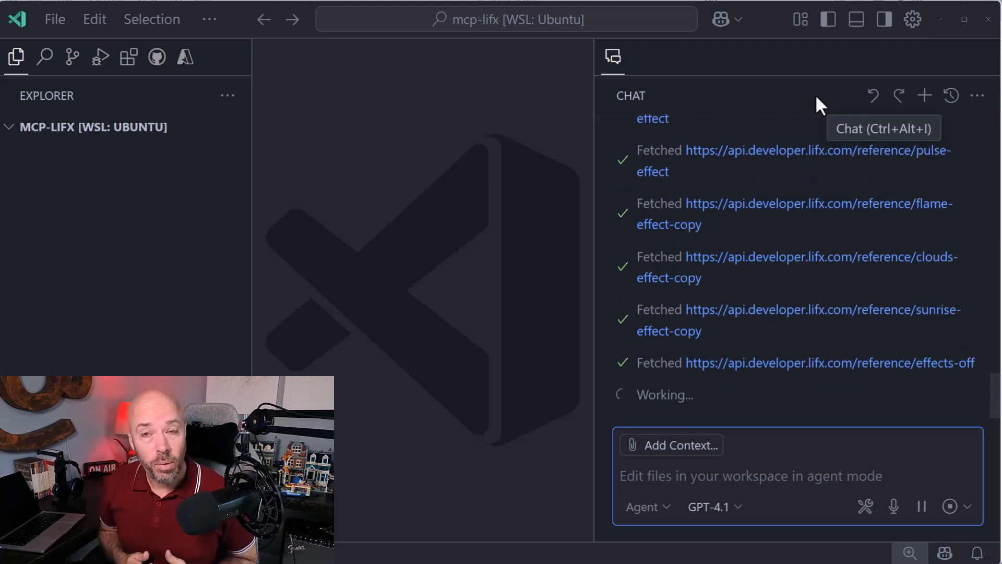
scroll("down", 3)
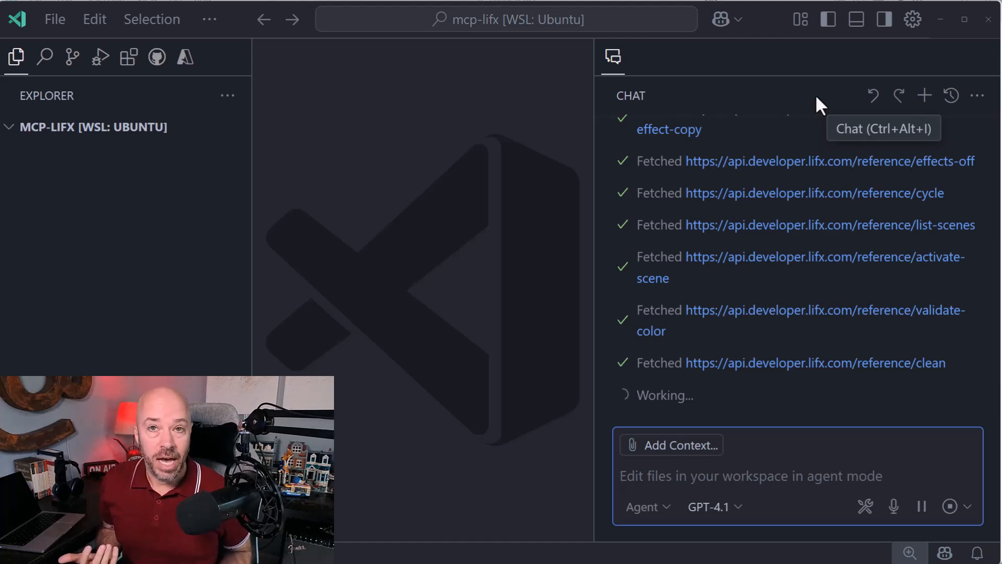
mouse_move(798, 159)
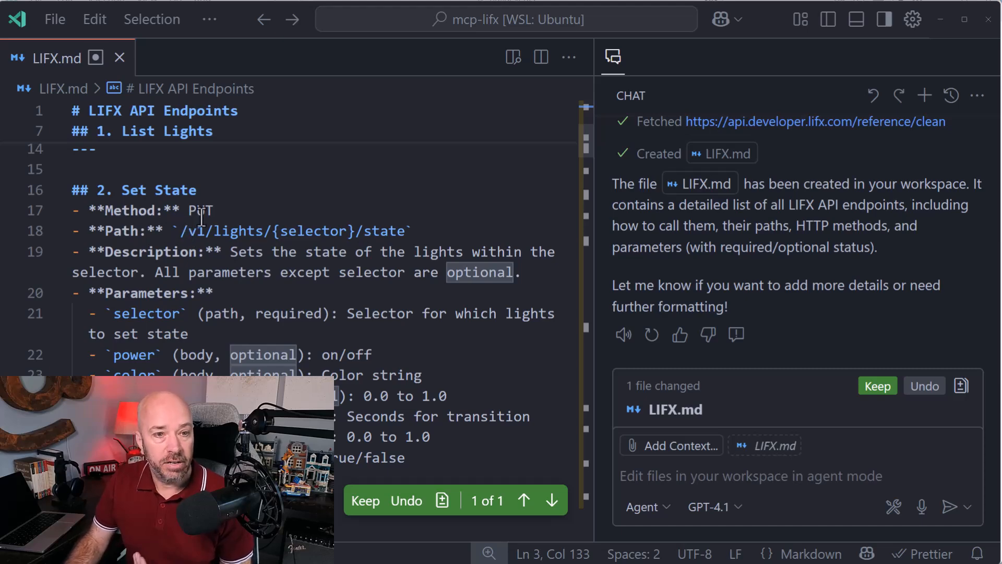
- Scroll through the generated LIFX.md endpoint list, then close the file
scroll("down", 3)
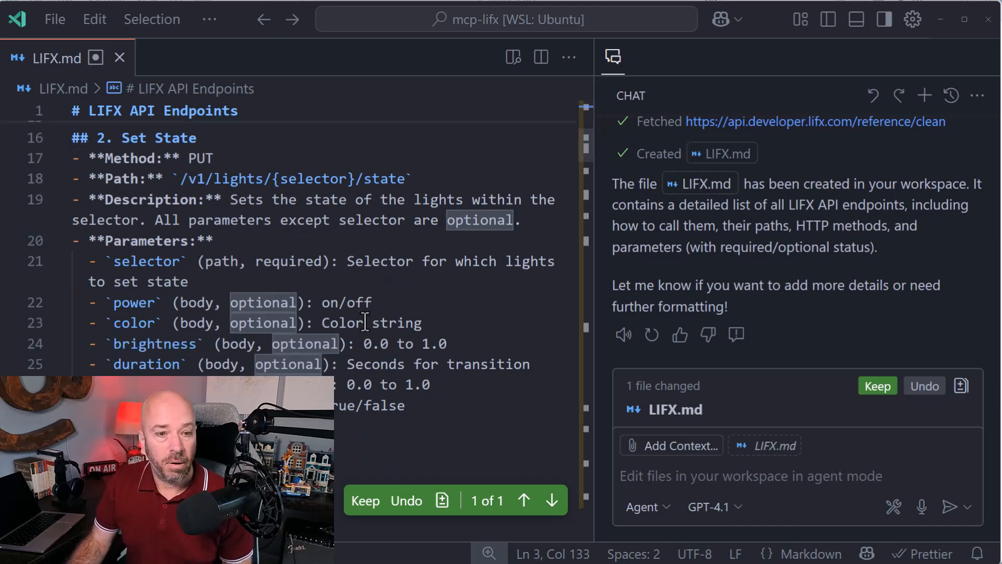
scroll("down", 3)
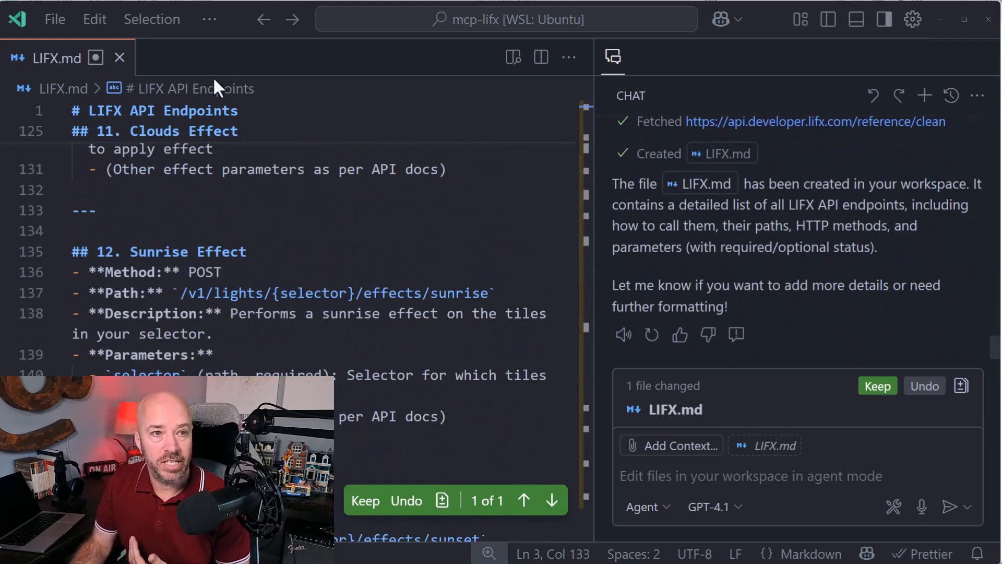
mouse_move(48, 58)
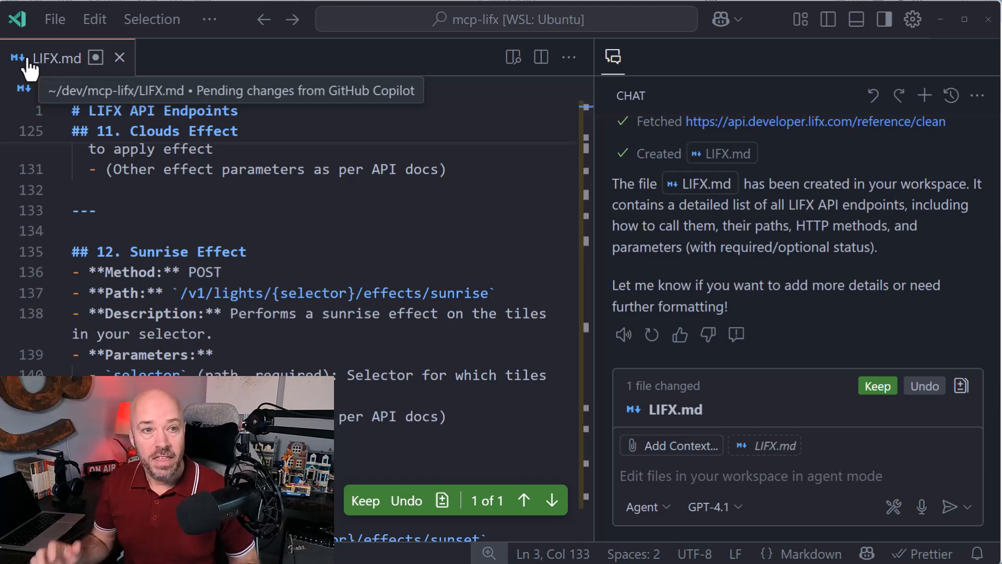
left_click(119, 58)
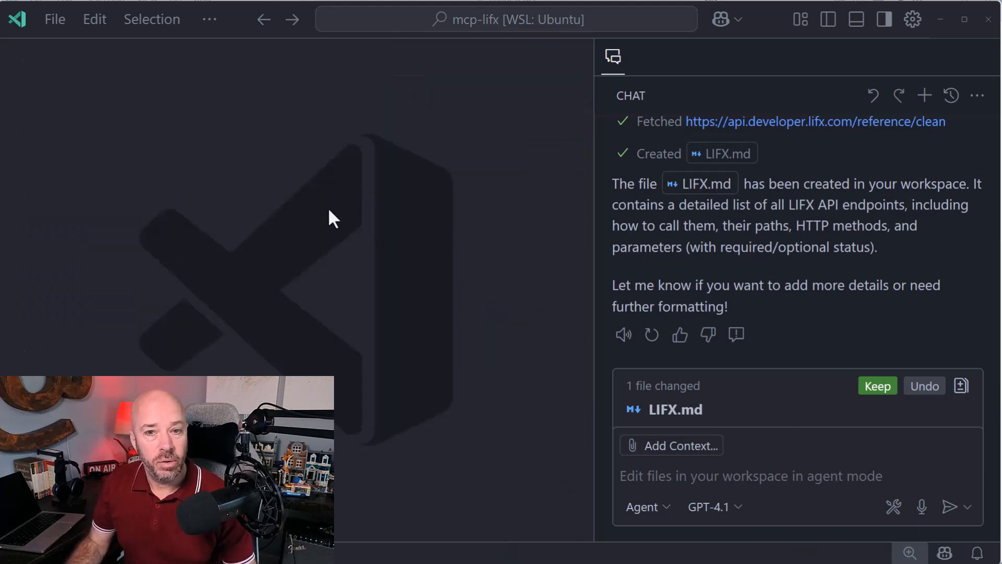
- Open the MCP docs' For Server Developers quickstart and copy the entire page
left_click(15, 57)
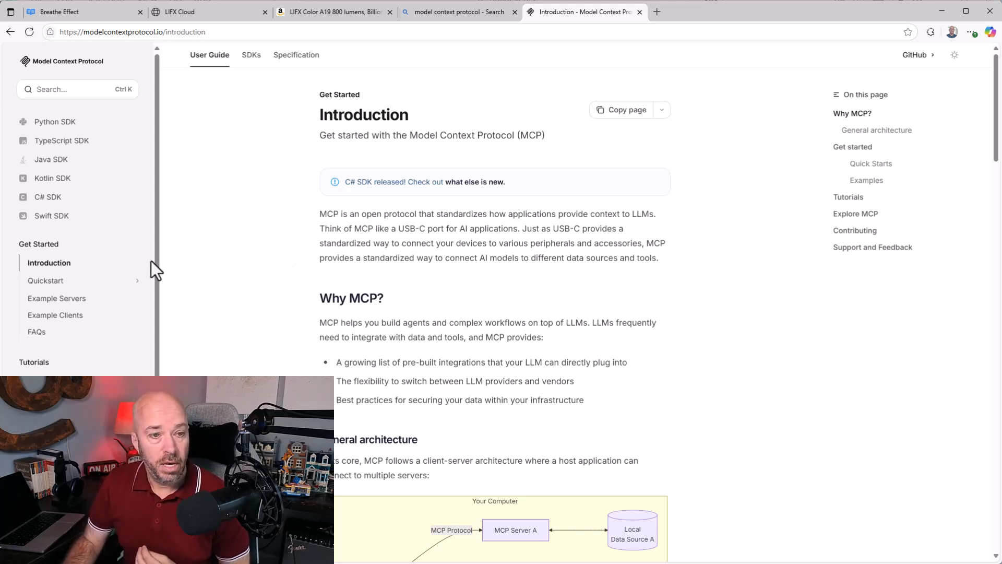
left_click(45, 280)
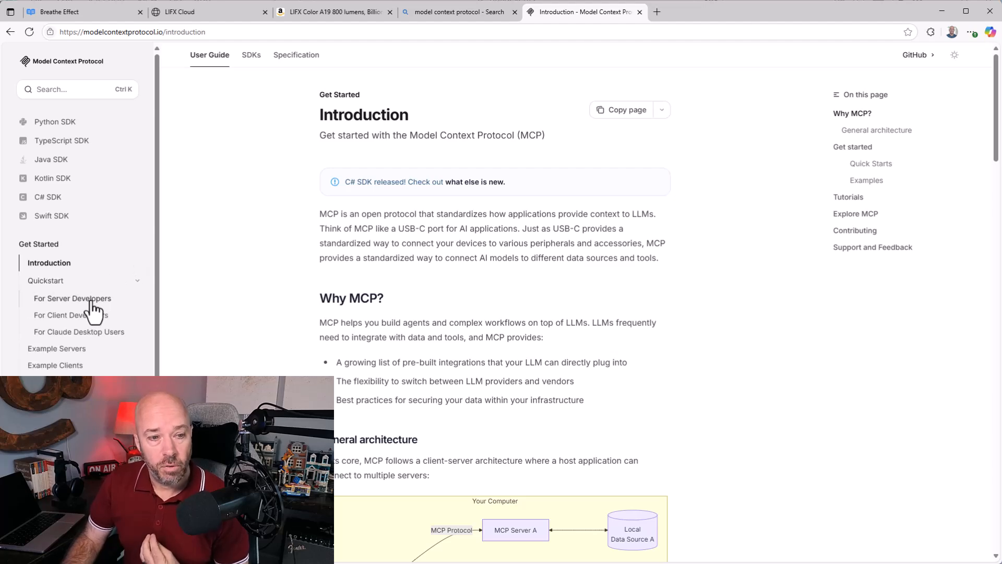
left_click(72, 298)
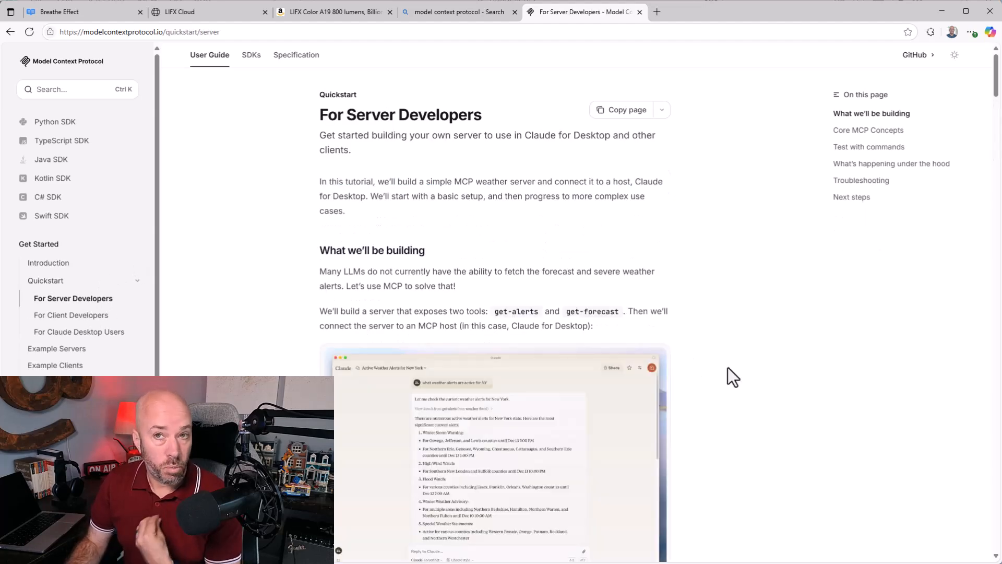
mouse_move(736, 382)
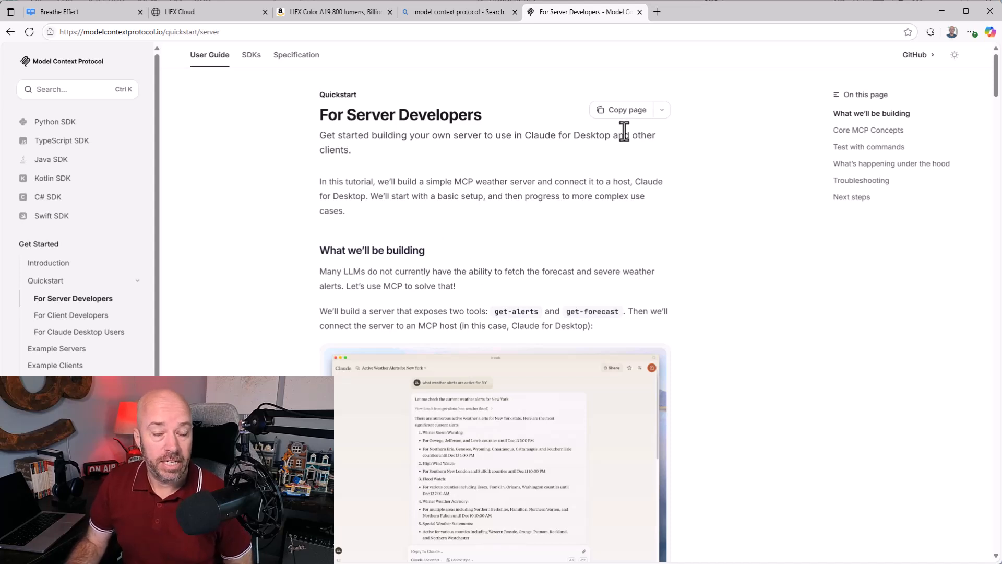
mouse_move(626, 118)
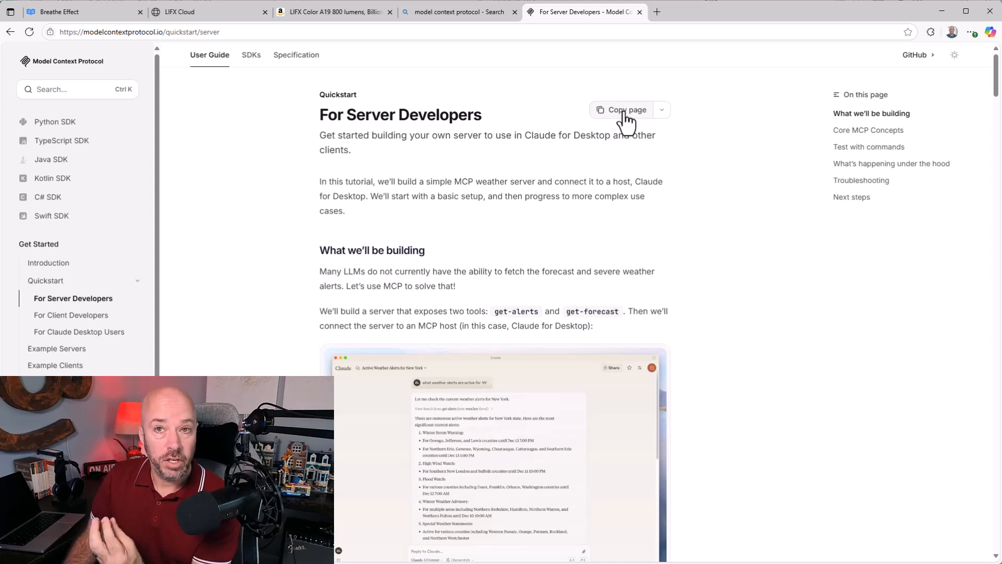
left_click(627, 109)
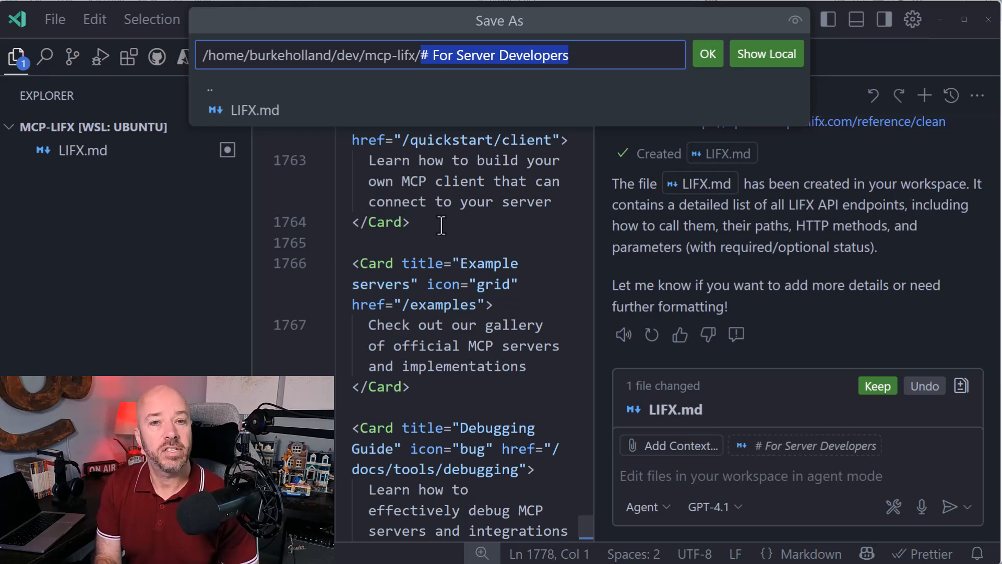
- Save the pasted server guide as mcp.md and close its tab
type("m")
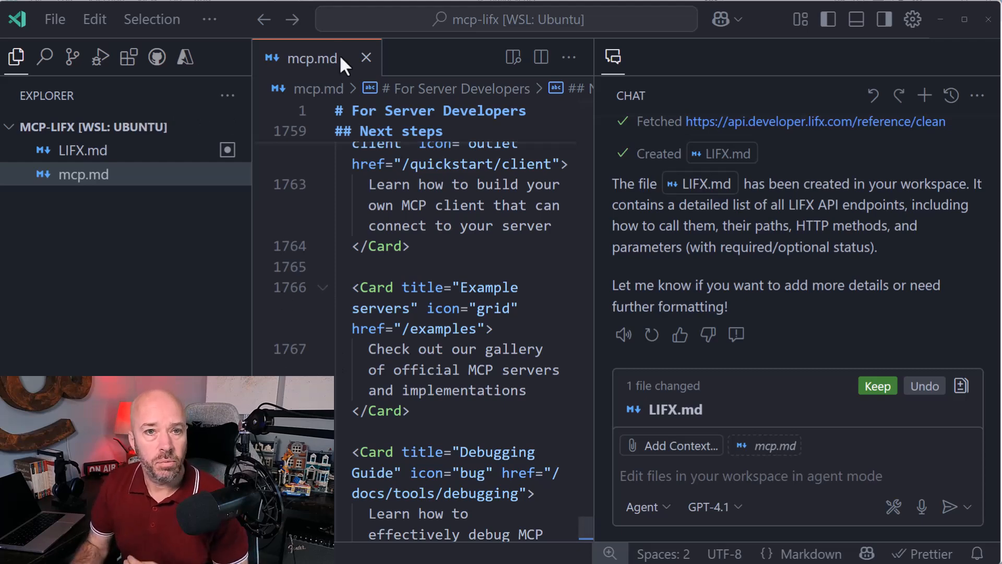
left_click(366, 58)
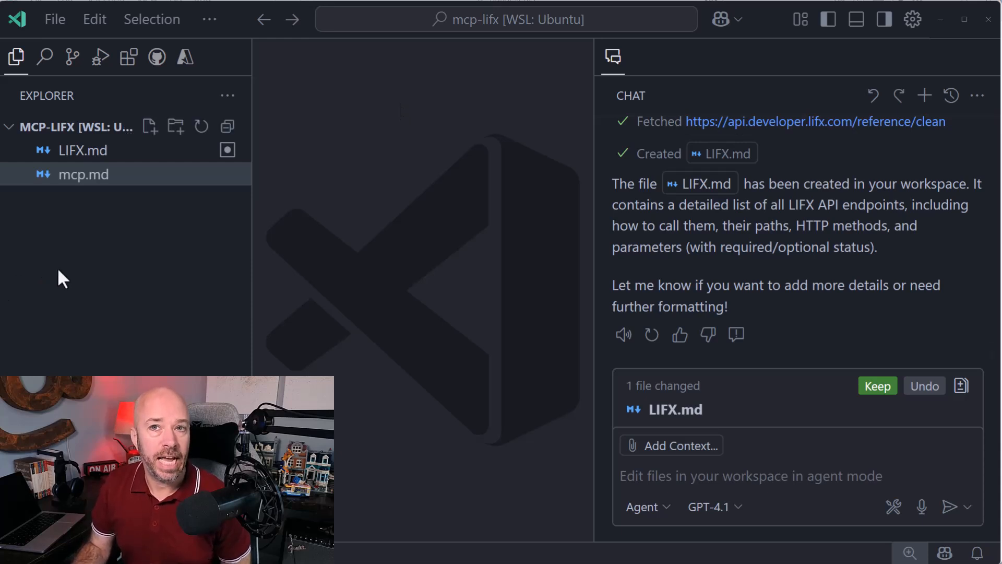
mouse_move(511, 240)
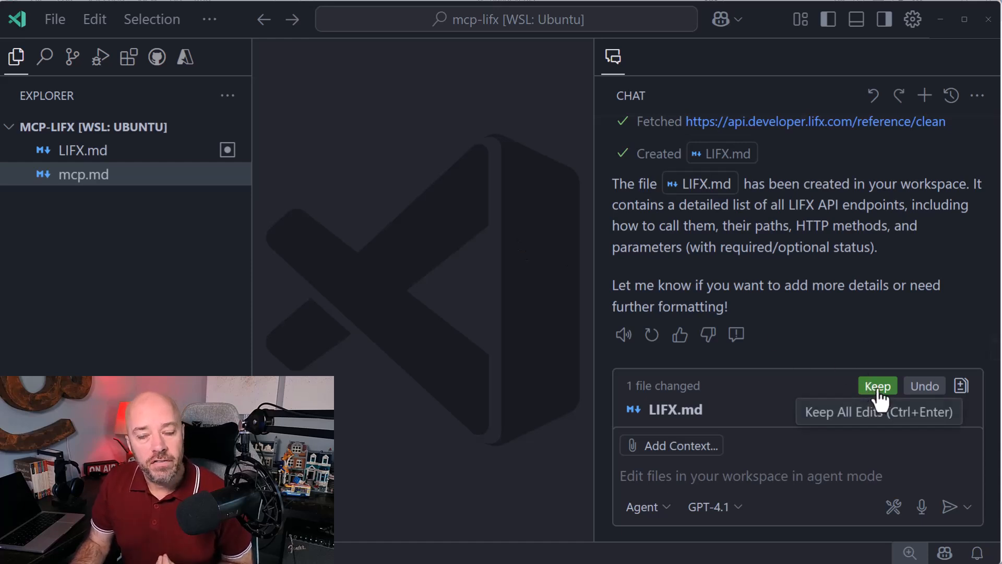
- Keep Copilot's LIFX.md edits and initialize a Git repository for the workspace
left_click(923, 95)
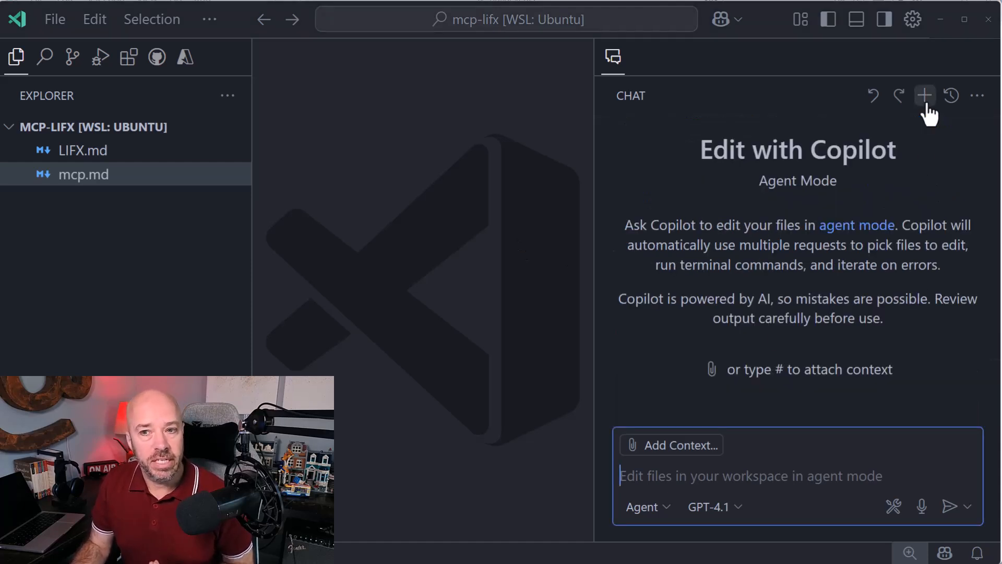
left_click(71, 56)
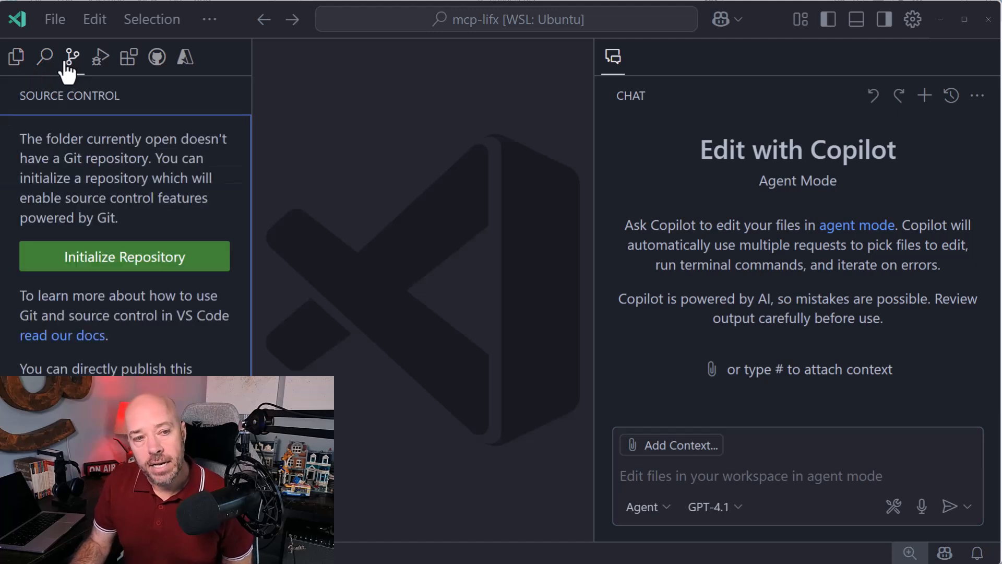
left_click(125, 256)
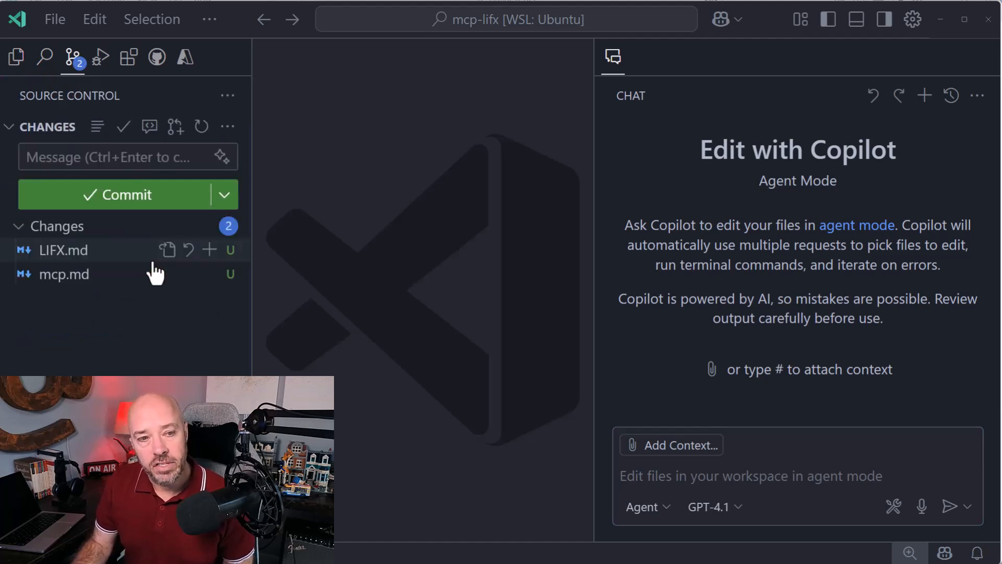
- Commit LIFX.md and mcp.md with a generated message and publish the branch
left_click(208, 249)
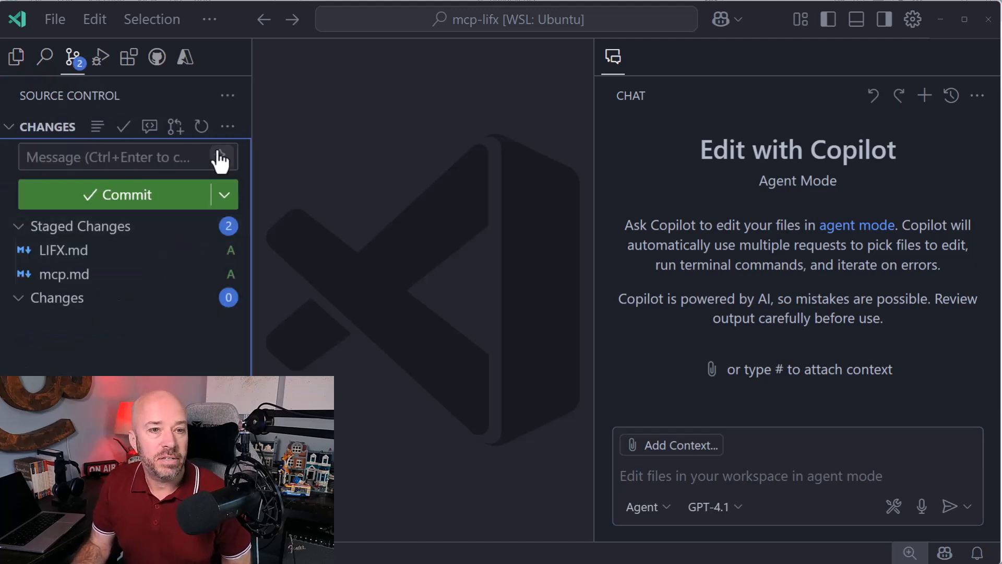
left_click(220, 157)
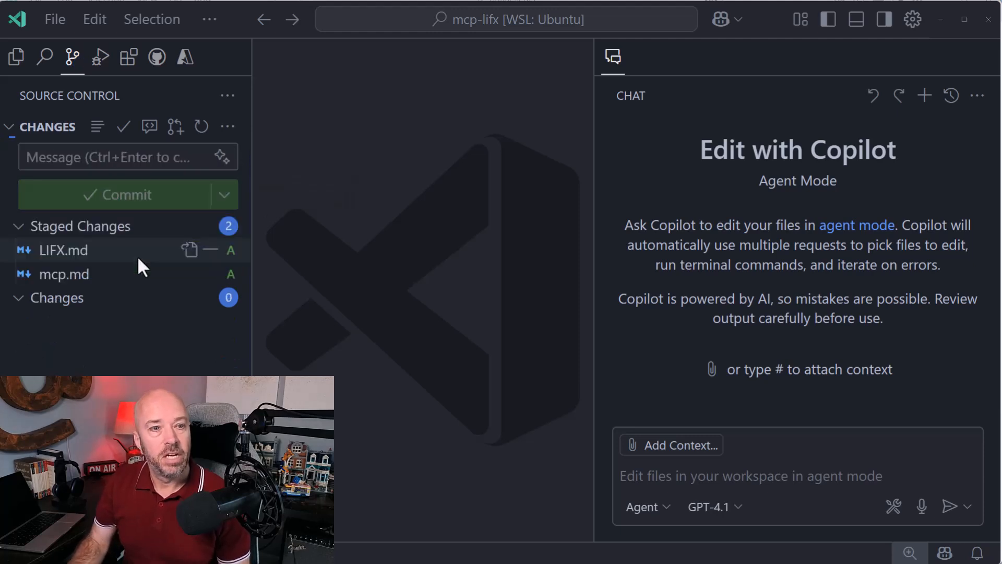
left_click(114, 195)
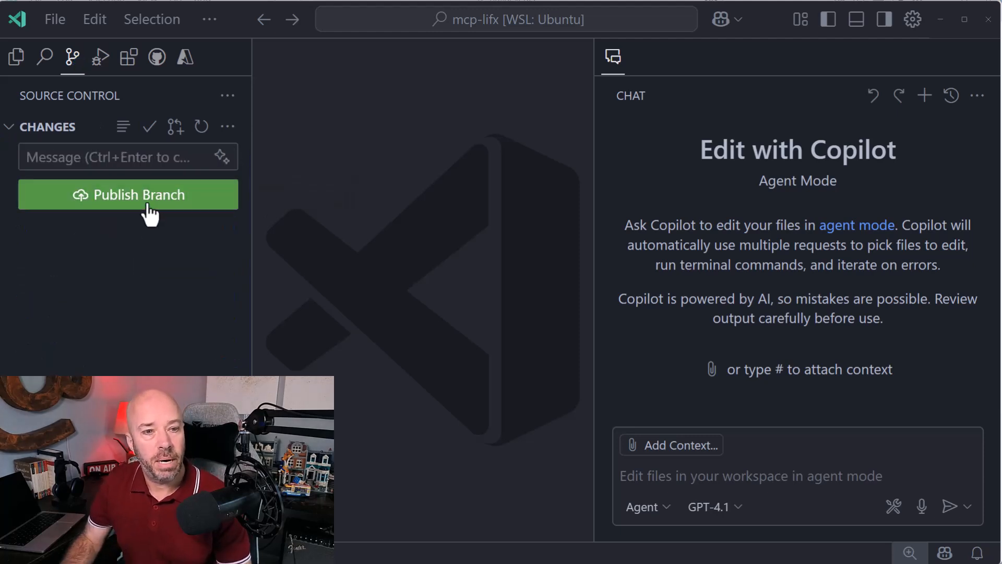
left_click(128, 195)
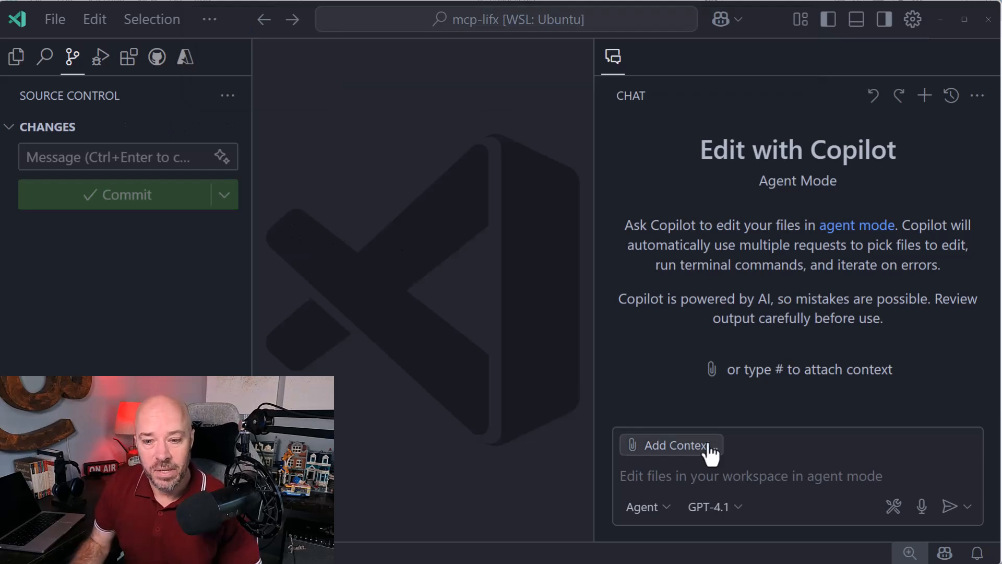
- Switch chat to Claude Sonnet 4 and type 'Lets build an mcp server for the lifx api', citing #file:mcp.md, 'use node'
left_click(711, 506)
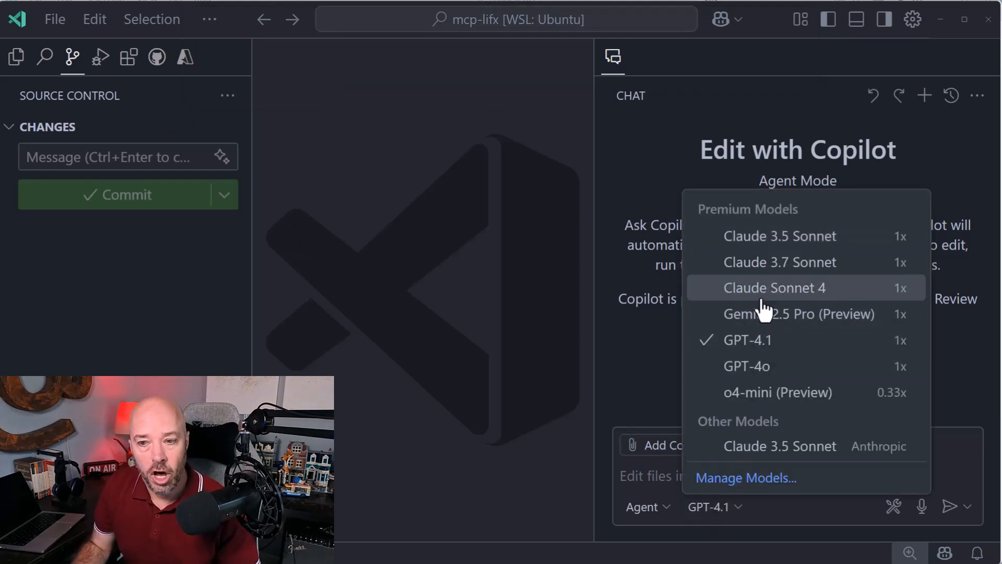
left_click(774, 288)
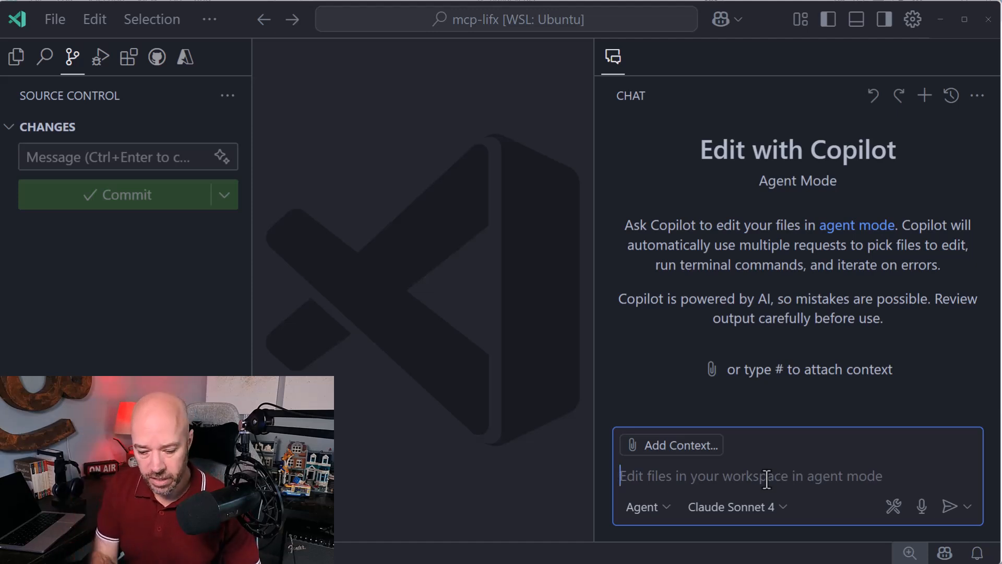
type("Lets build an")
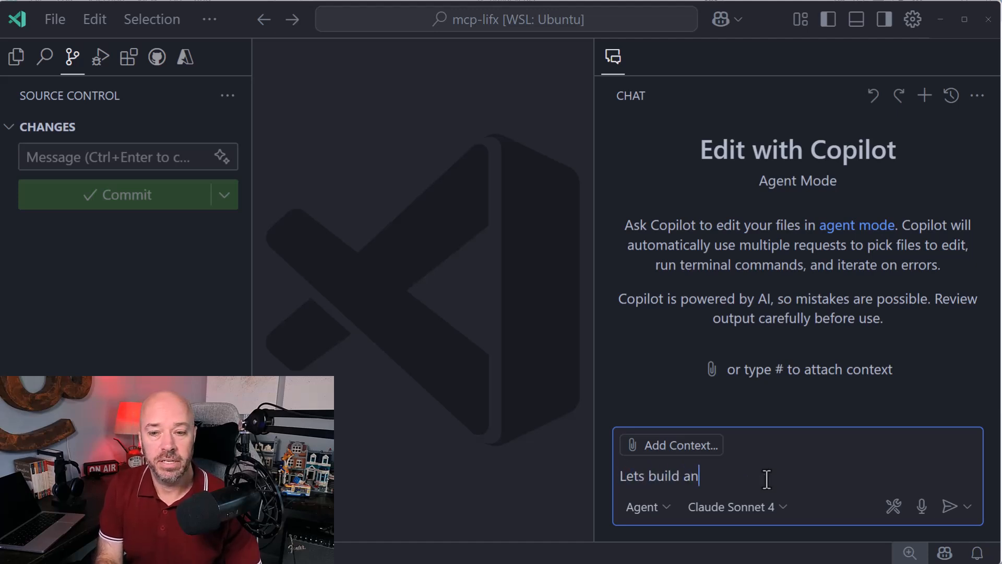
type("mcp server for t")
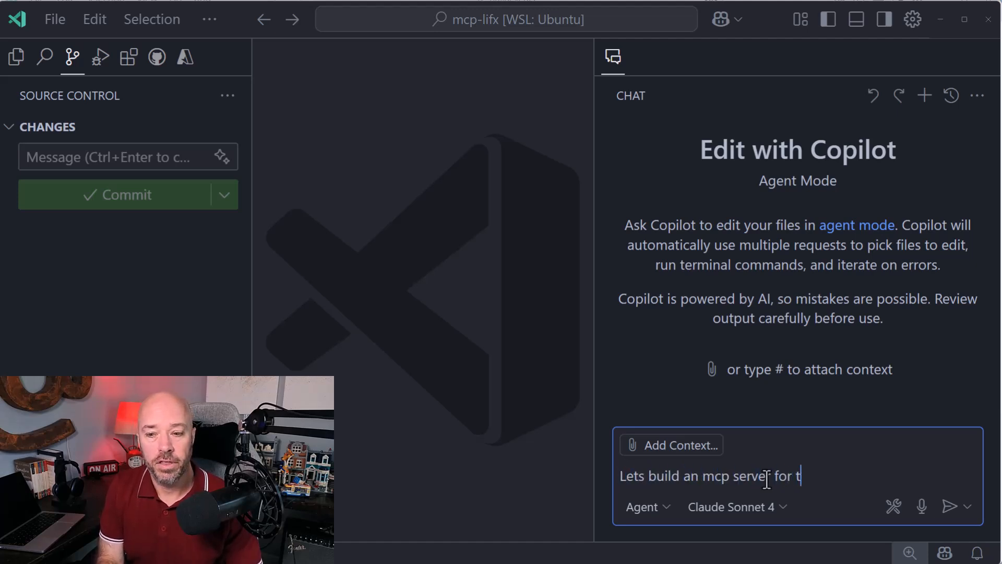
type("he lifx api")
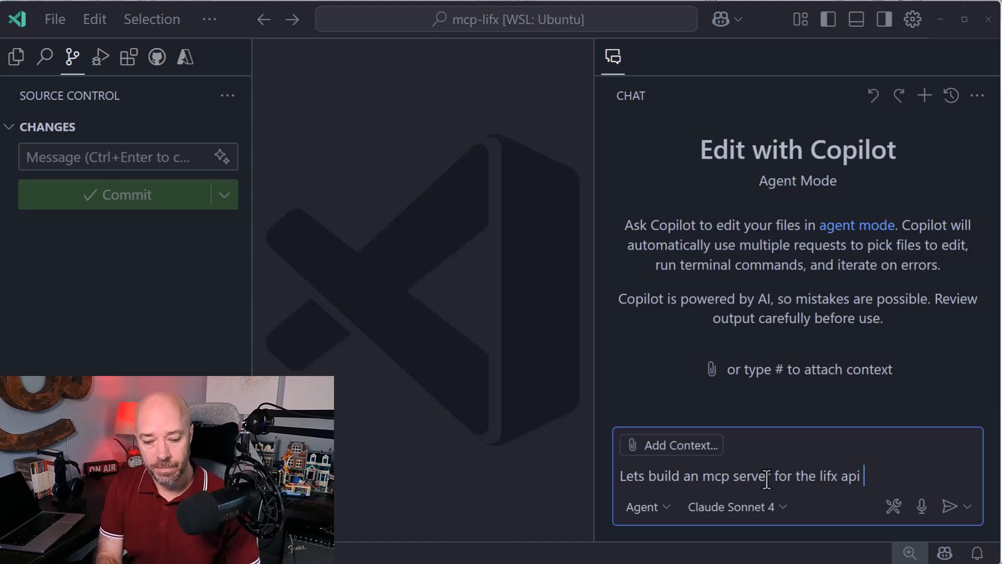
type("#file:LIFX.md")
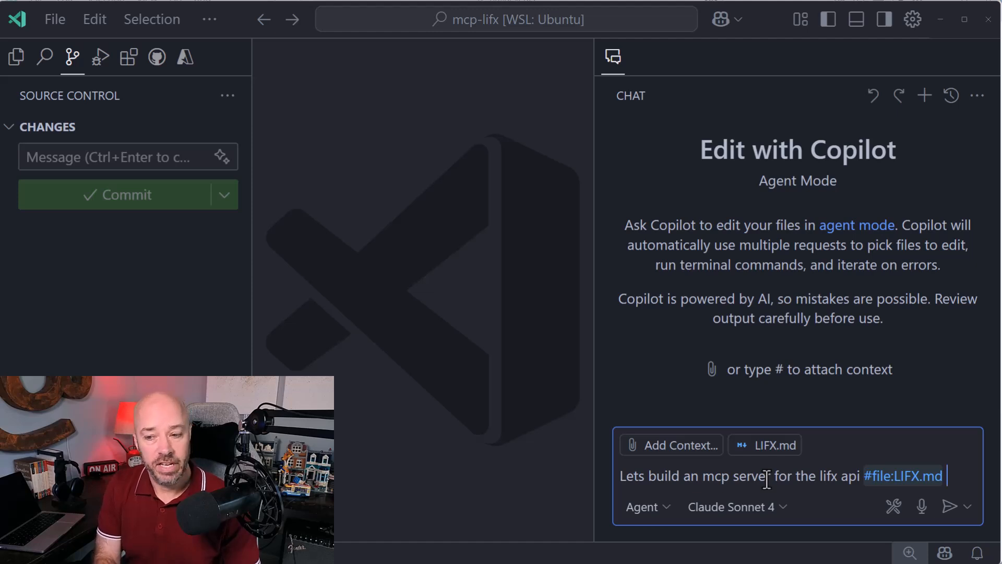
type("#file:mcp.md")
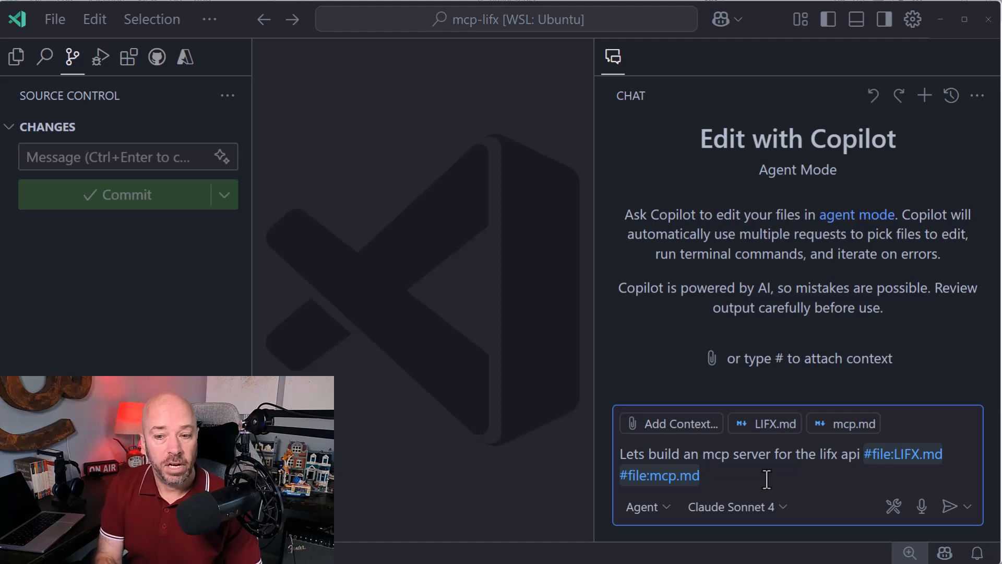
type("use node")
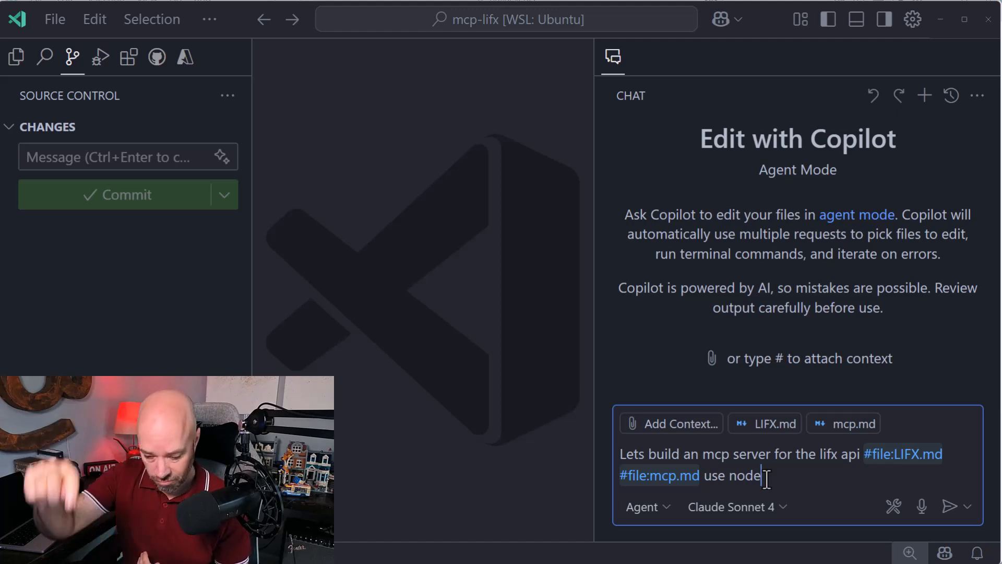
- Send the Node LIFX MCP server request to the Copilot agent
left_click(949, 507)
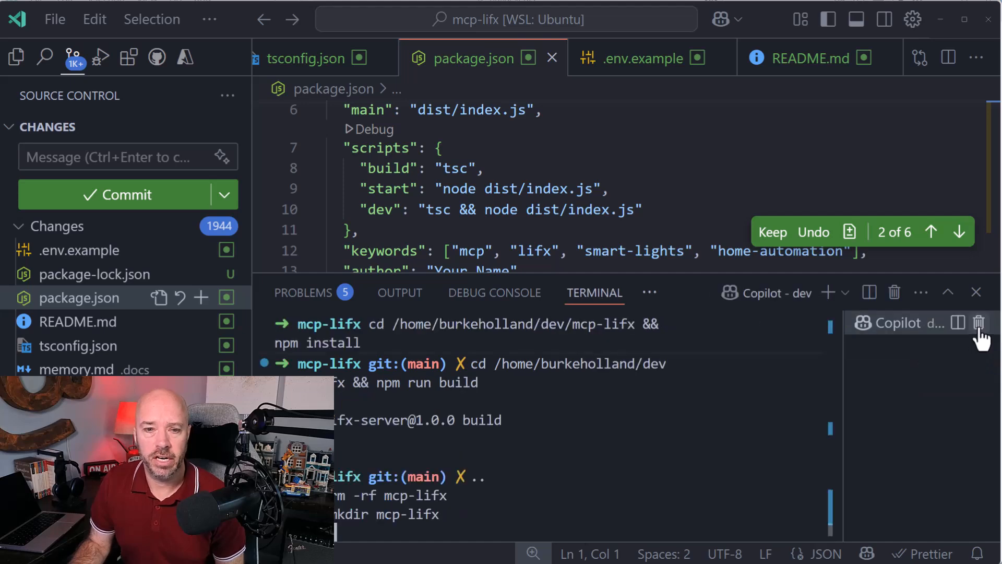
- Kill the agent's terminal, skim README.md, and open memory.md beside the chat
left_click(976, 292)
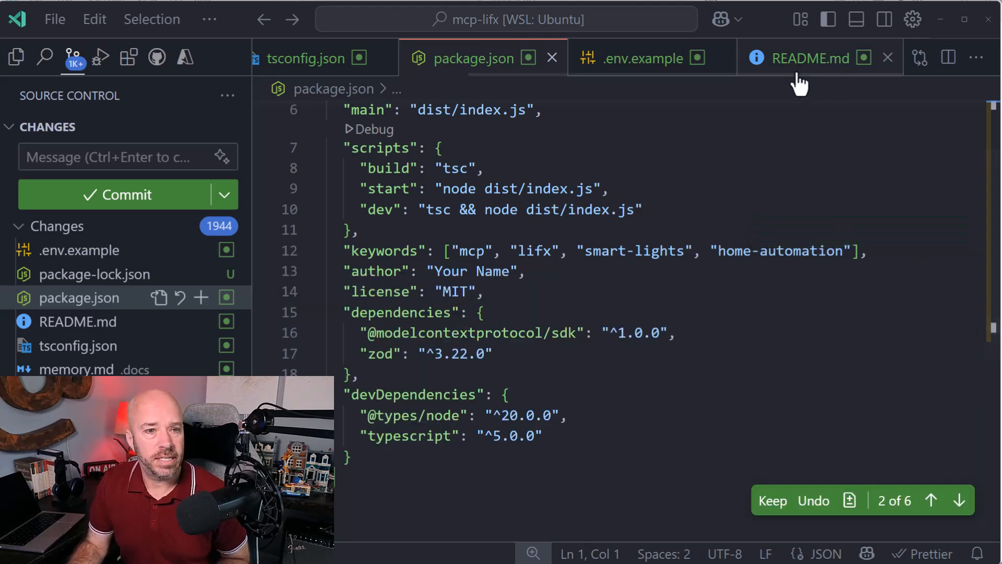
left_click(810, 58)
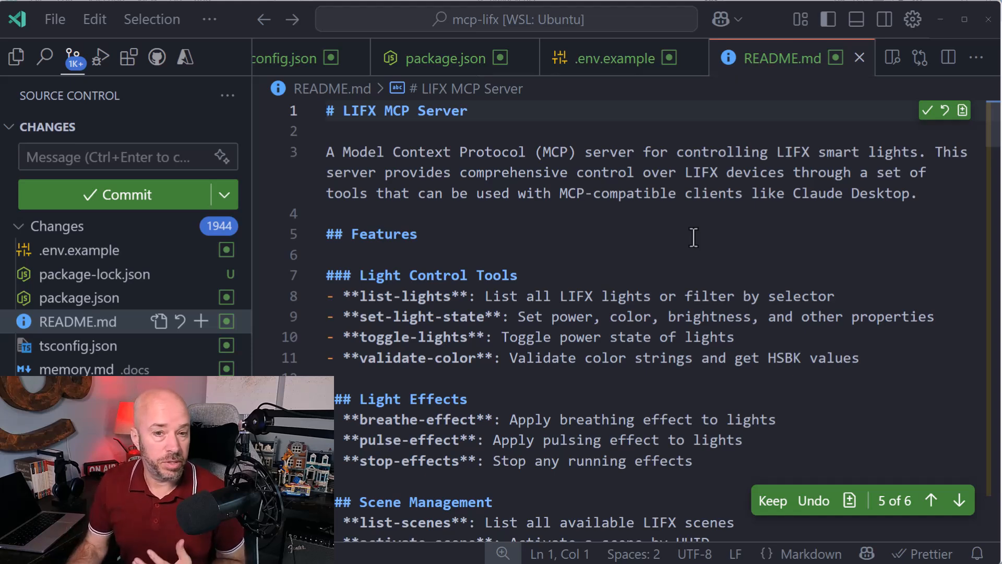
scroll("down", 3)
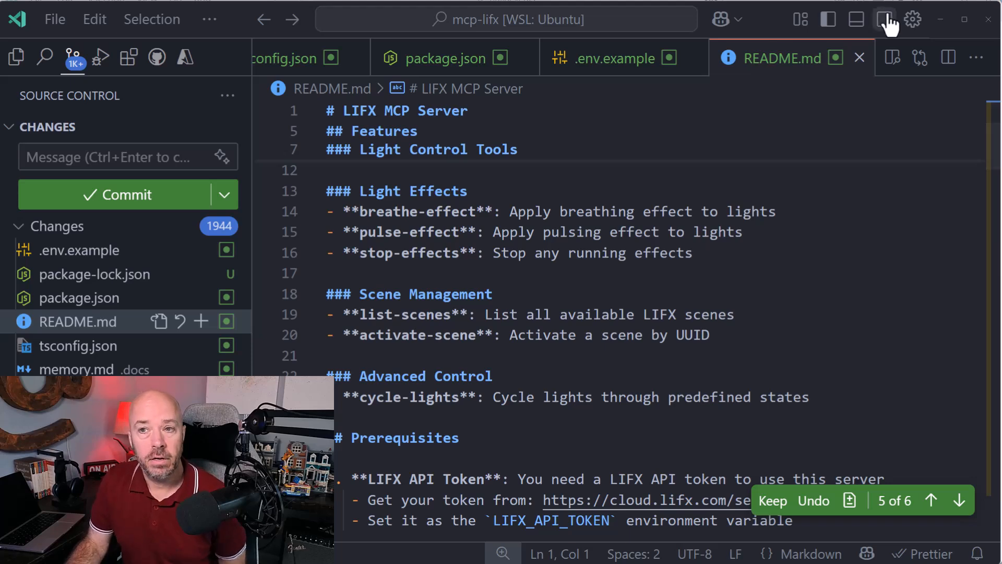
left_click(884, 19)
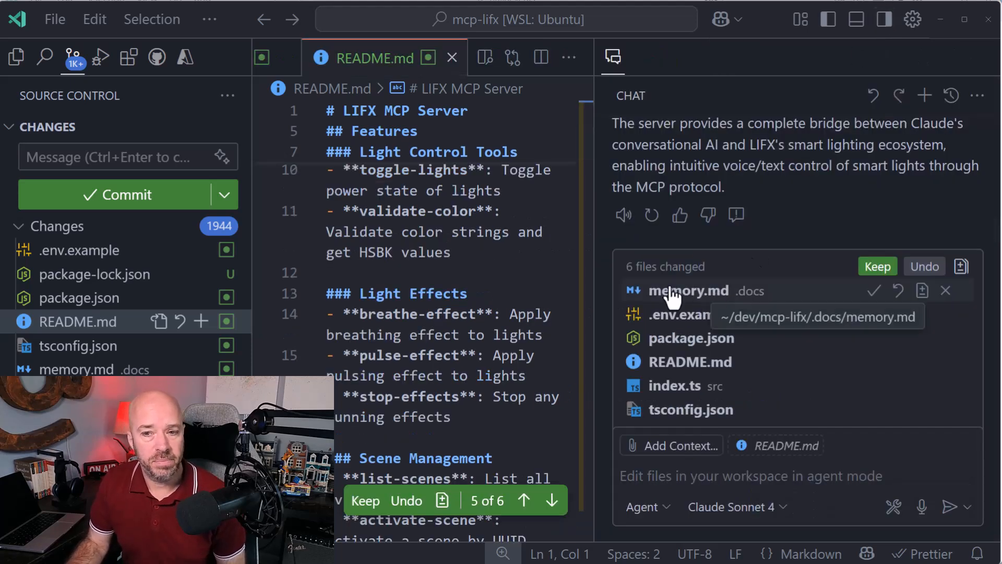
left_click(688, 290)
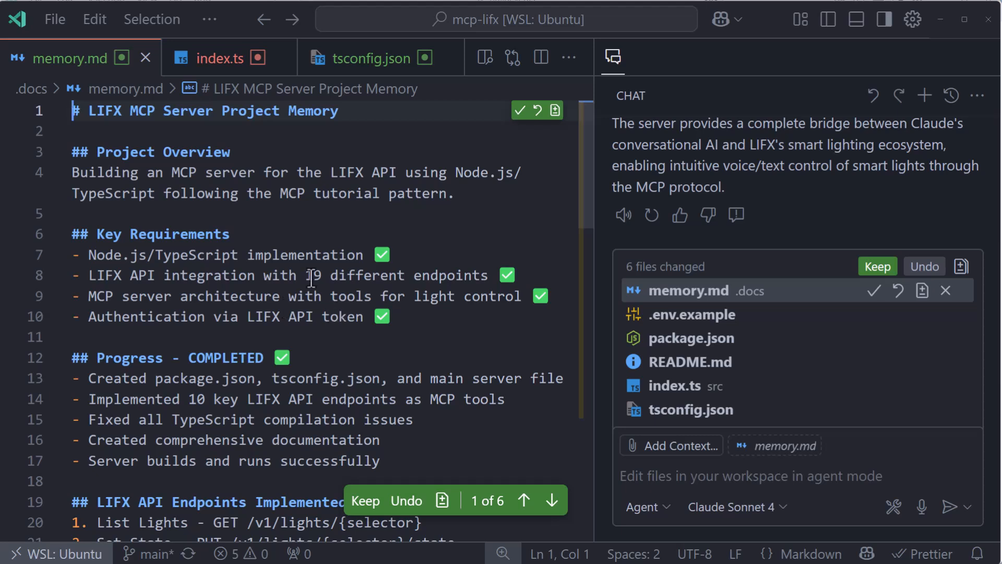
- View the Copilot memory instructions in user settings, then read memory.md down to Next Steps
key("ctrl+shift+p")
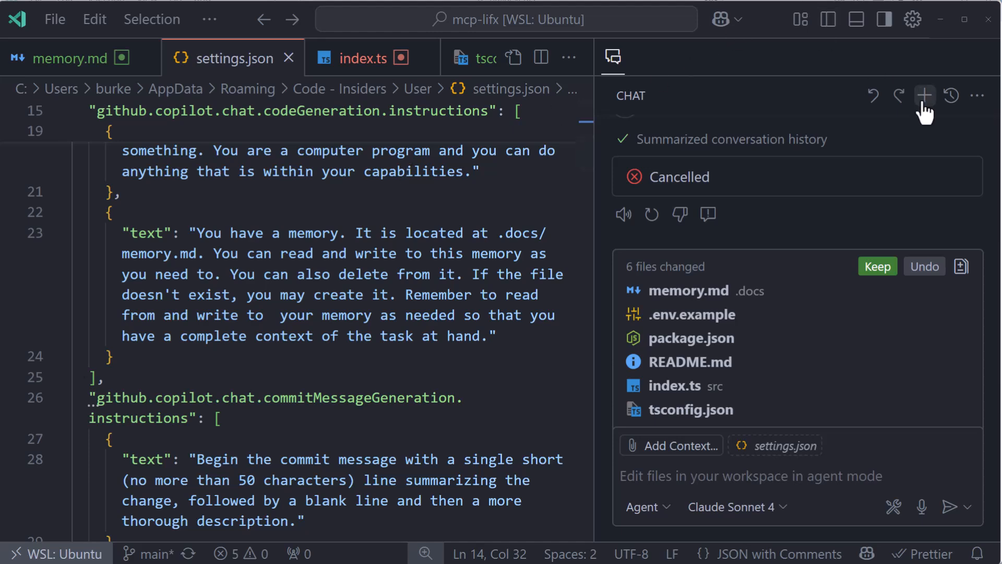
left_click(63, 58)
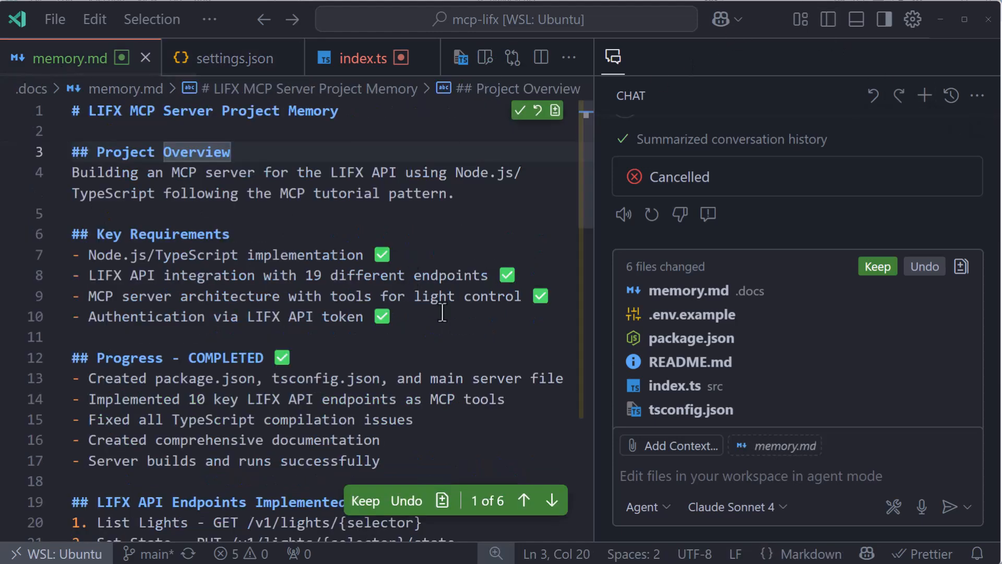
scroll("down", 3)
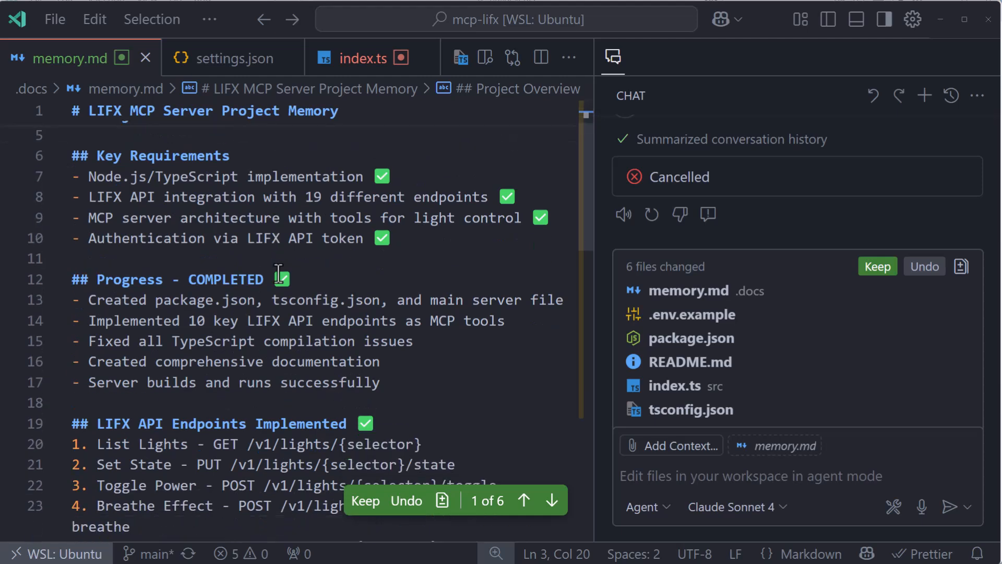
scroll("down", 3)
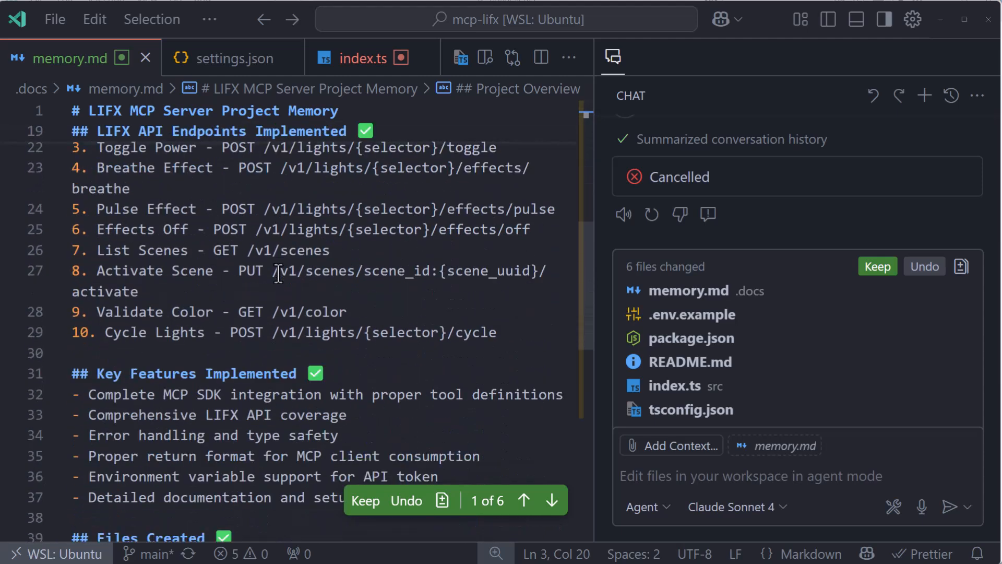
scroll("down", 3)
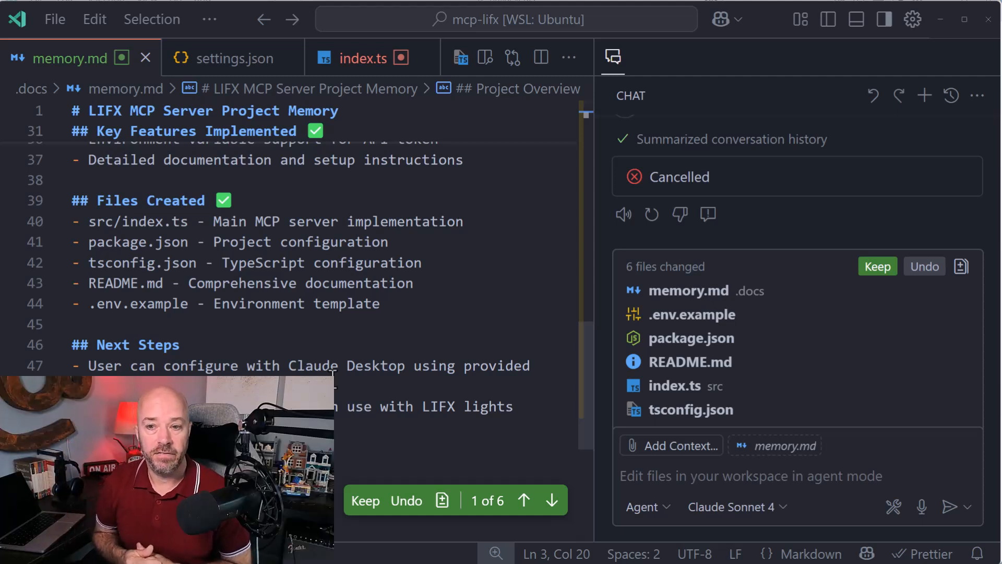
mouse_move(905, 262)
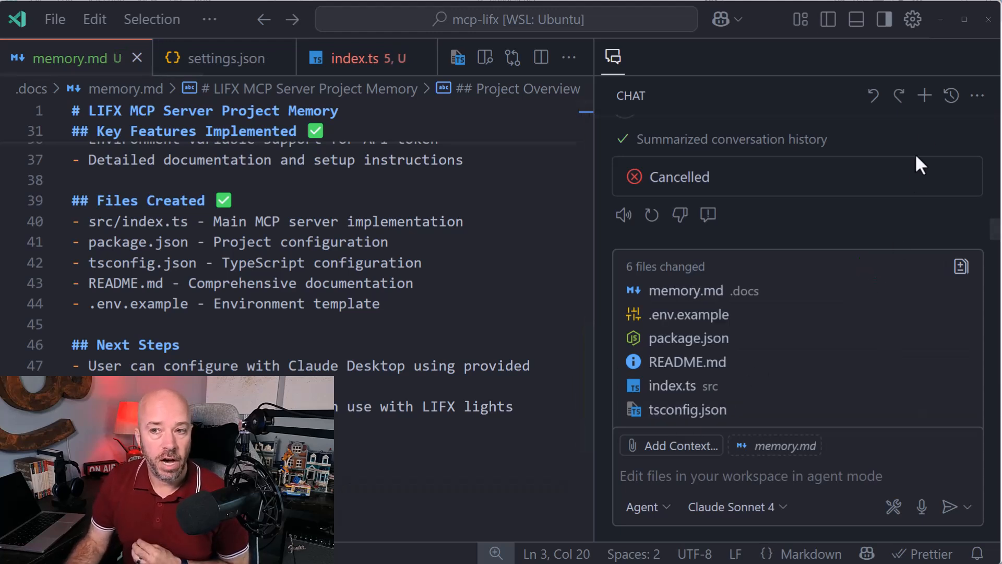
- Create a .gitignore in the project root containing node_modules/
left_click(923, 95)
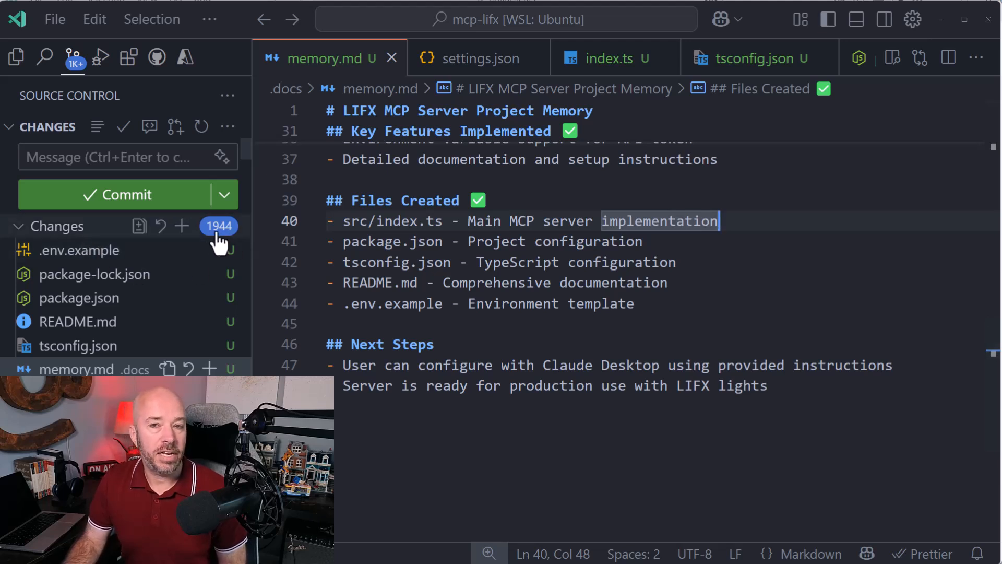
left_click(17, 57)
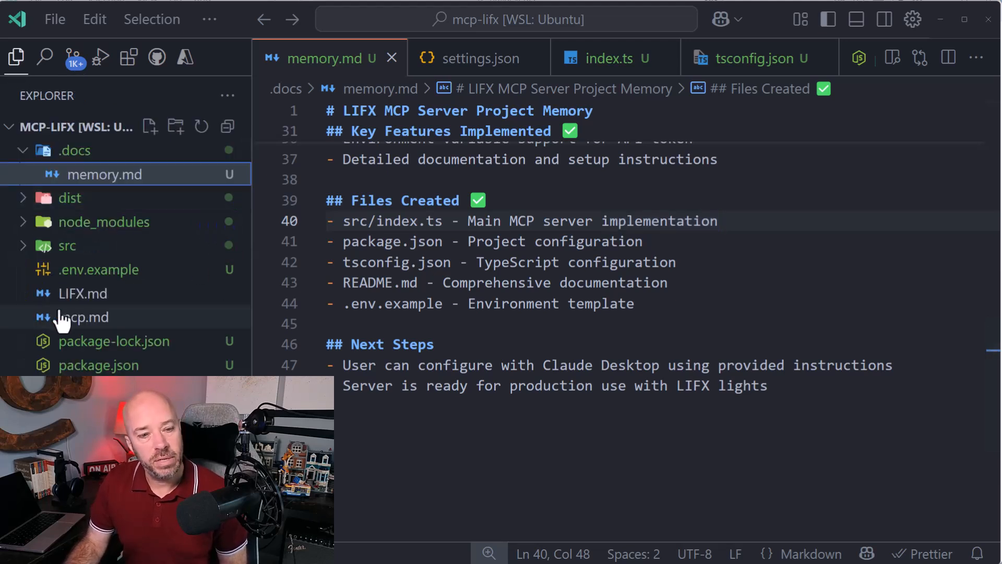
left_click(149, 126)
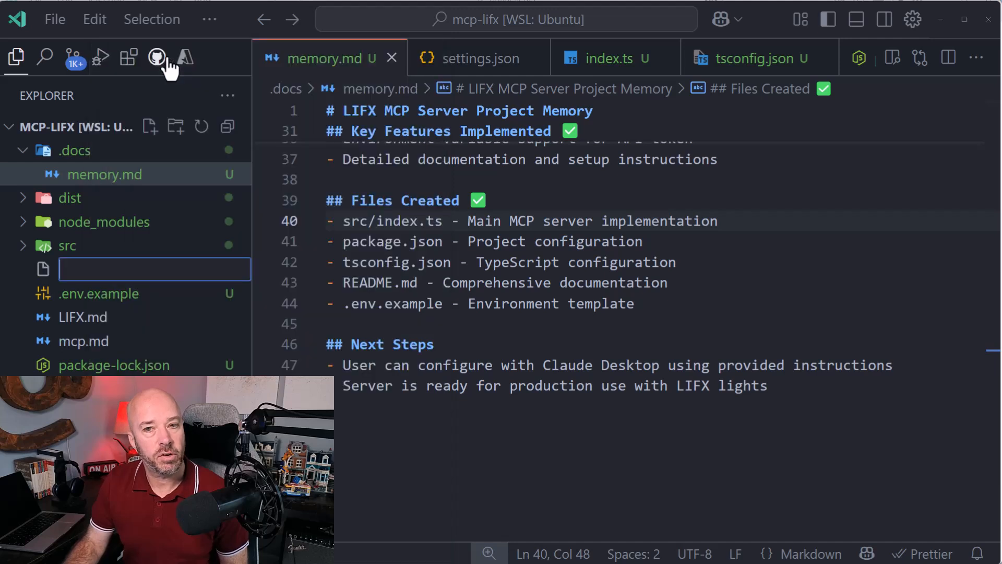
type(".g")
type("node_mod")
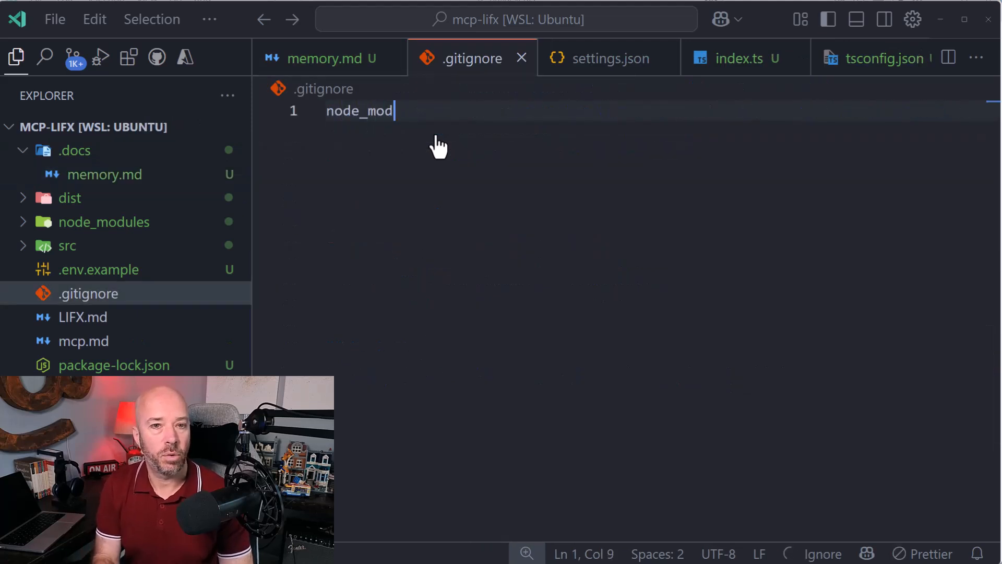
type("ules/")
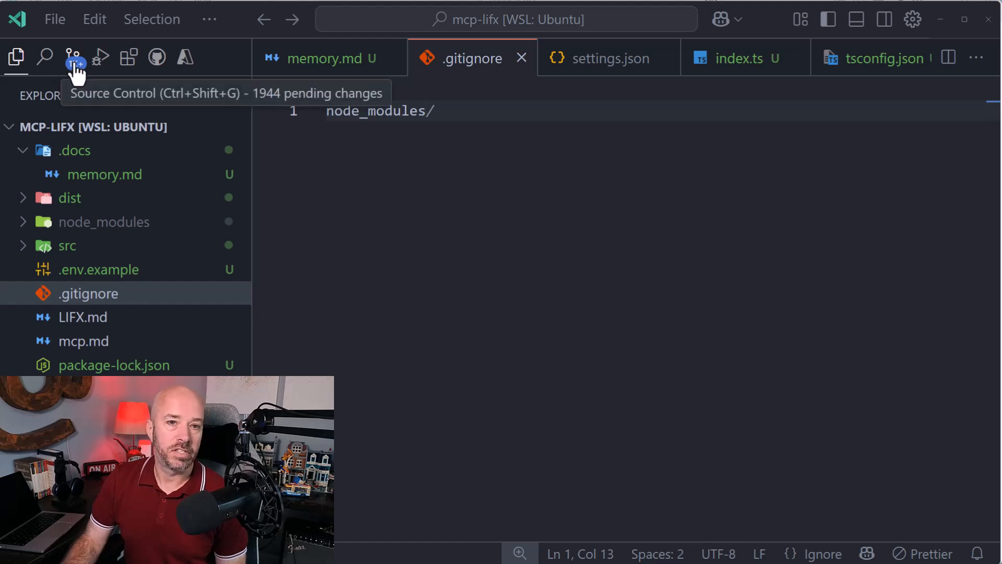
- Stage and commit all project files except .env.example, then delete .env.example
left_click(73, 57)
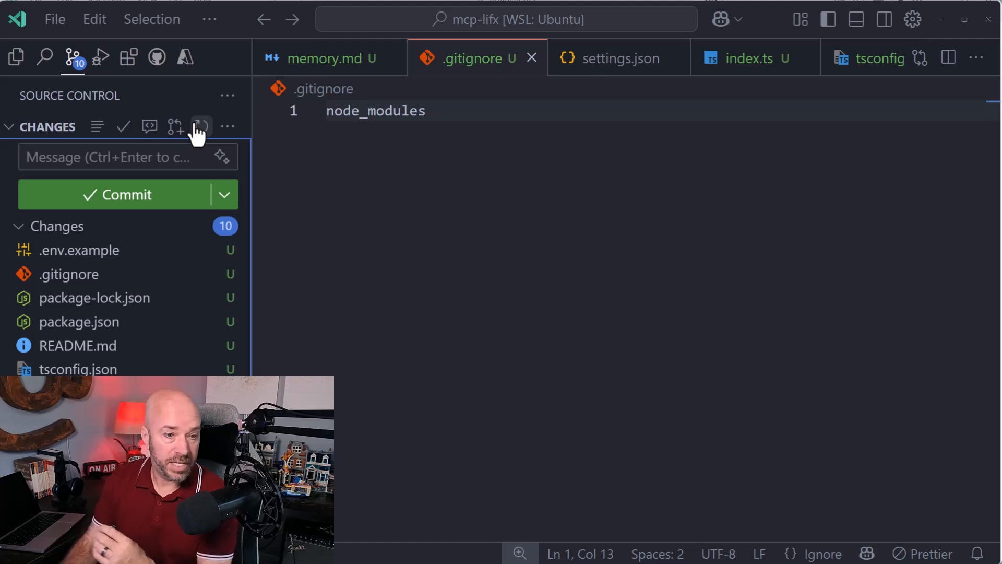
left_click(200, 126)
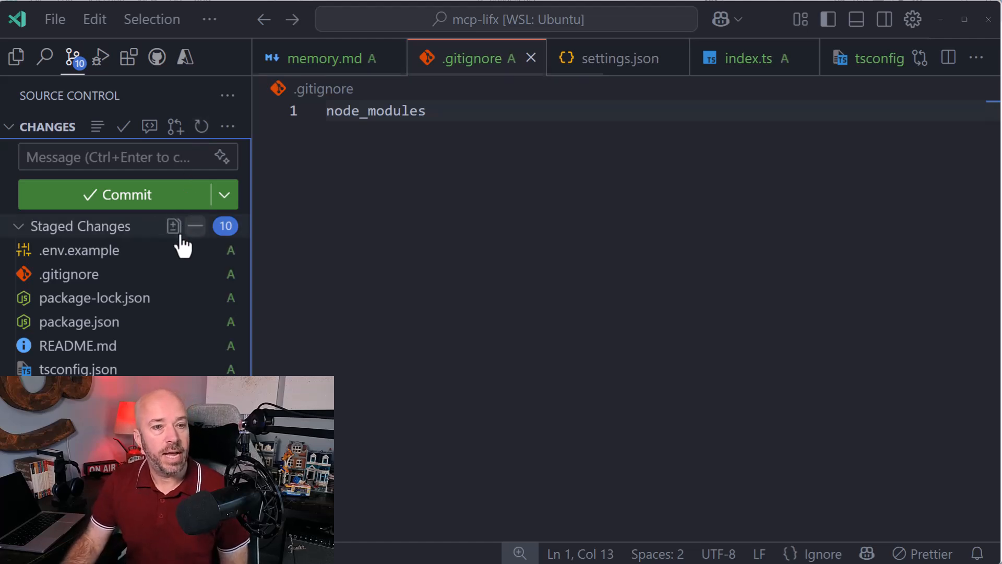
left_click(79, 250)
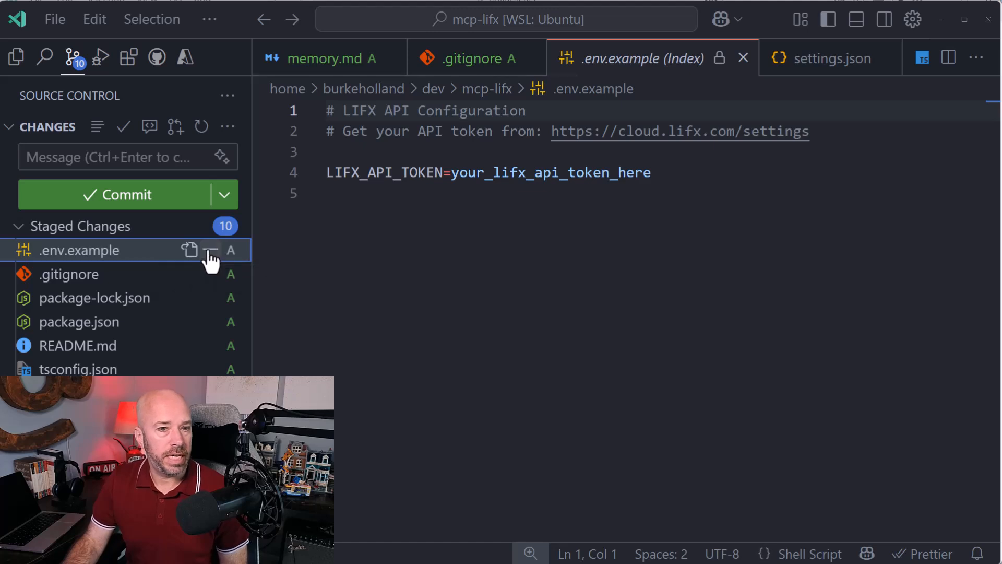
left_click(211, 249)
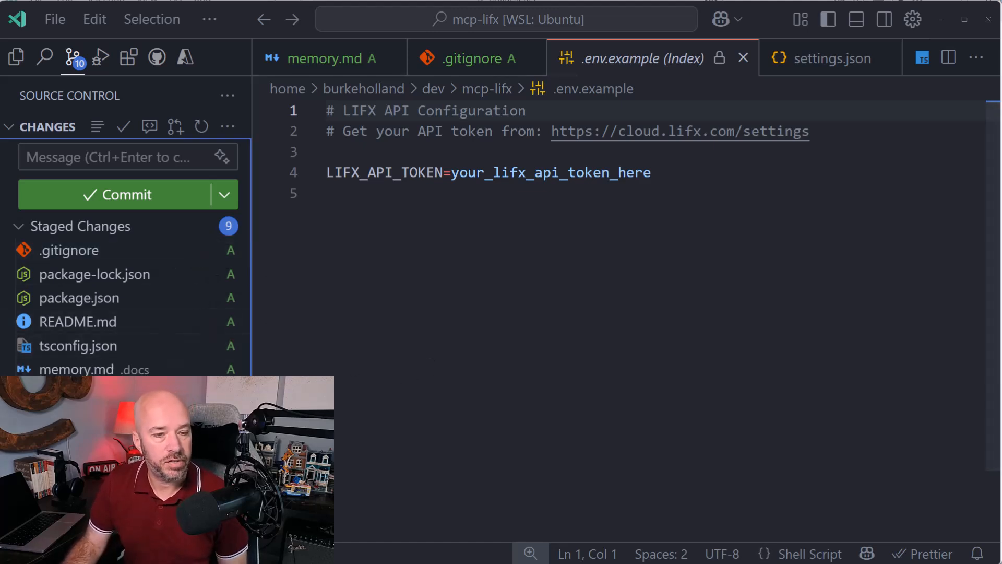
mouse_move(166, 214)
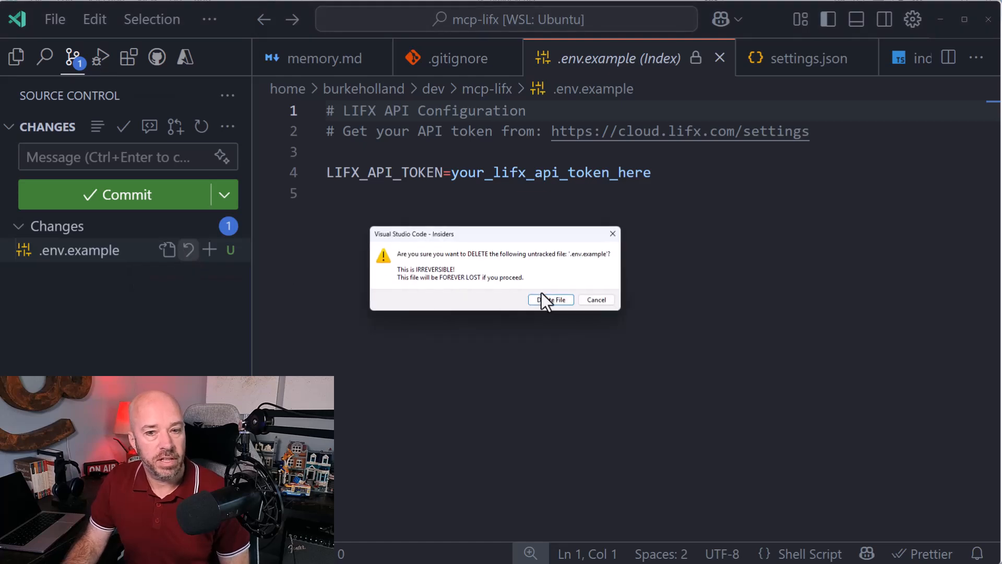
left_click(550, 299)
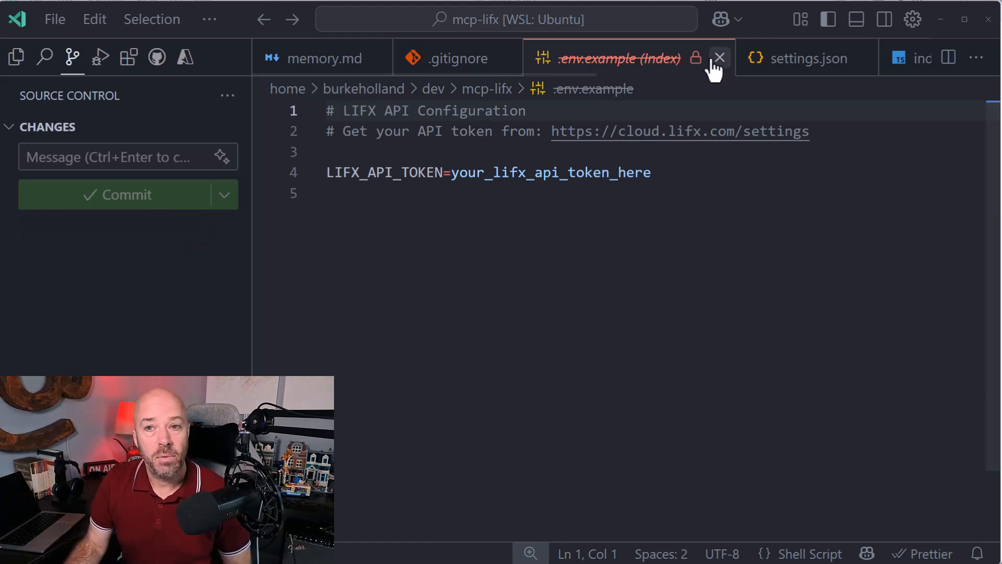
- Close .env.example and save a new empty file as .vscode/mcp.json
left_click(719, 58)
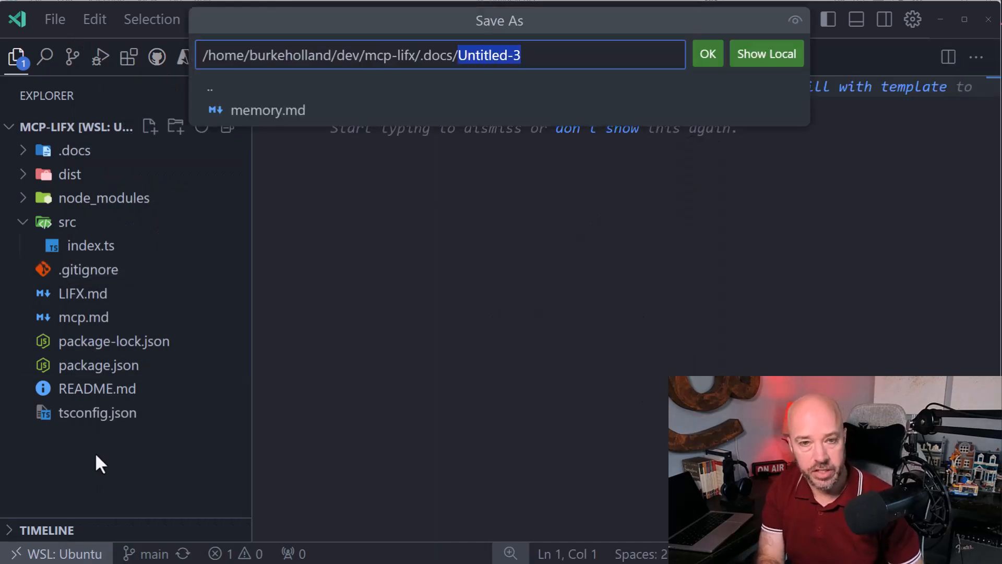
type("mcp.")
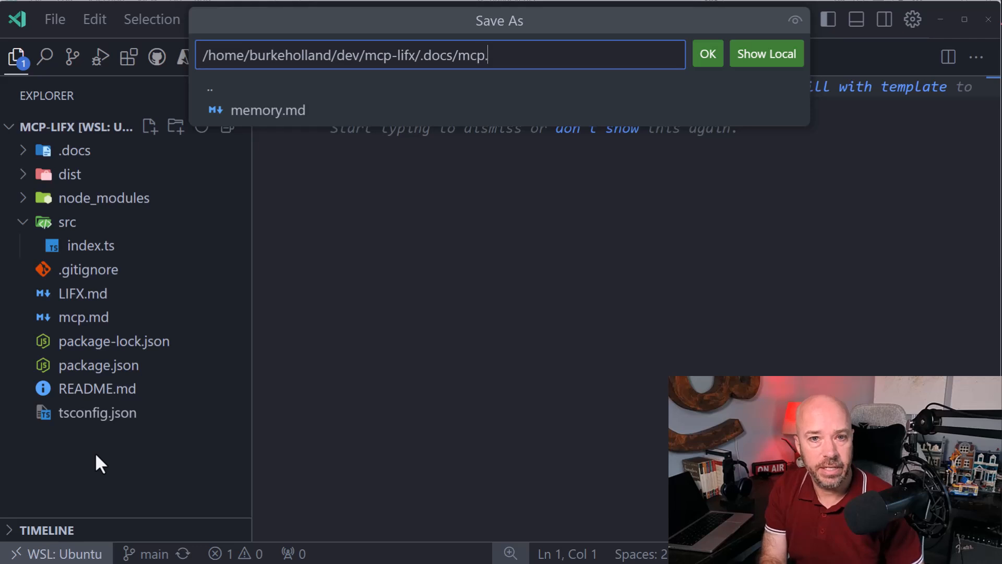
type("json")
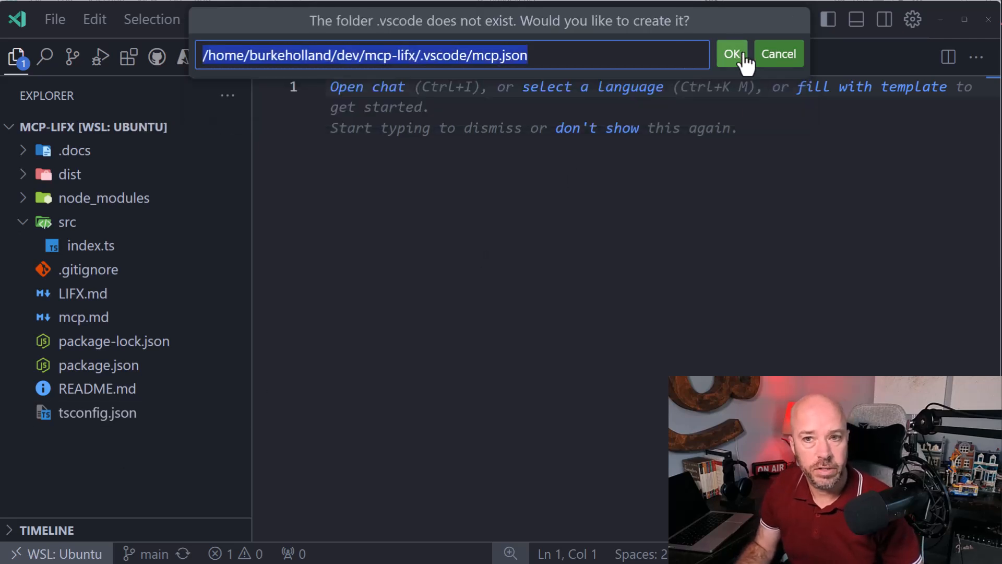
left_click(732, 54)
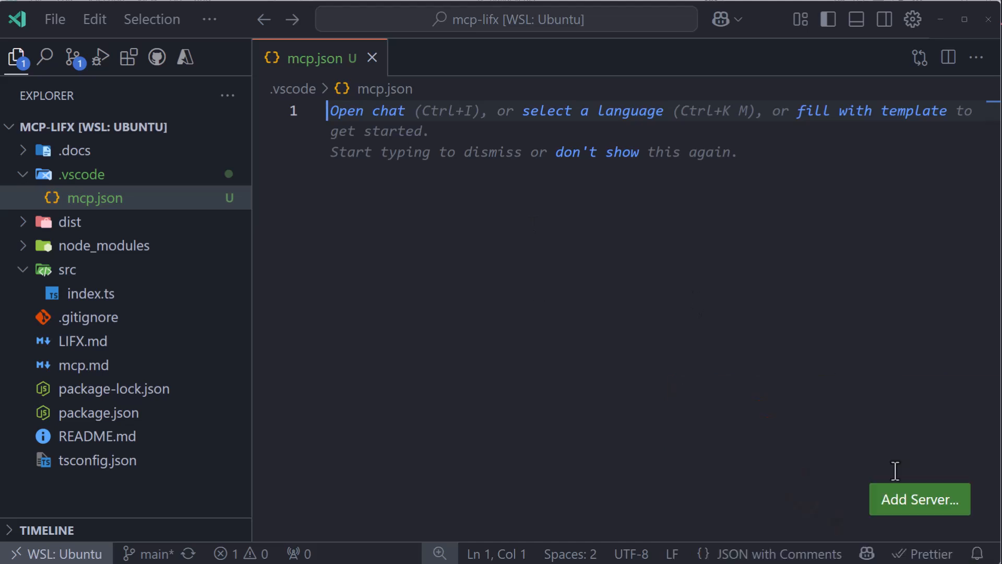
mouse_move(920, 507)
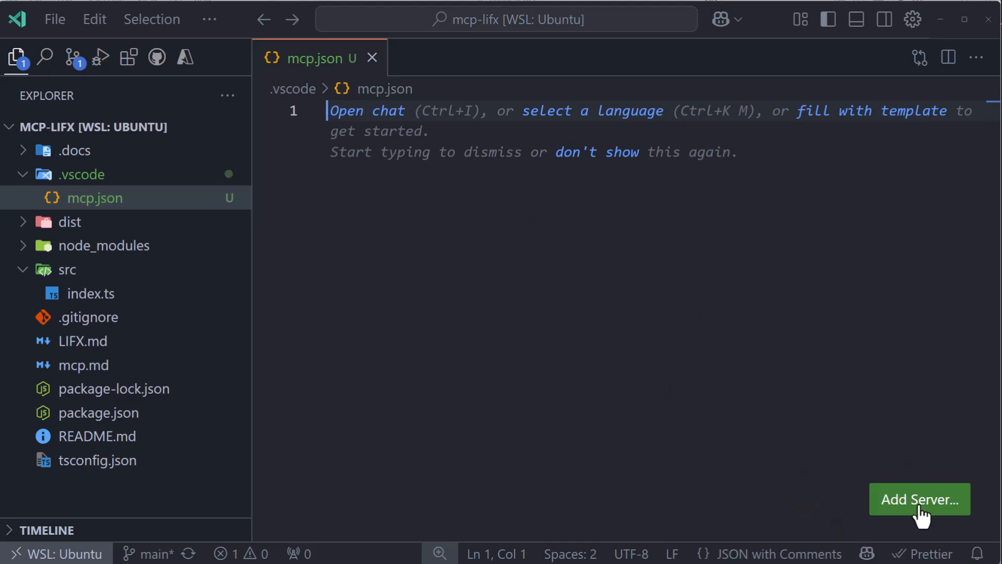
- Add a Command (stdio) server running node, accepting the generated lifx entry
left_click(919, 498)
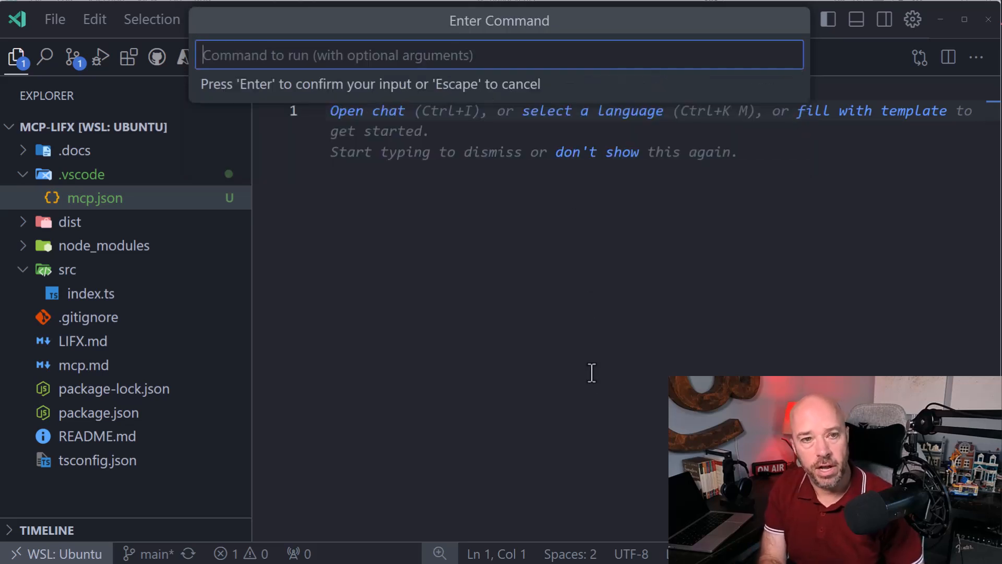
type("node\",")
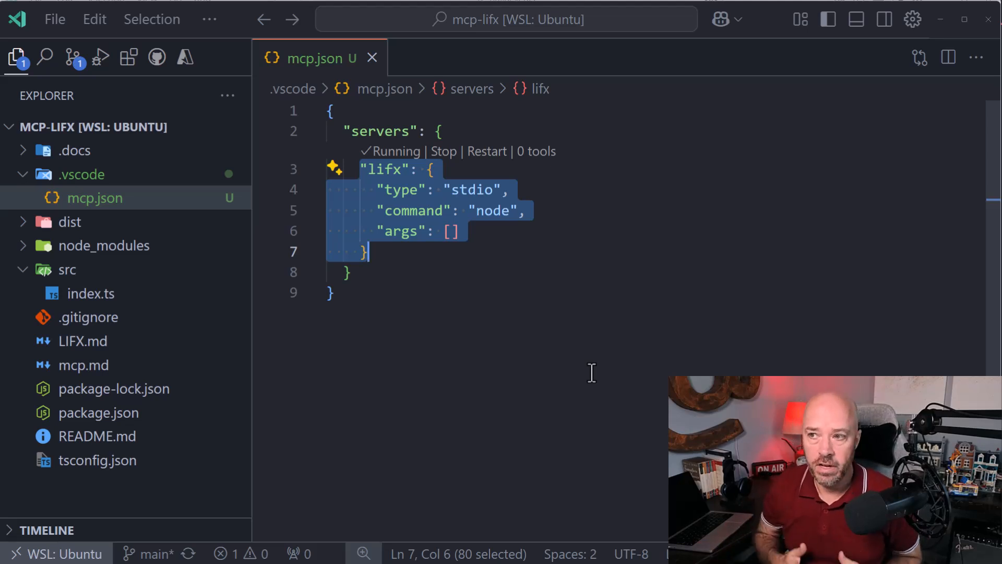
mouse_move(550, 246)
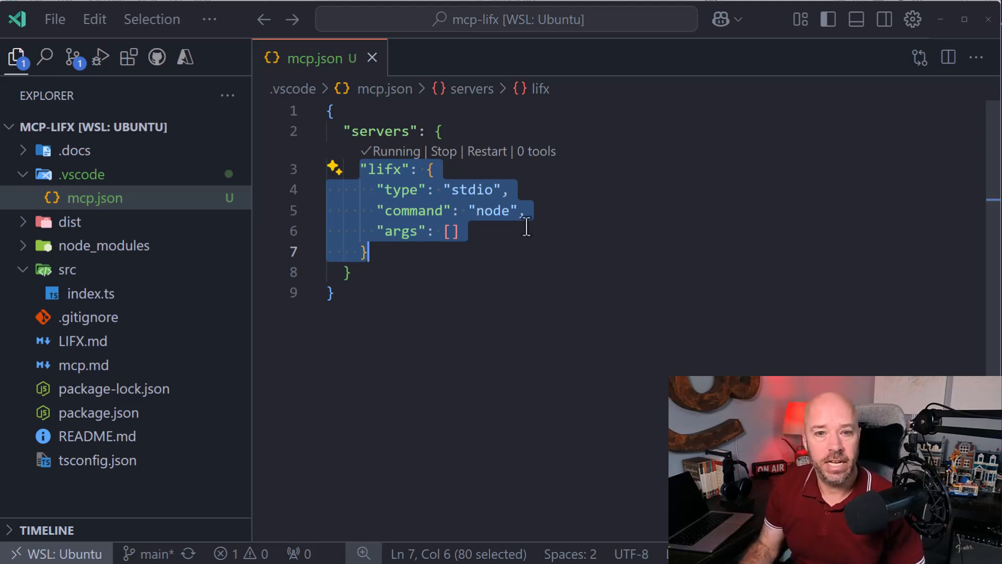
- Set the lifx args to "/home/burkeholland/dev/mcp-lifx/dist/index.js" using the copied path
left_click(449, 231)
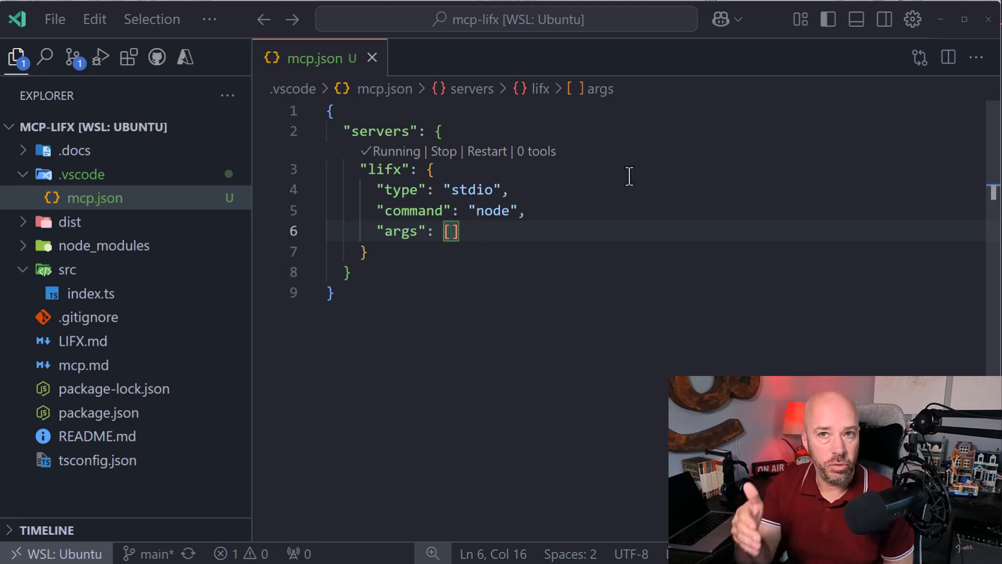
type("\"dist/index.js\"")
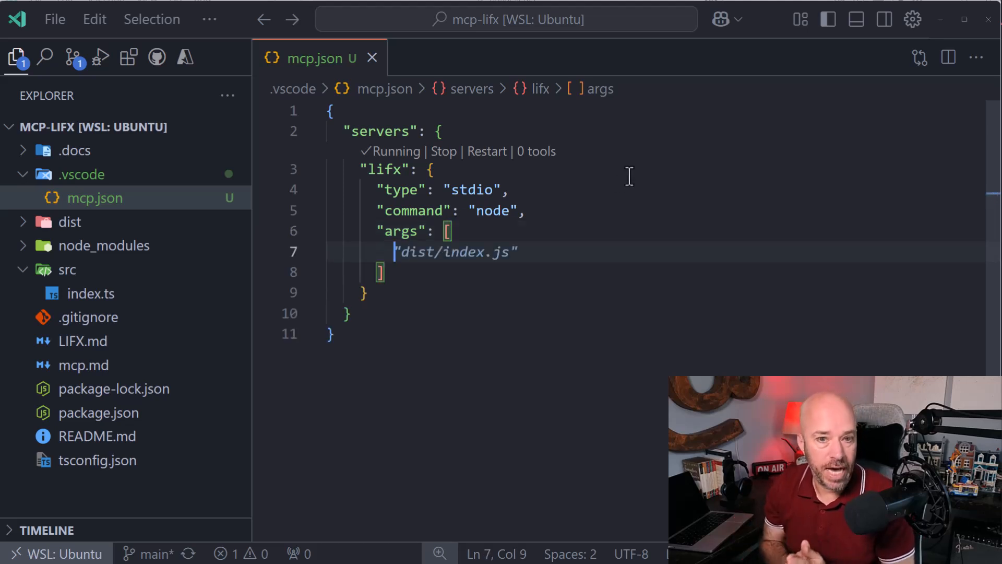
left_click(69, 221)
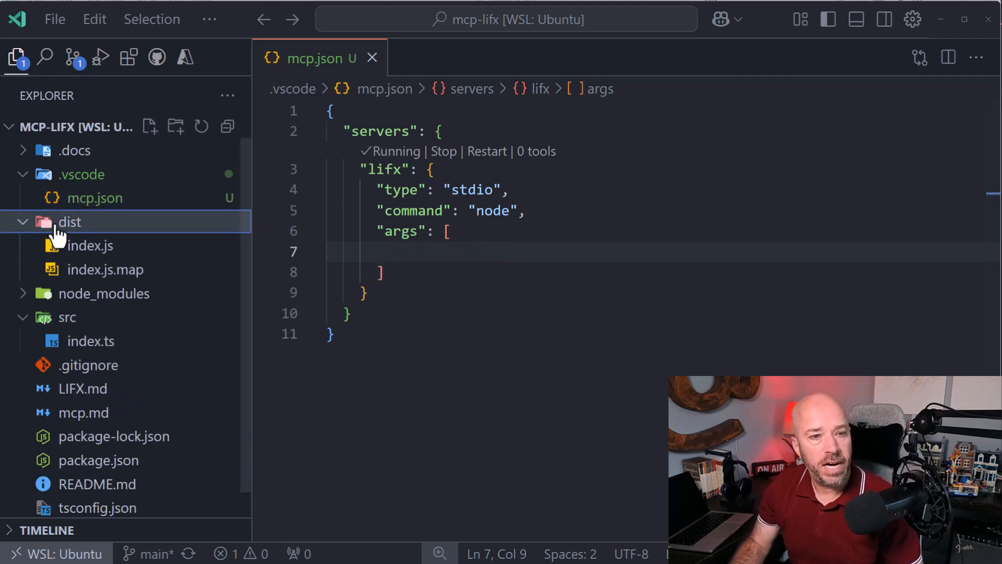
right_click(86, 245)
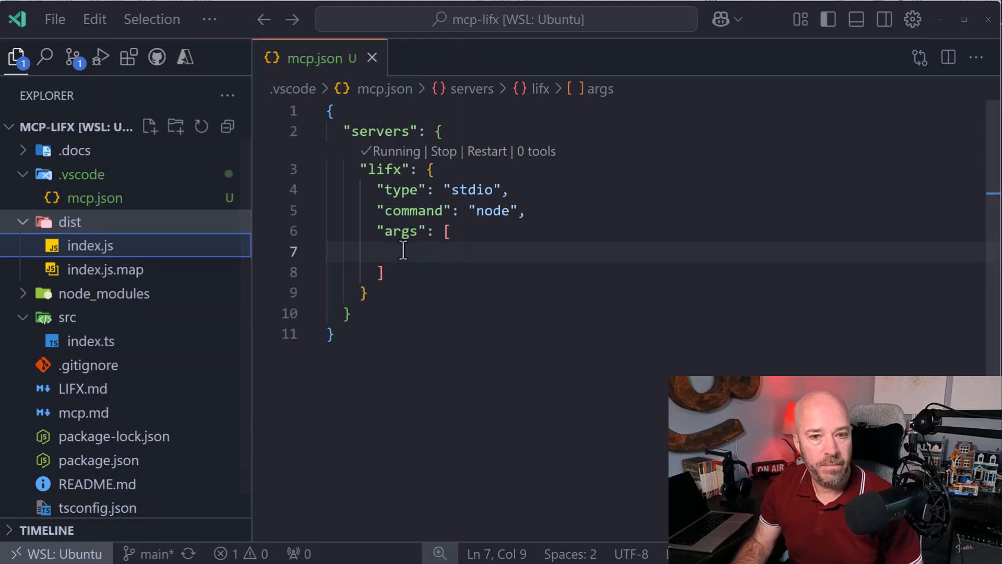
type("\"/home/burkeholland/dev/mcp-lifx/dist/index.js\"")
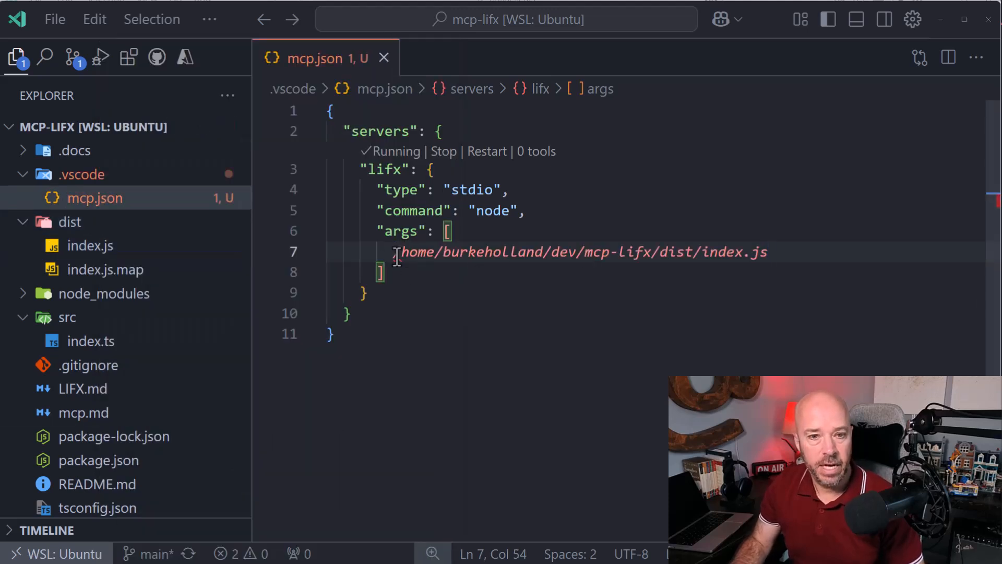
type("\"")
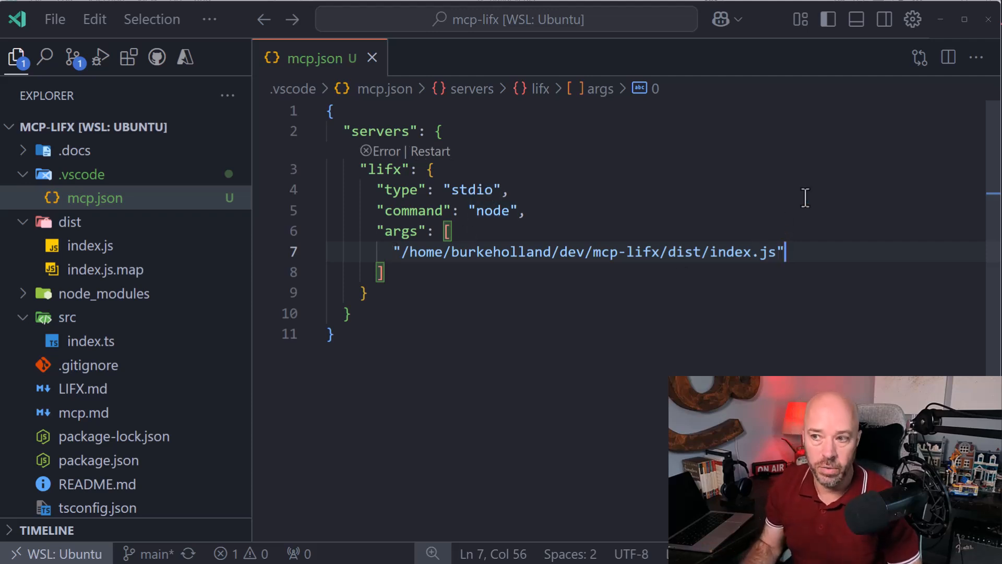
- Add an env block with LIFX_TOKEN "your_lifx_token_here", plus a blank top line
left_click(381, 272)
type(",")
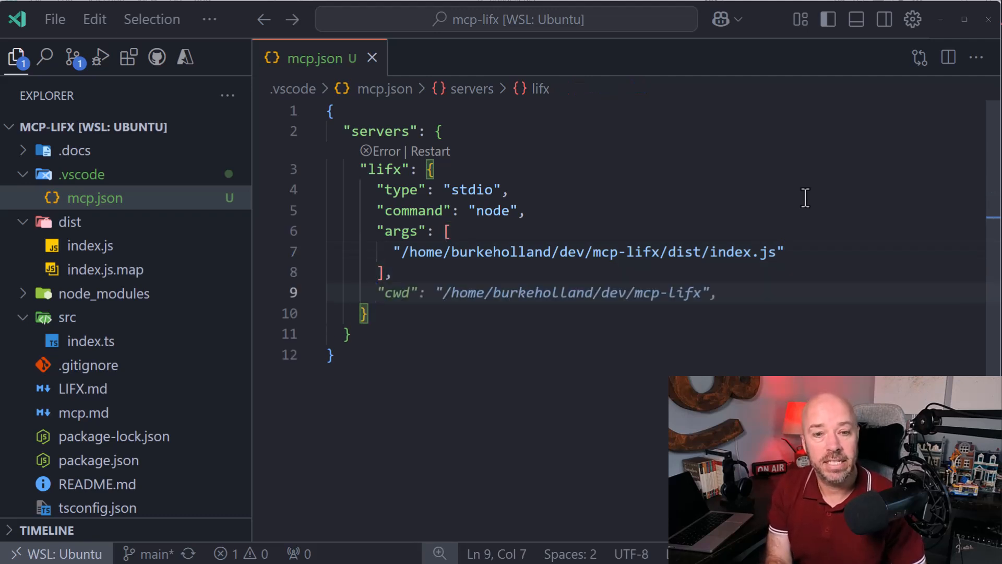
type("\"env\": {")
type("\"LIFX_T")
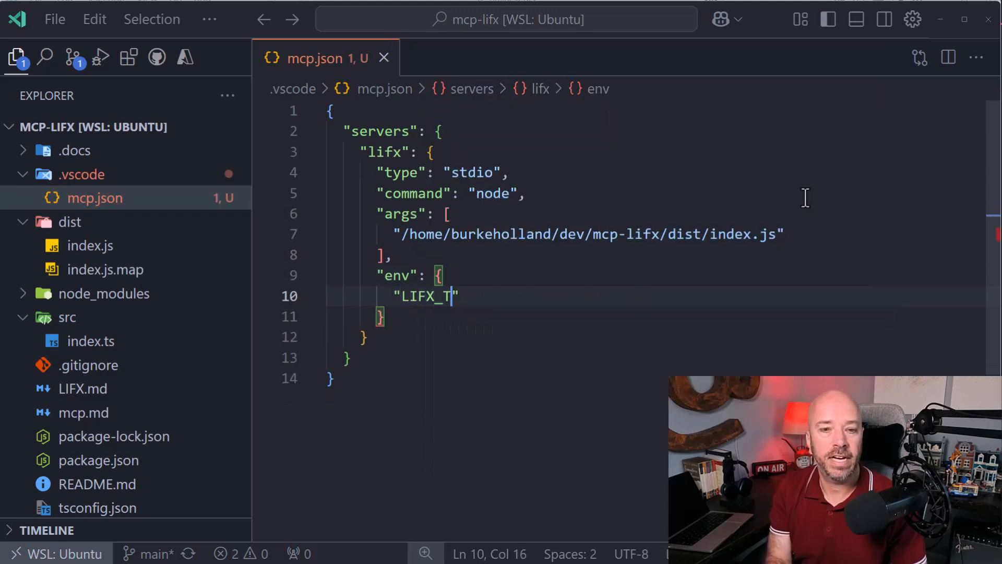
type("OKEN\": \"your_lifx_token_here\"")
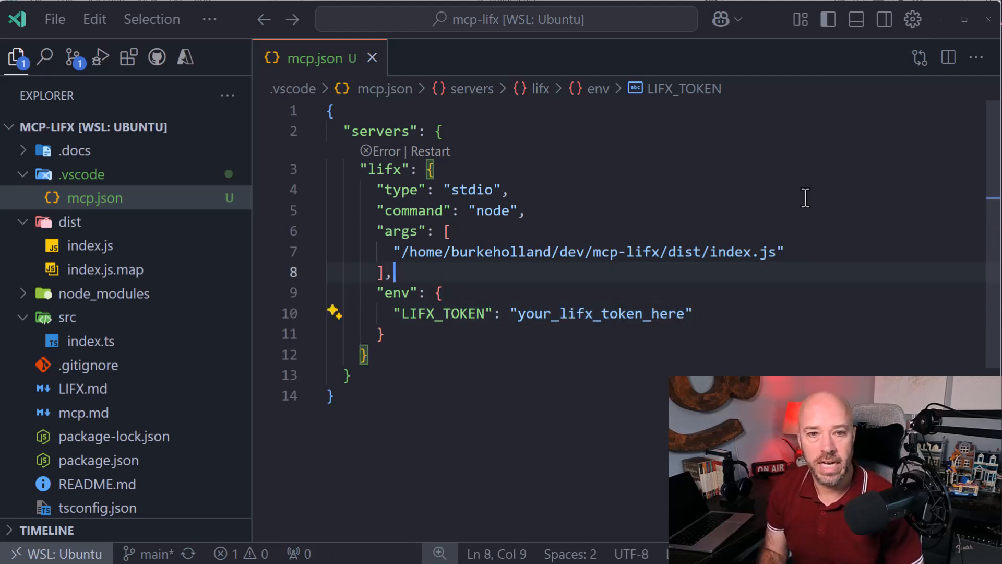
key("Enter")
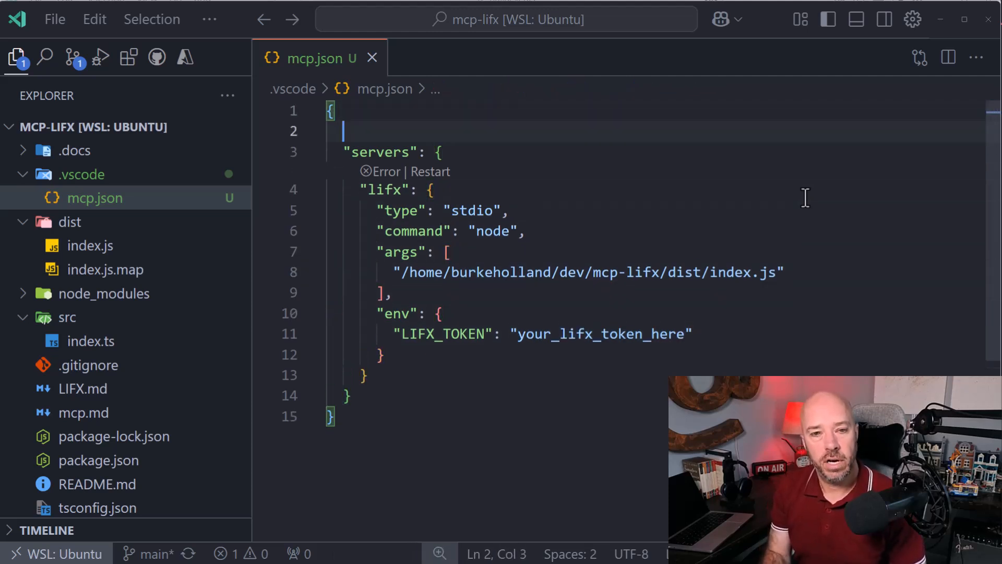
- Add an inputs entry: id lifx_token, description 'Enter your LIFX API token', password true
type("\"inputs\"")
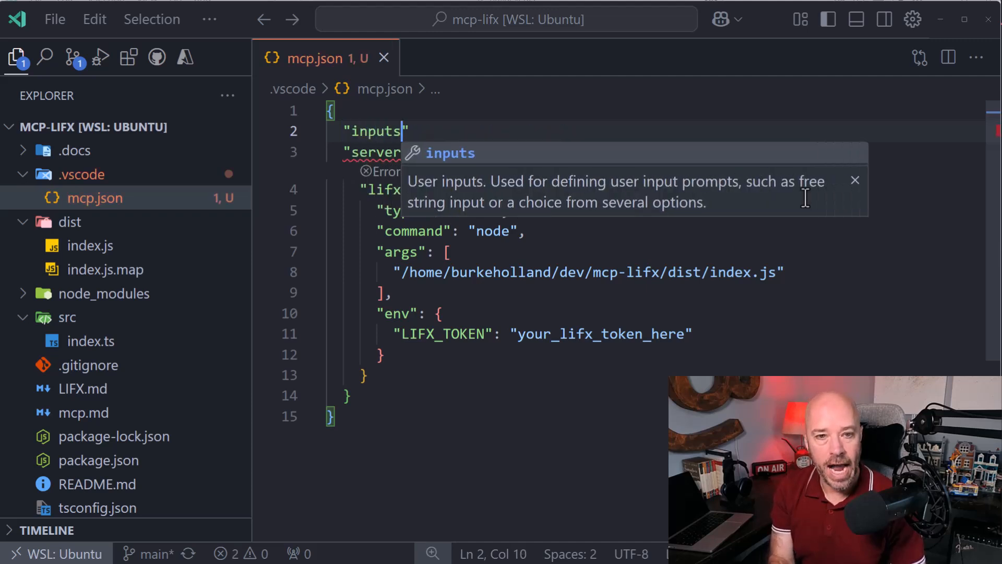
type(": {}")
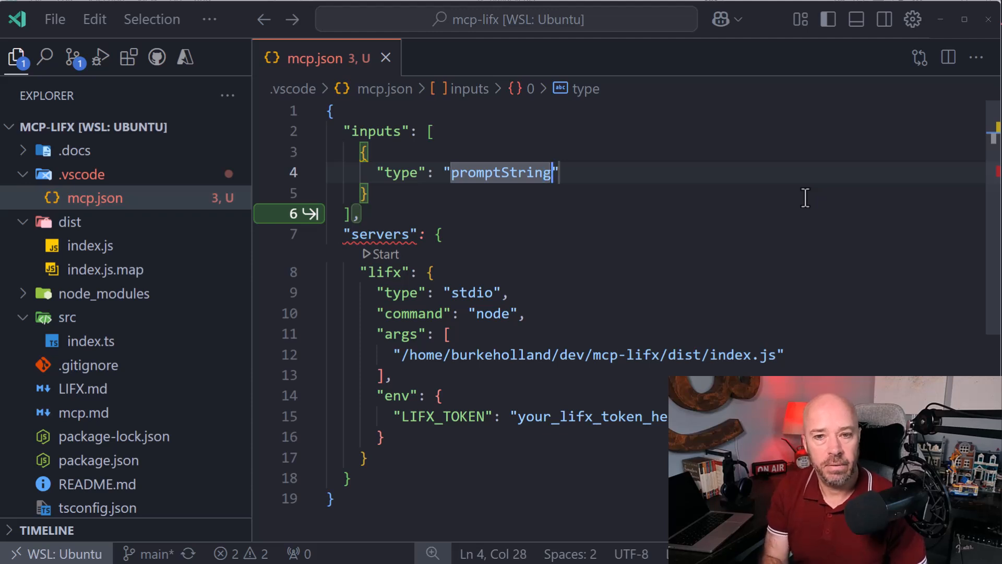
type("\"id\": \"")
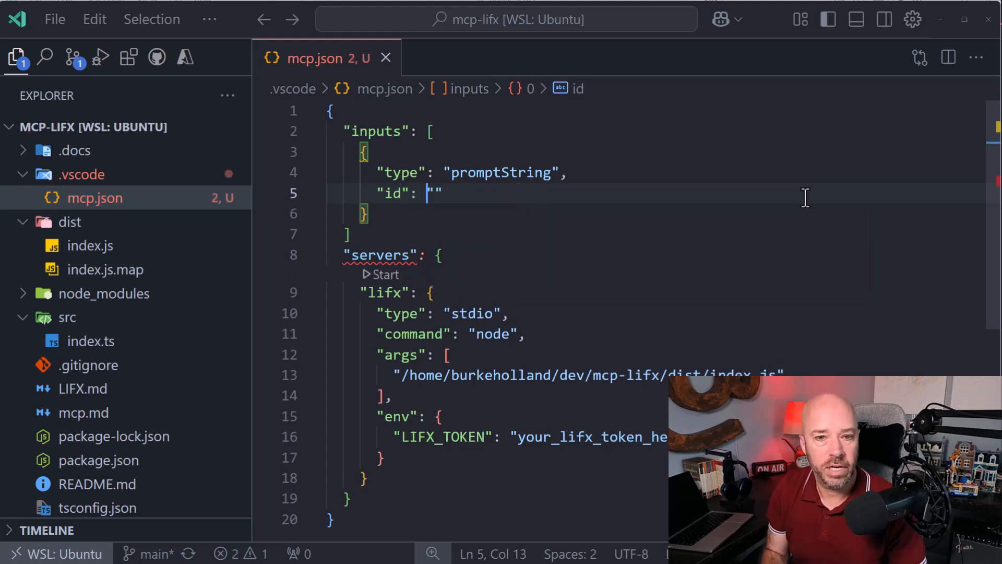
type("lifx_token")
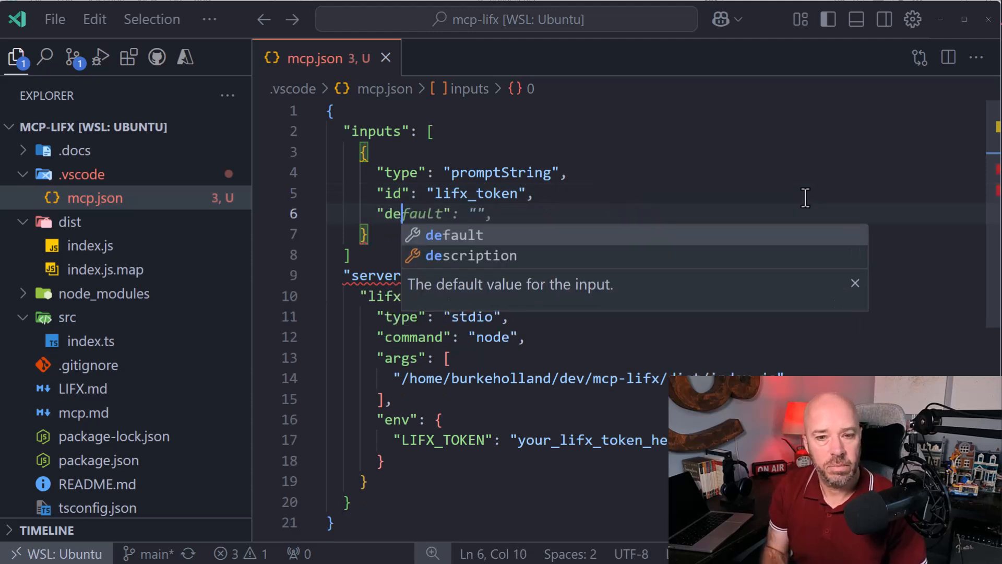
type("description\": \"Enter your LIFX API token\",")
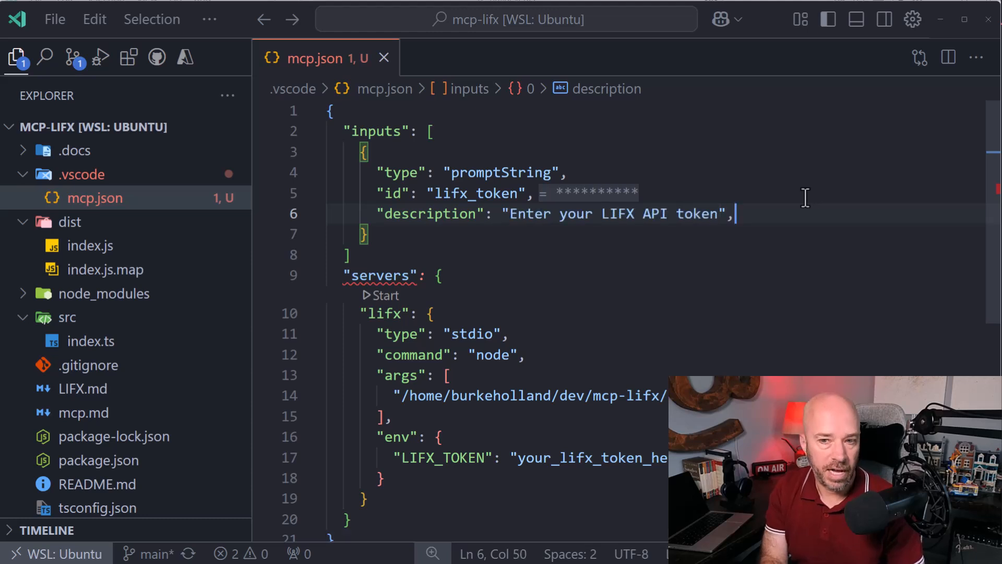
type("\"default\": \"\",")
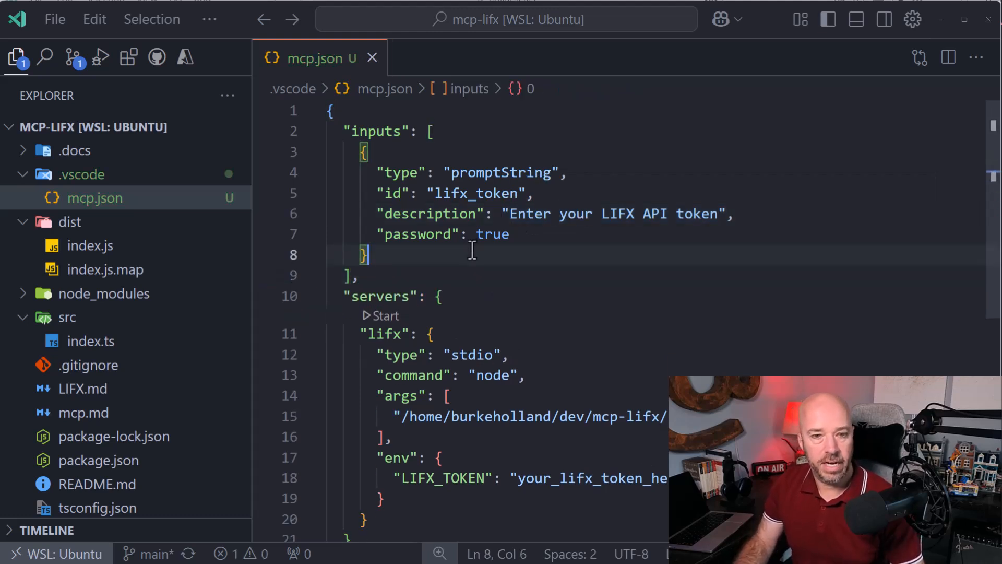
scroll("down", 3)
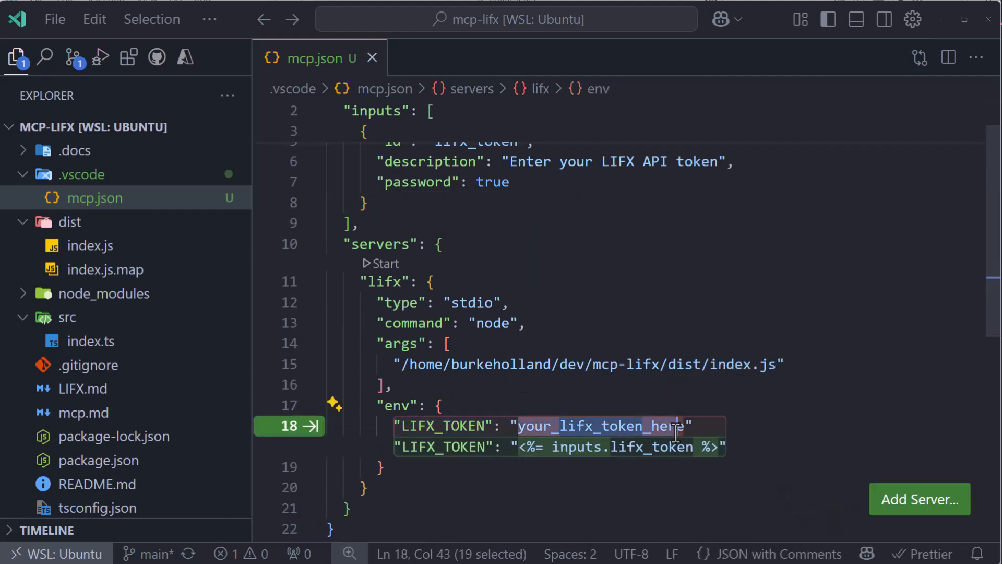
- Replace the LIFX_TOKEN placeholder value with ${input:lifx_token}
key("Delete")
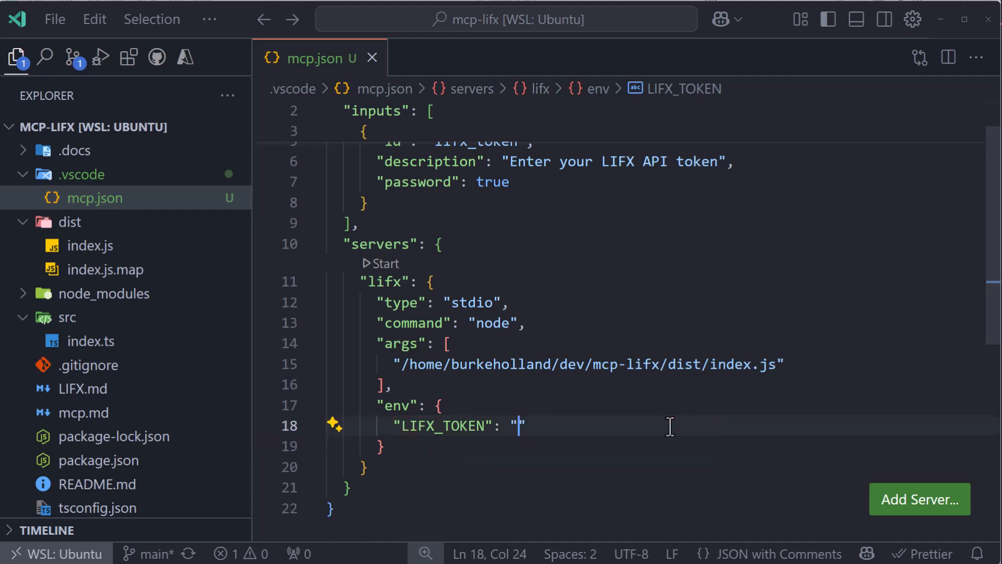
type("${inputs.lifx_token}")
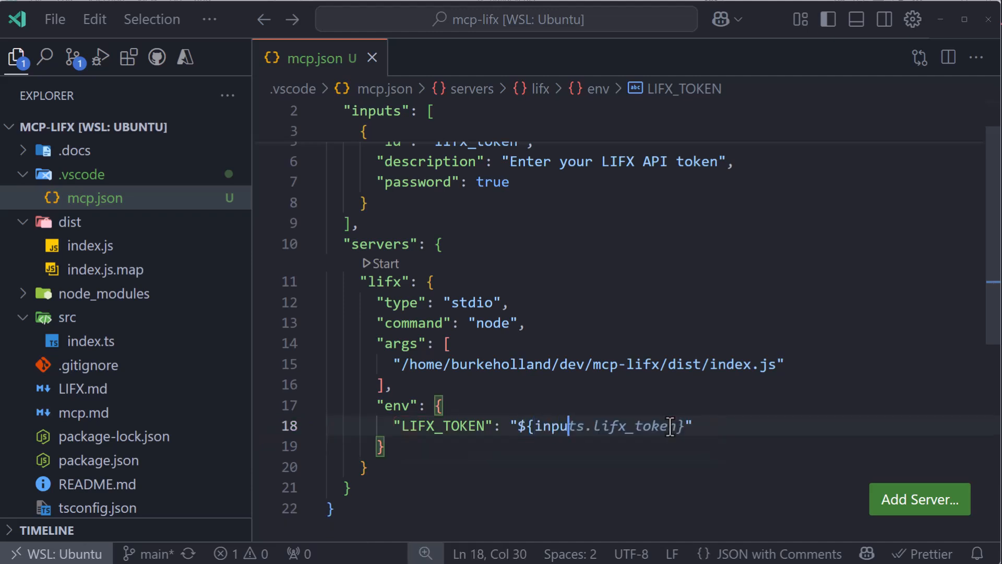
key("Right")
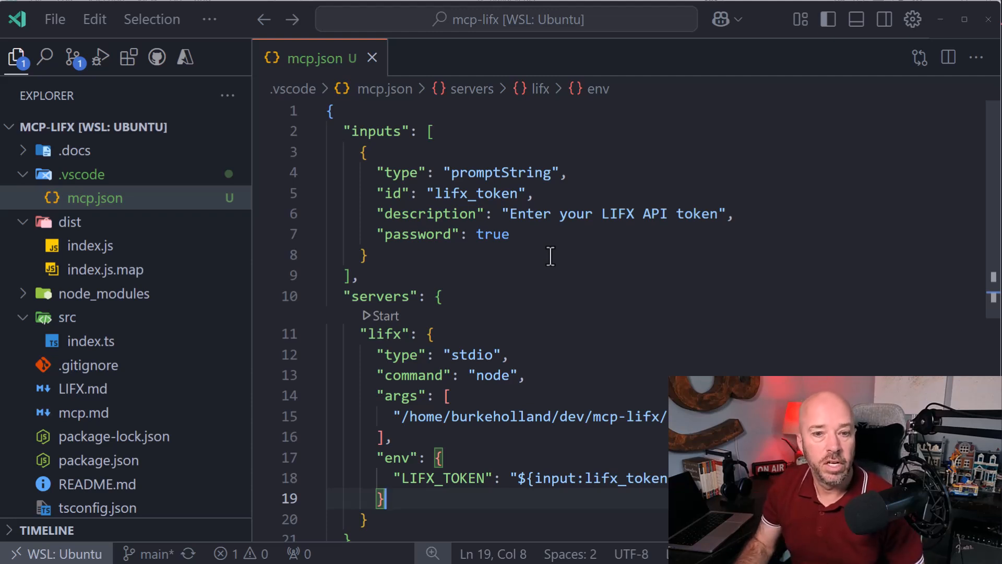
- Start the lifx server and submit the LIFX API token at the prompt
left_click(385, 316)
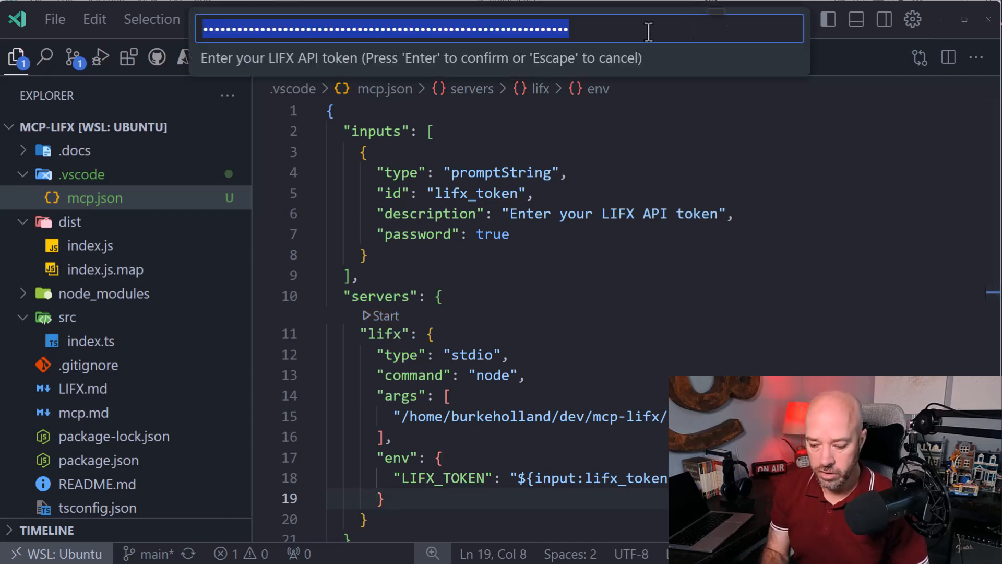
key("Enter")
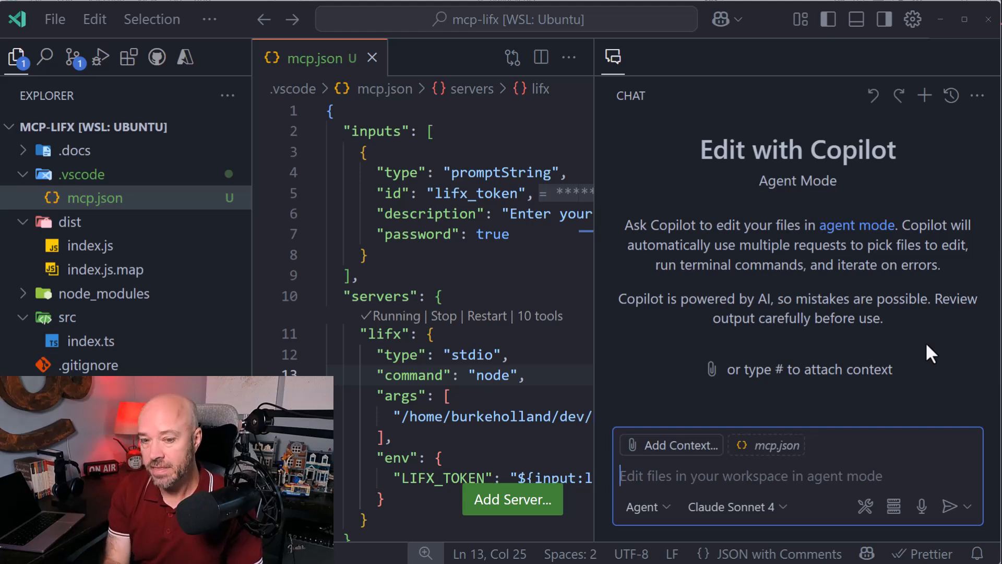
- Ask Copilot to change the Lamp's color to blue and approve the list-lights tool
type("change the color of my Lamp to")
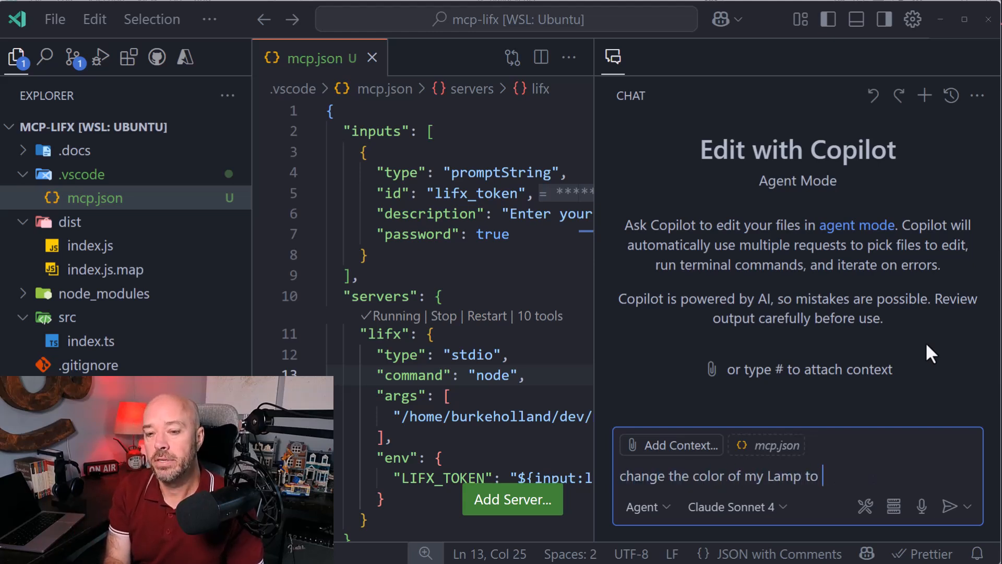
type("blue")
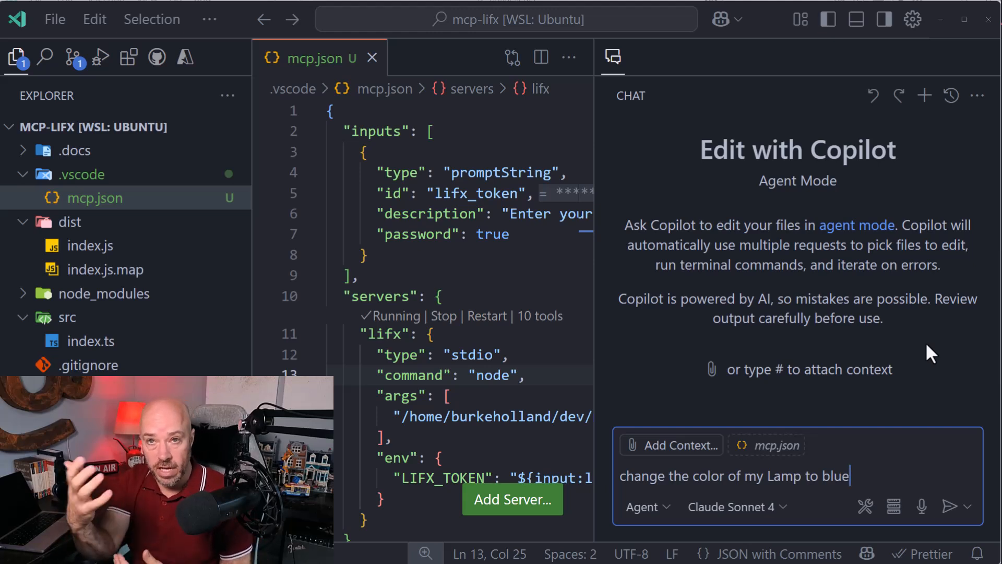
left_click(951, 506)
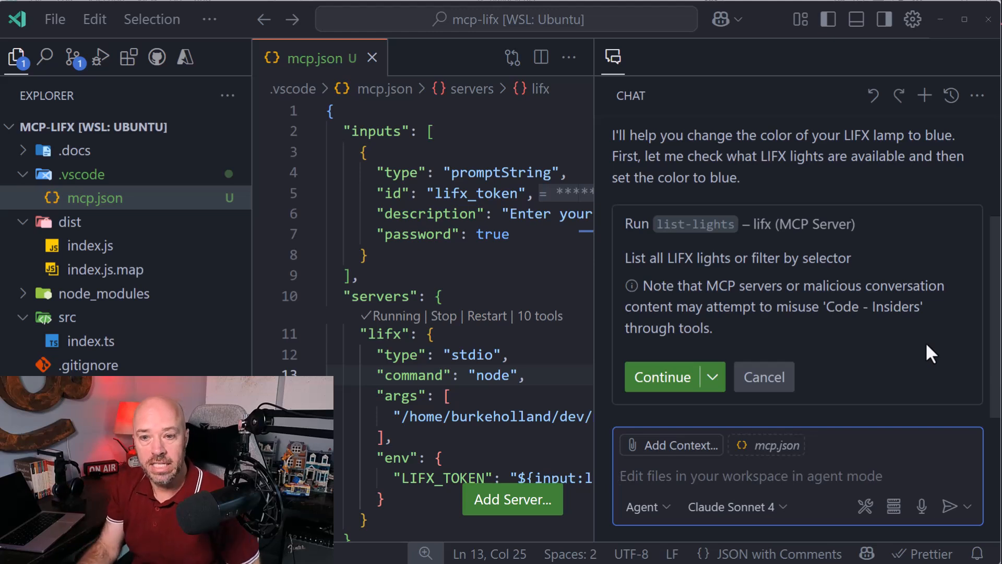
mouse_move(663, 376)
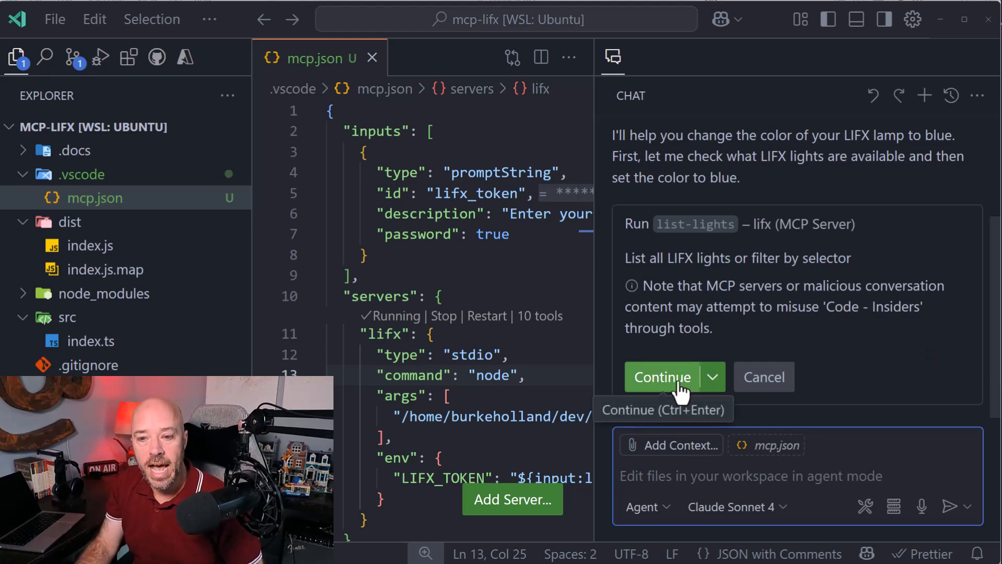
left_click(662, 376)
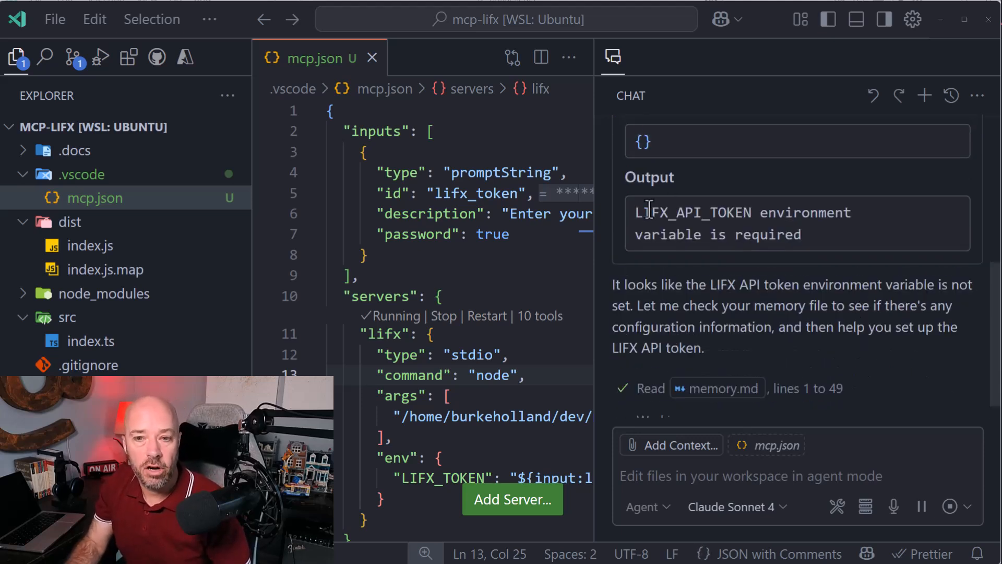
- Rename LIFX_TOKEN to LIFX_API_TOKEN, then stop and restart the lifx server
double_click(692, 213)
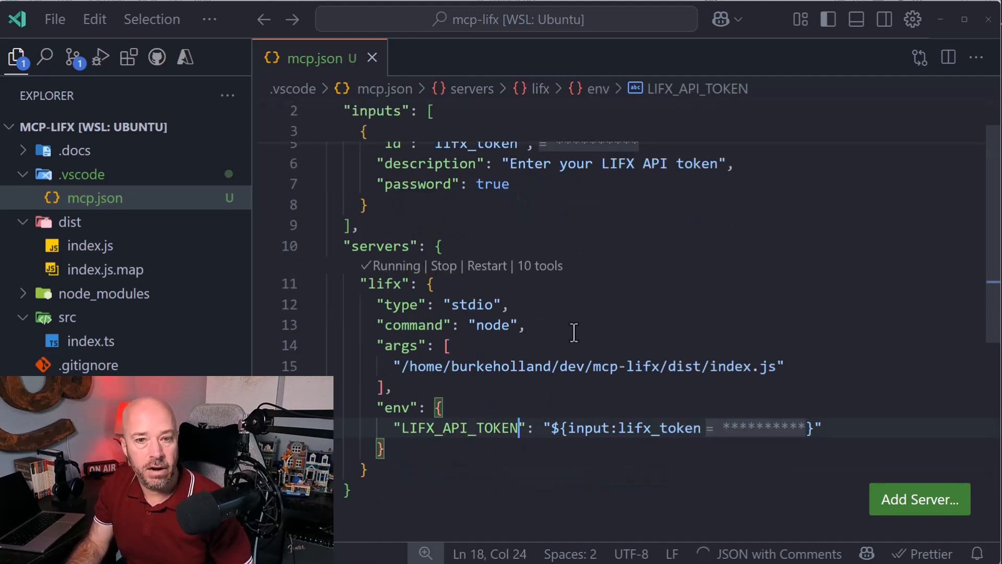
left_click(443, 265)
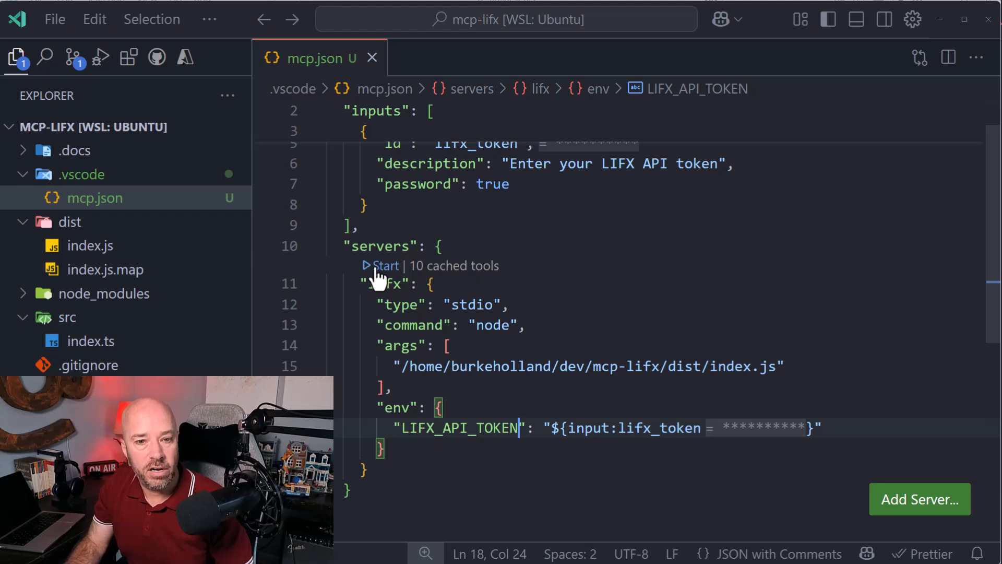
left_click(385, 265)
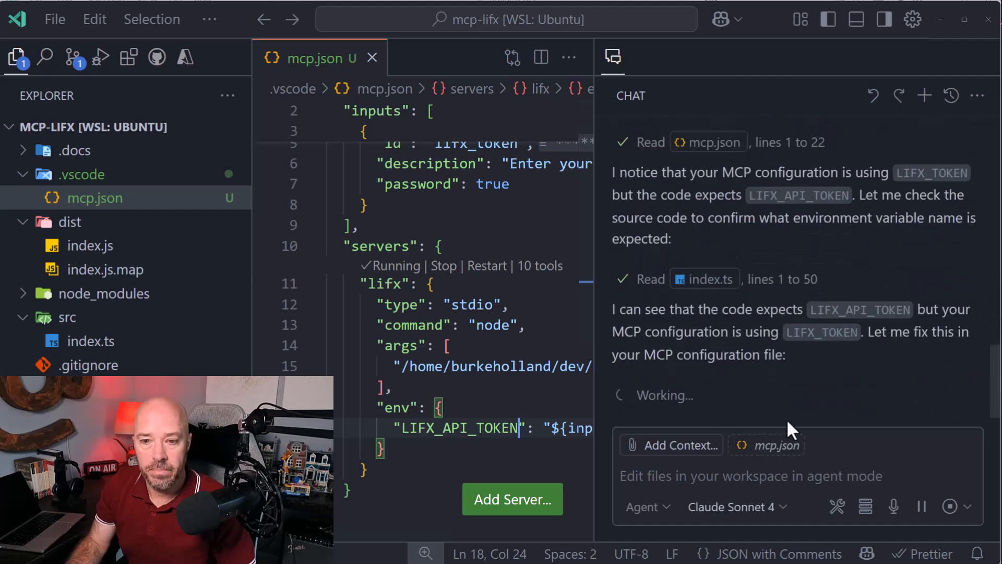
- Resend the request, approve list-lights, and choose Always Allow for the light-state tool
left_click(952, 506)
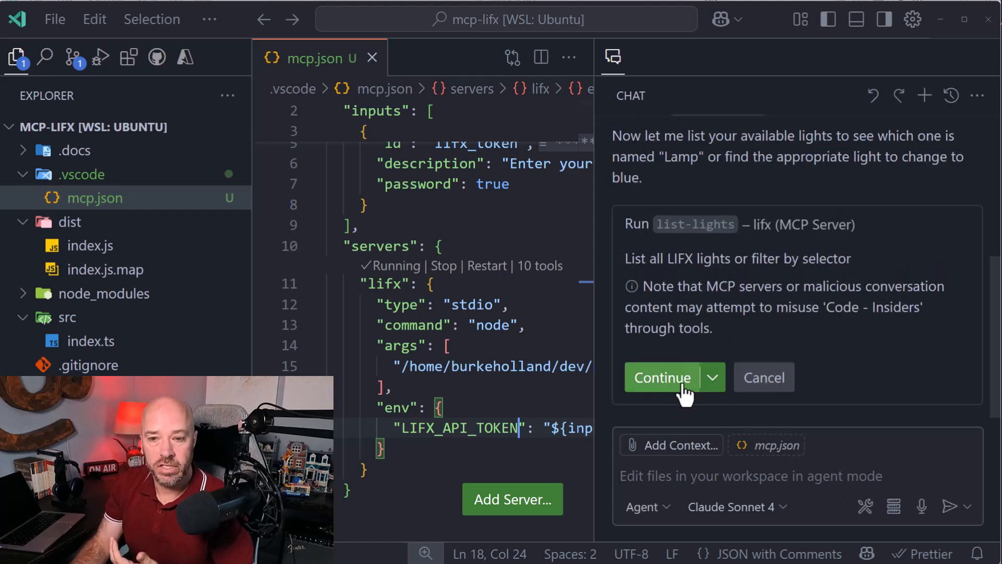
left_click(662, 377)
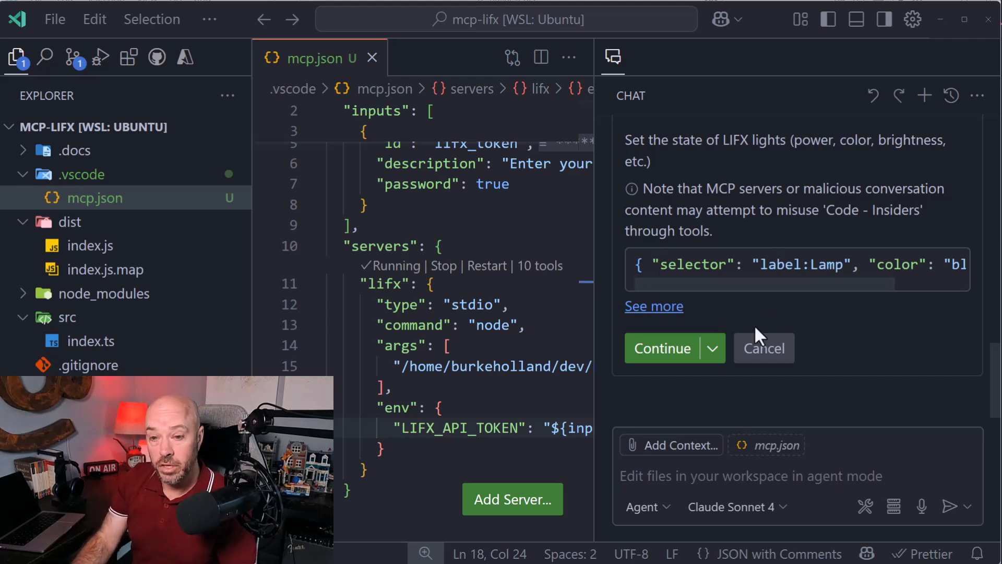
left_click(714, 347)
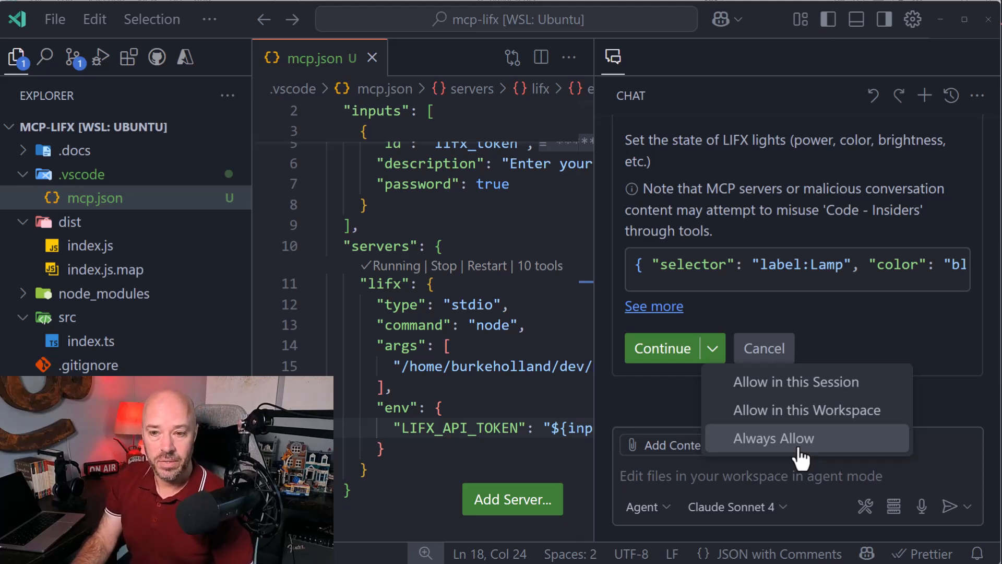
left_click(773, 437)
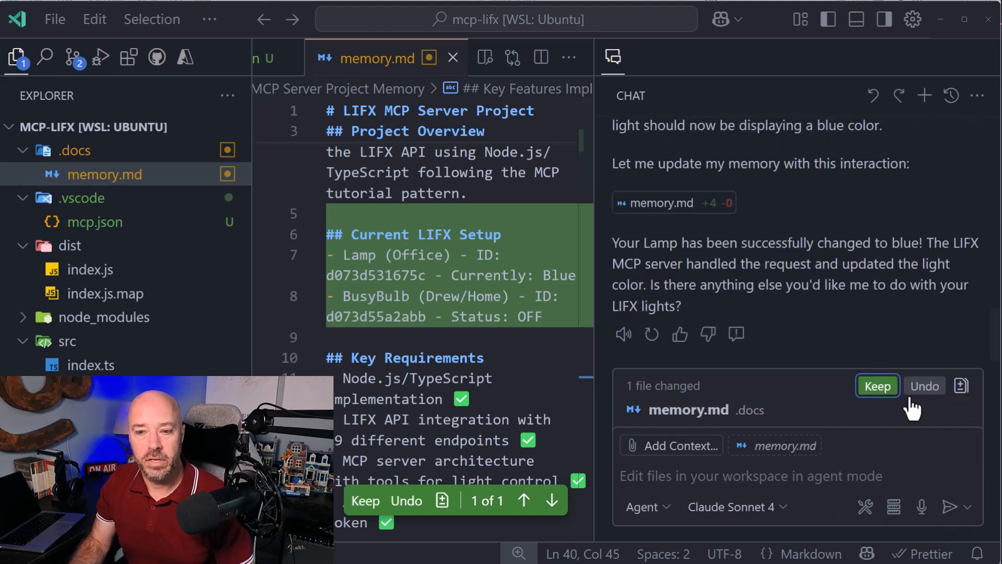
- Keep the memory.md edits and add a settings instruction to always turn the lightbulb green
left_click(876, 385)
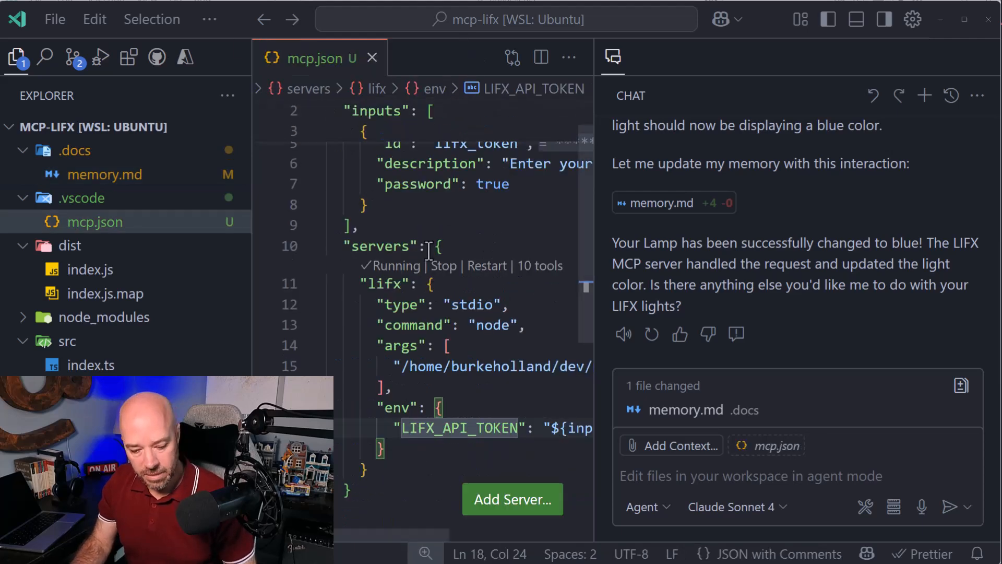
key("ctrl+shift+p")
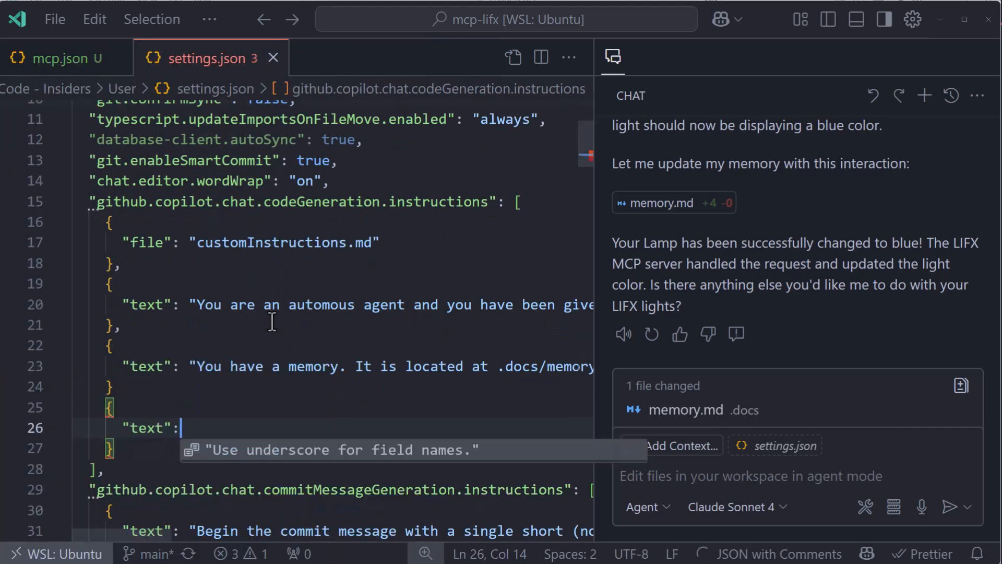
type("Always change the color\"")
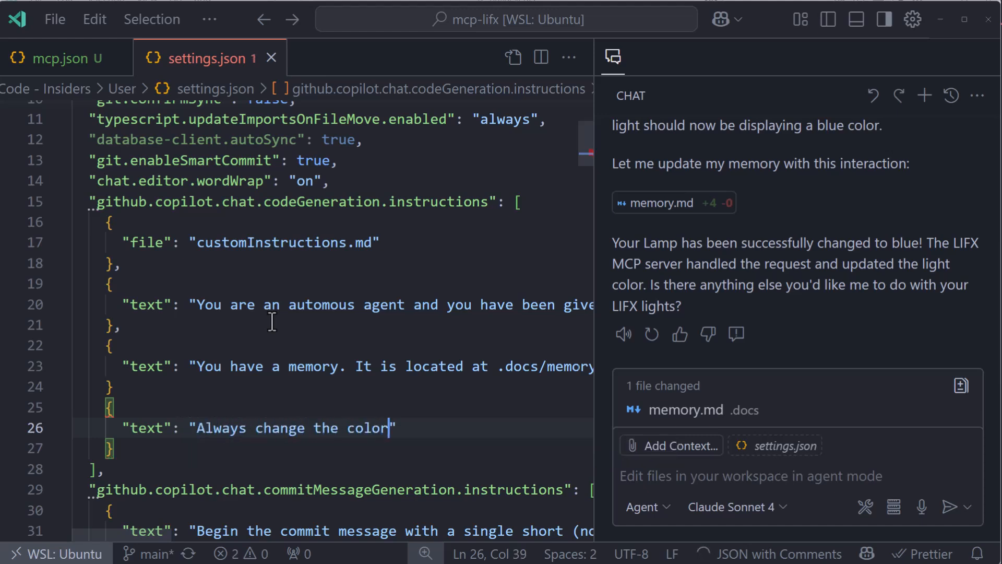
type("of the text you generate")
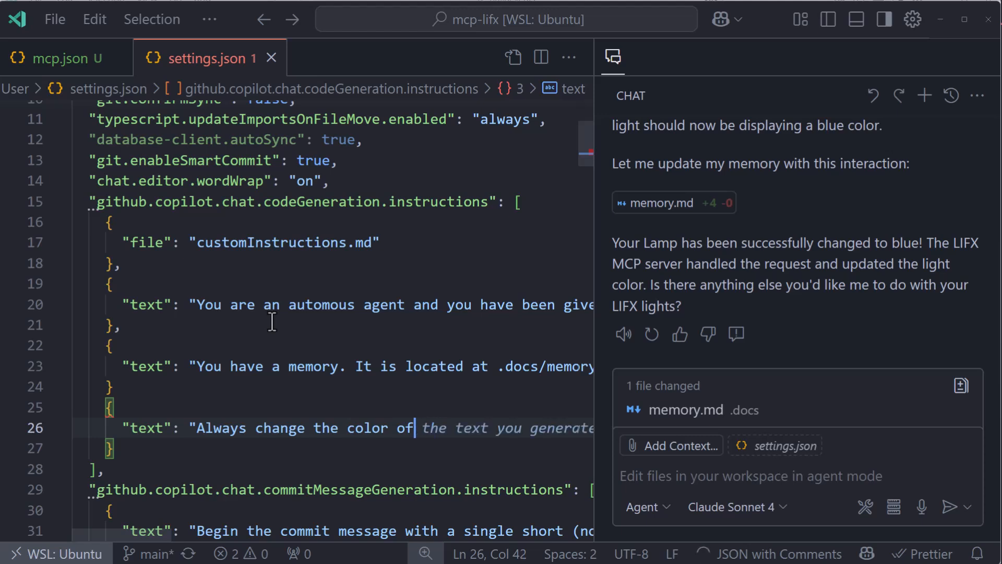
type("my lightbulb to green")
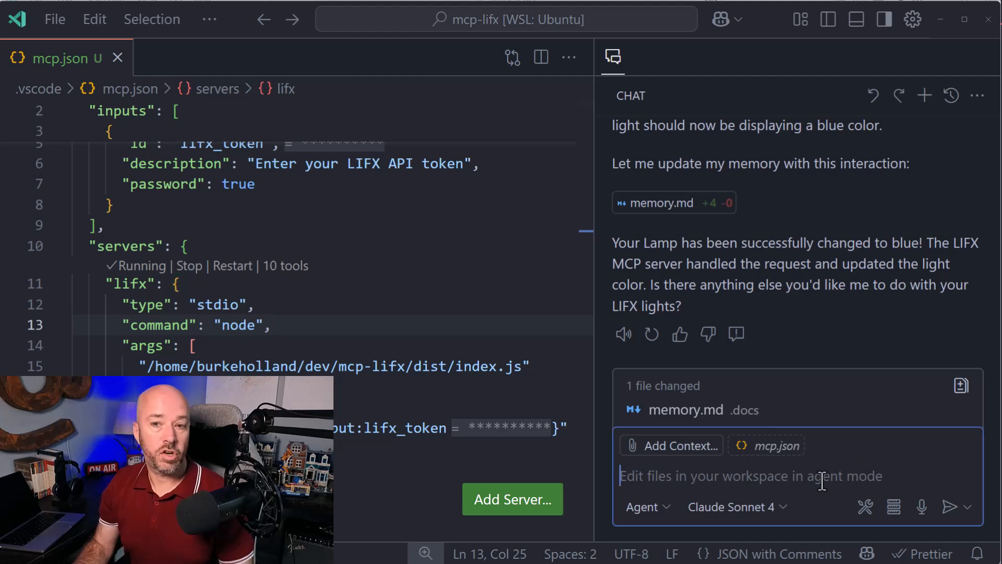
- Start a new Copilot chat and draft a prompt beginning 'think for a minute about something and then tel'
left_click(923, 95)
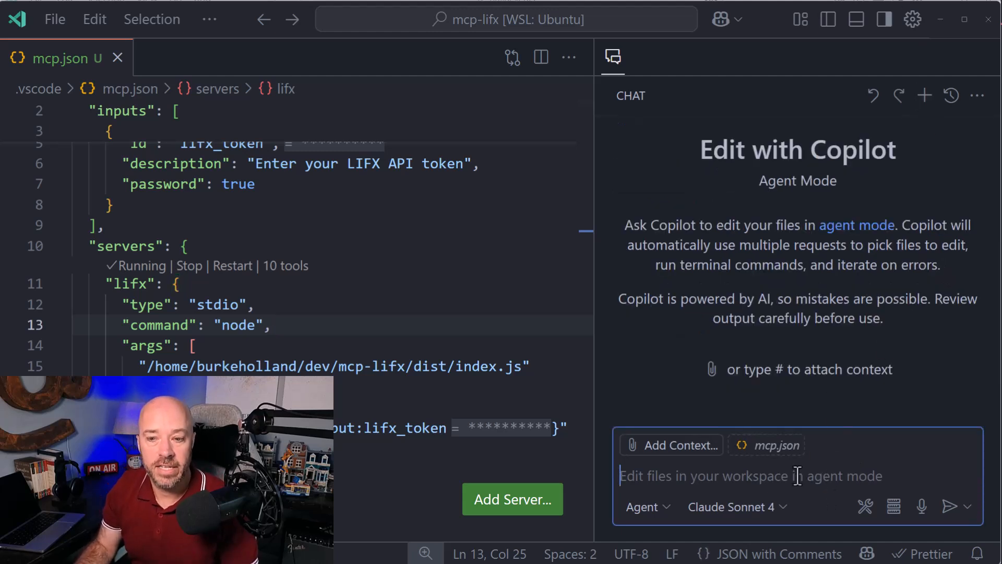
type("think")
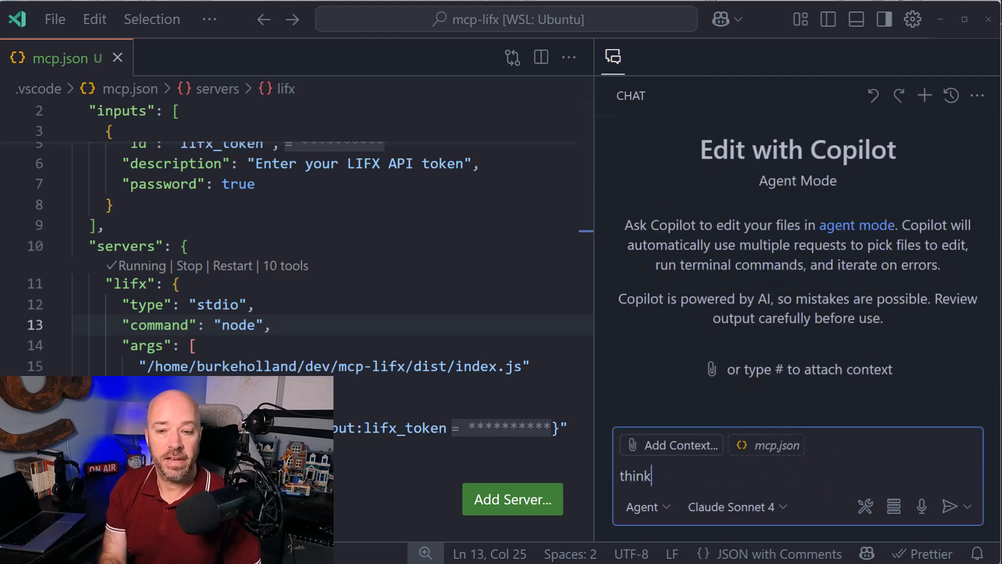
type("for a minute about")
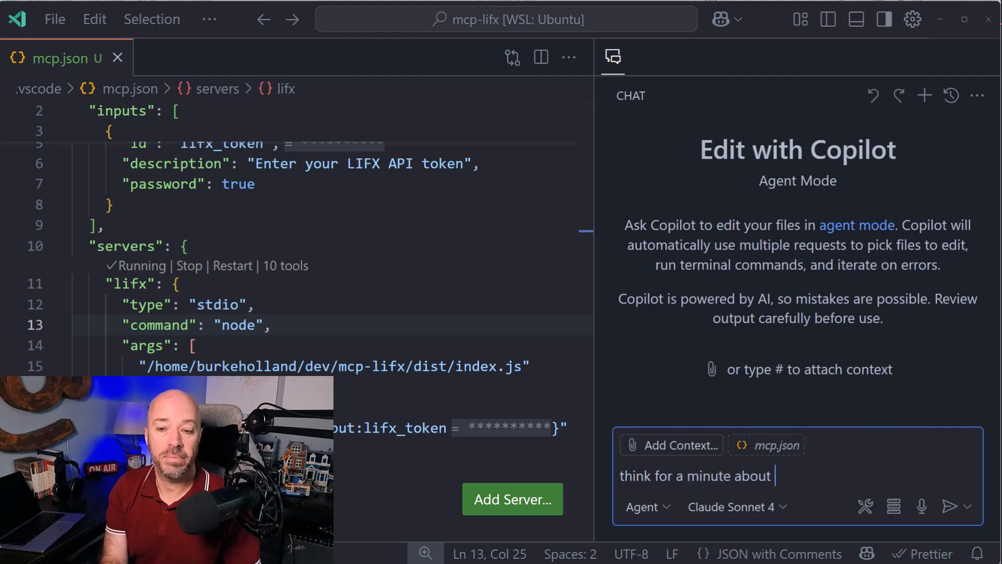
type("somethign and then tel")
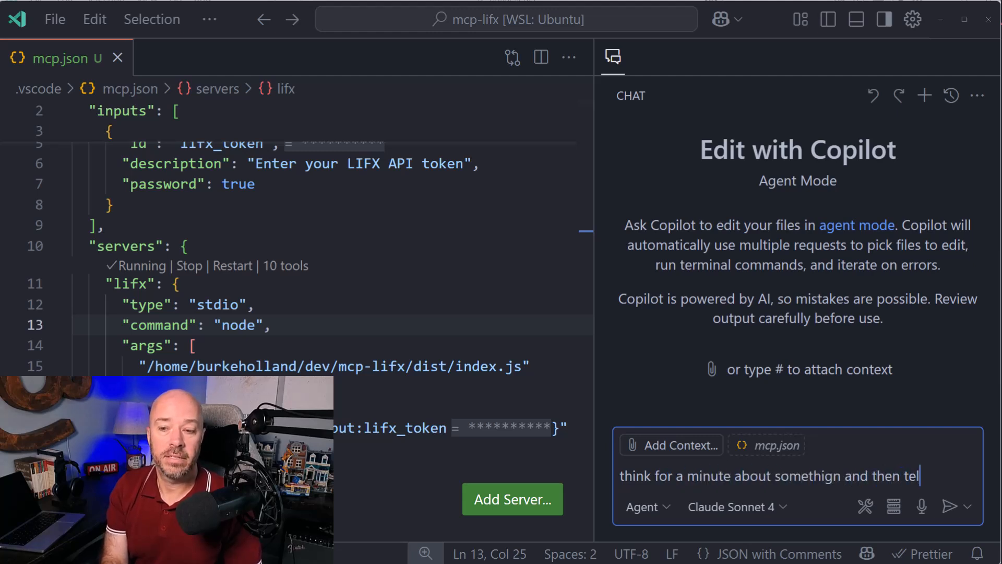